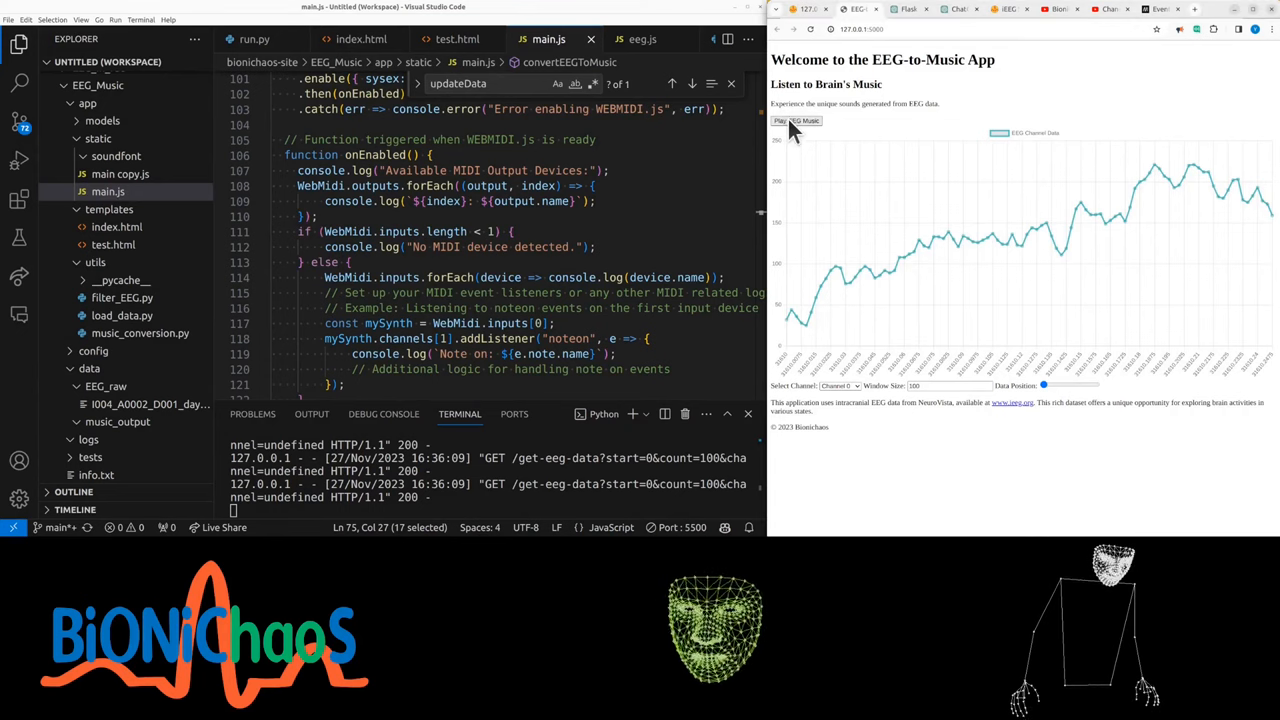
# Scrub the channel 0 Data Position slider and set the chart window size to 10000 samples.
pyautogui.moveTo(1043, 385); pyautogui.dragTo(1055, 385)
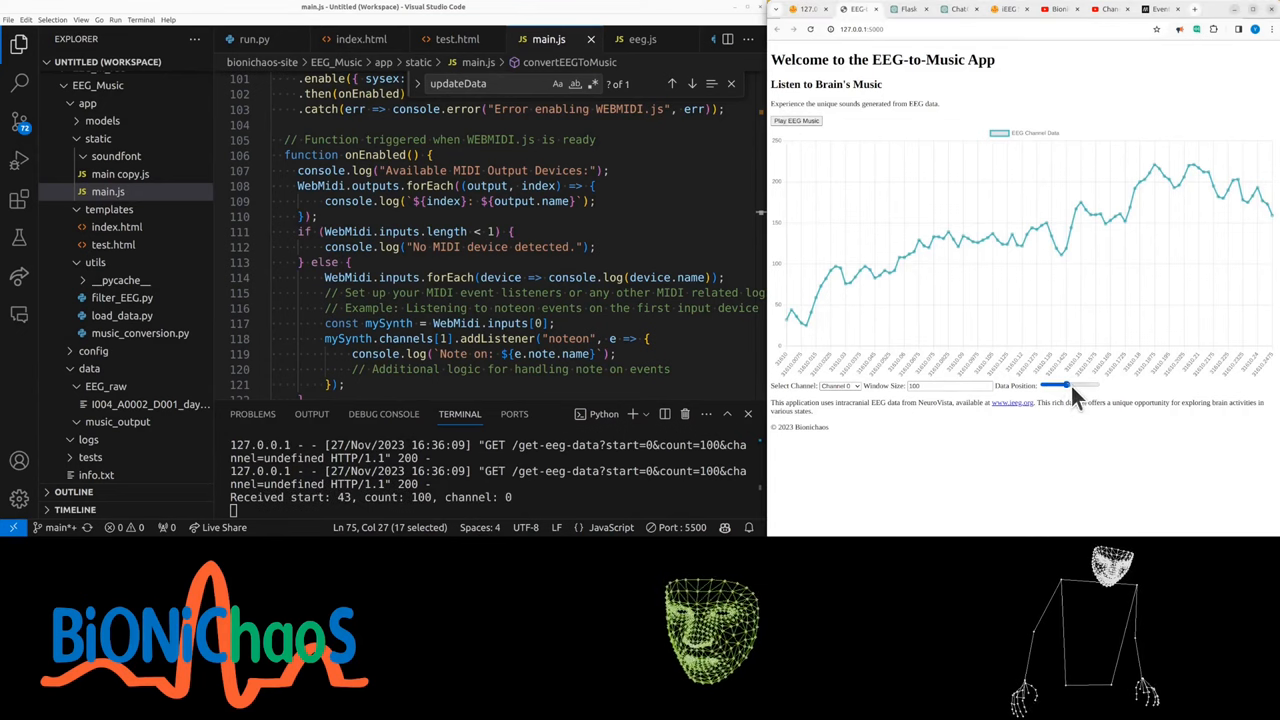
pyautogui.moveTo(1055, 385); pyautogui.dragTo(1075, 385)
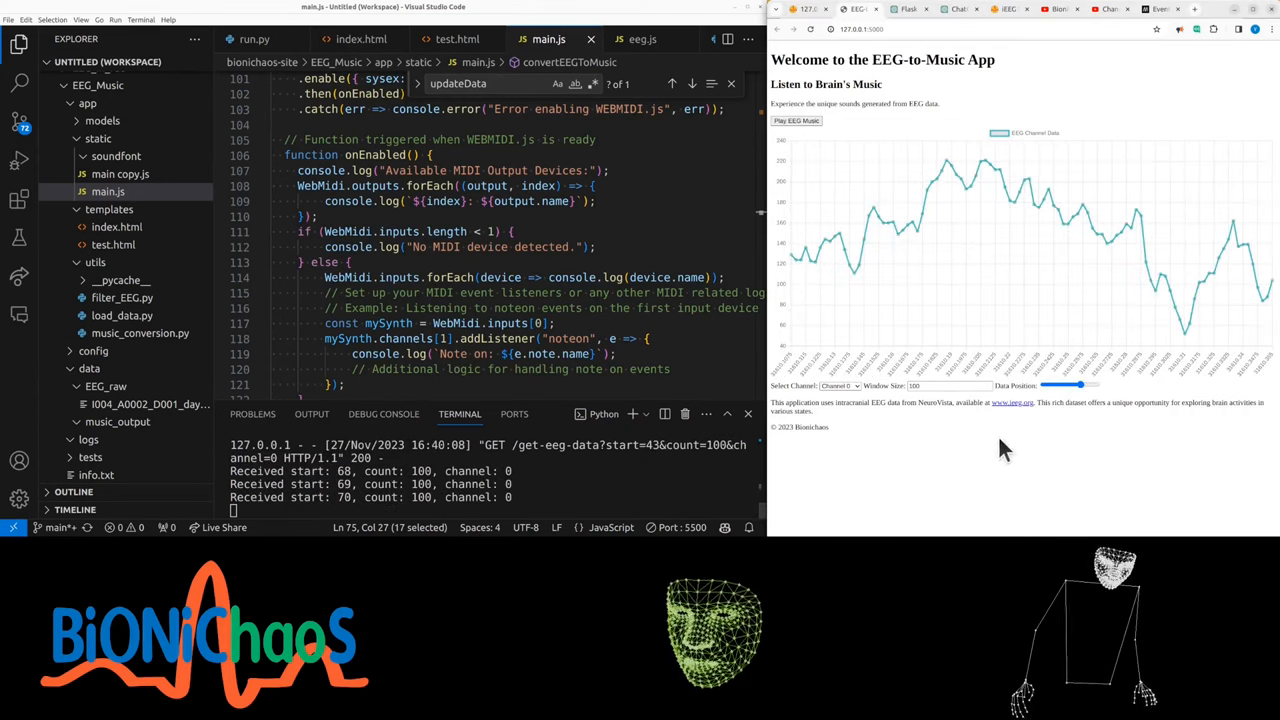
pyautogui.moveTo(1078, 385); pyautogui.dragTo(1048, 385)
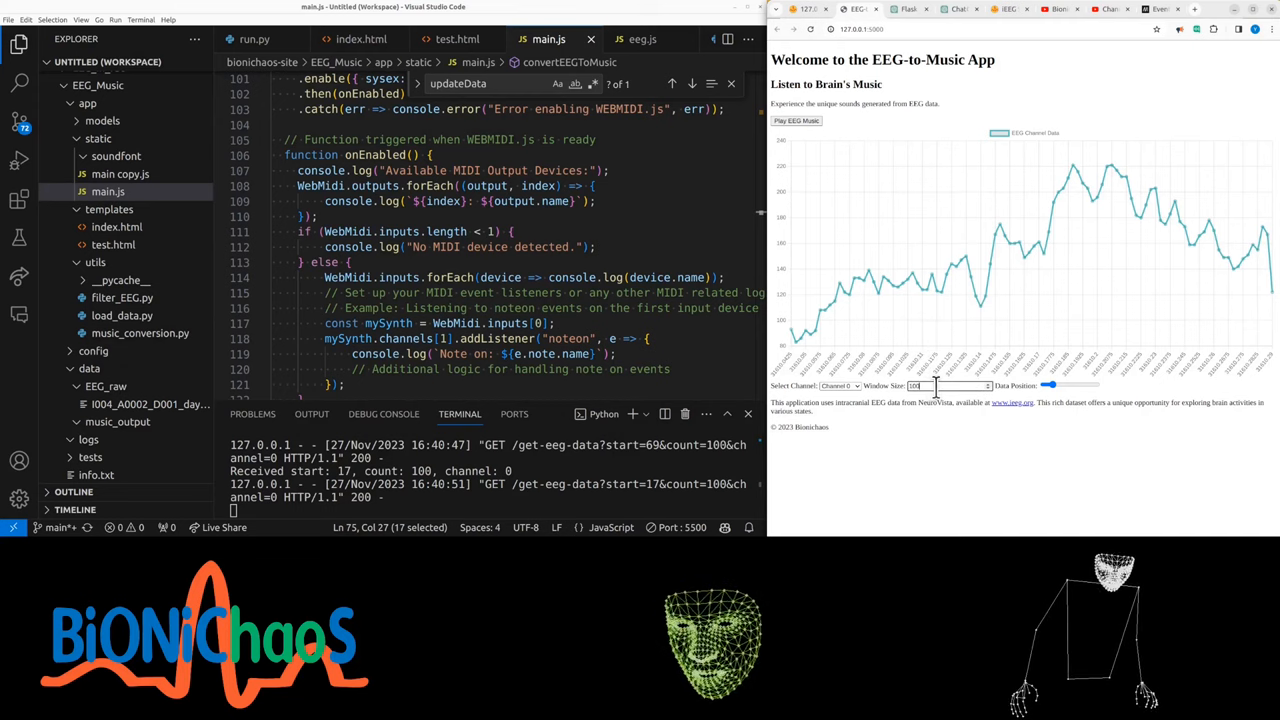
pyautogui.write('10000')
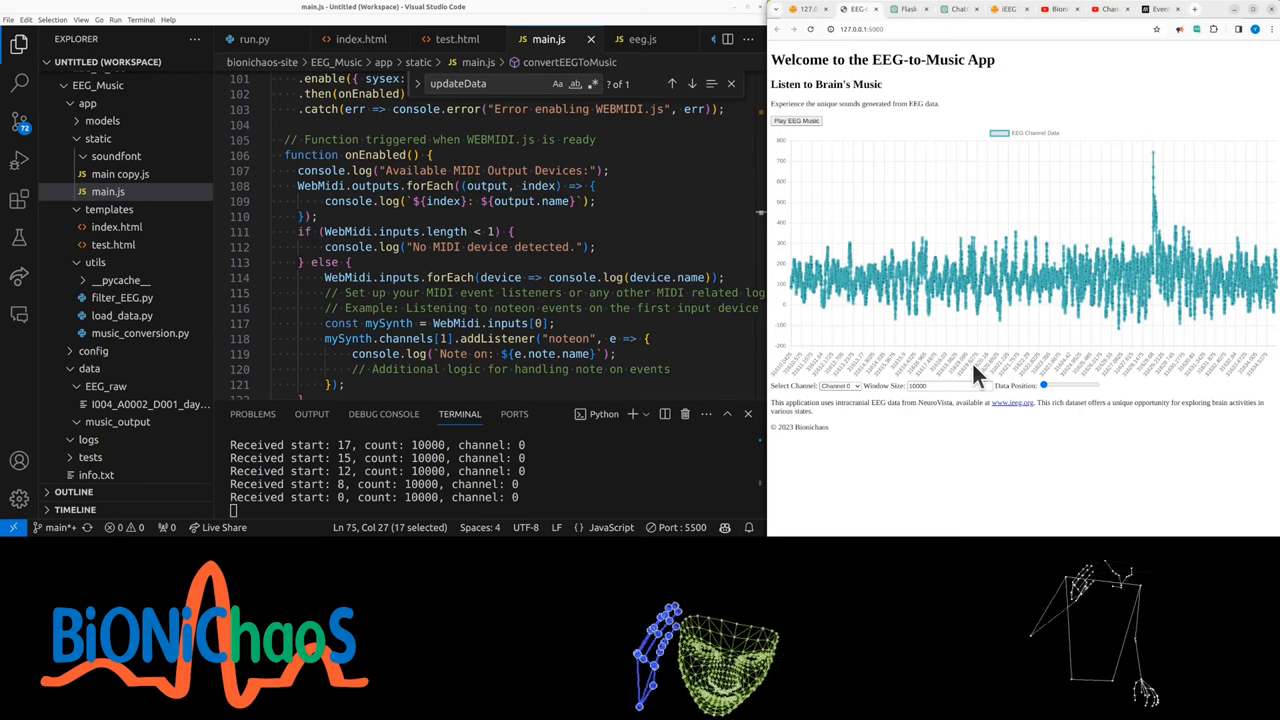
pyautogui.moveTo(1217, 378)
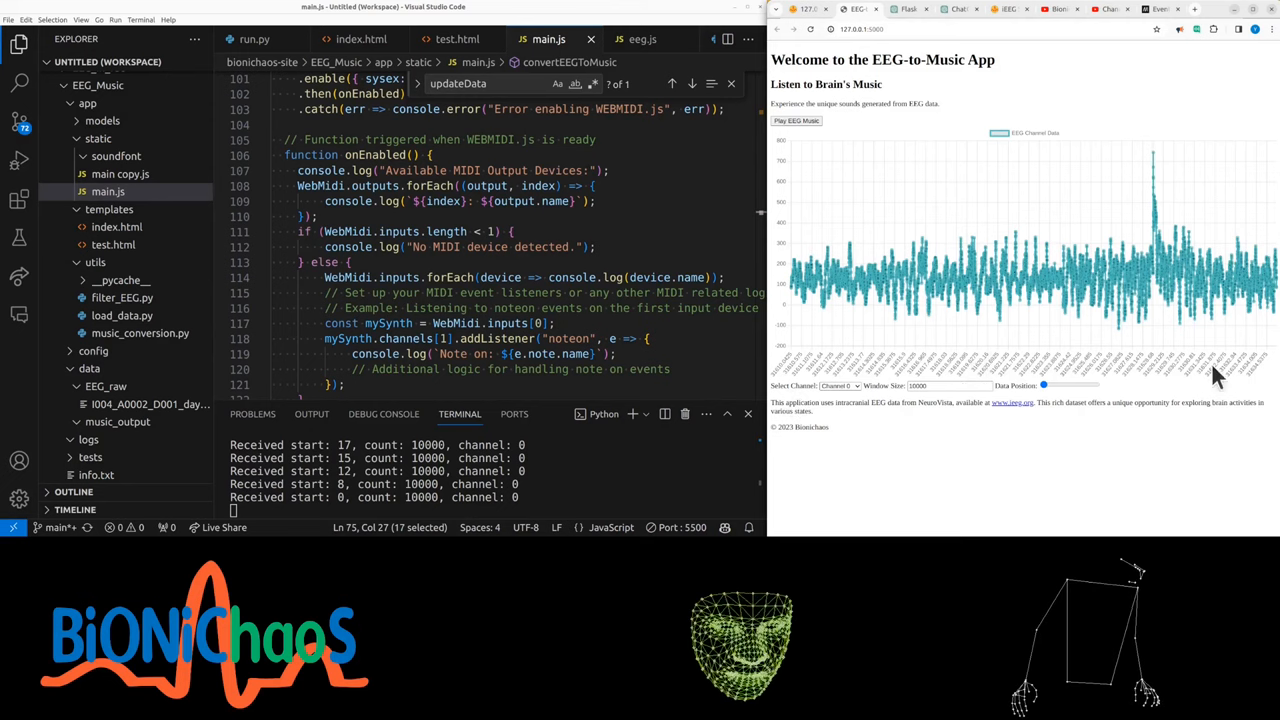
pyautogui.moveTo(1050, 458)
pyautogui.write('0')
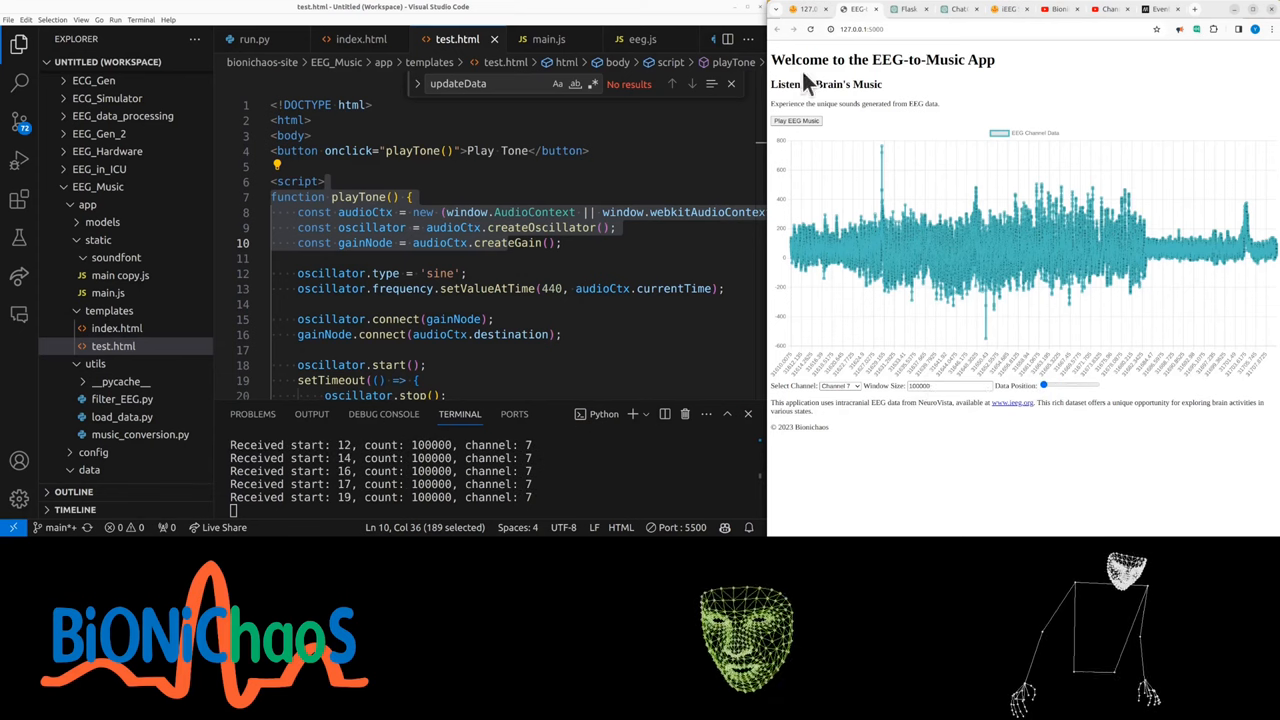
# Open test.html with its 440 Hz Play Tone script and preview it in the browser.
pyautogui.click(945, 386)
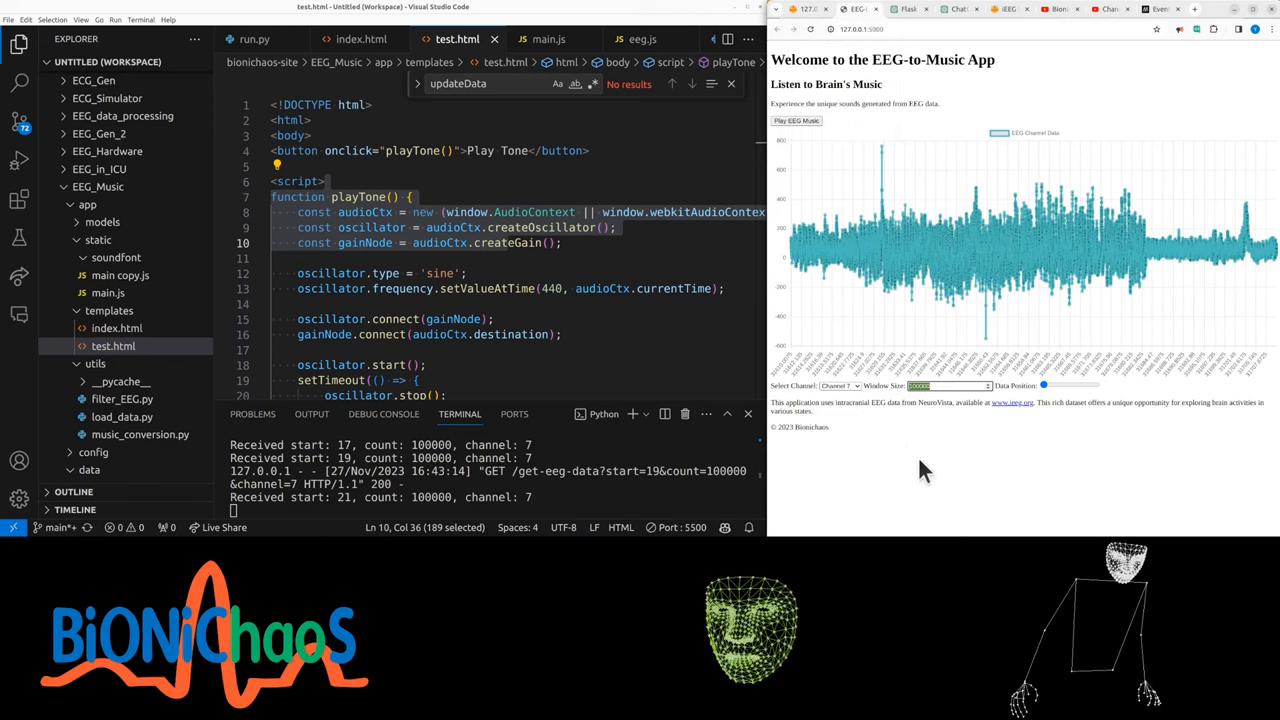
pyautogui.click(840, 386)
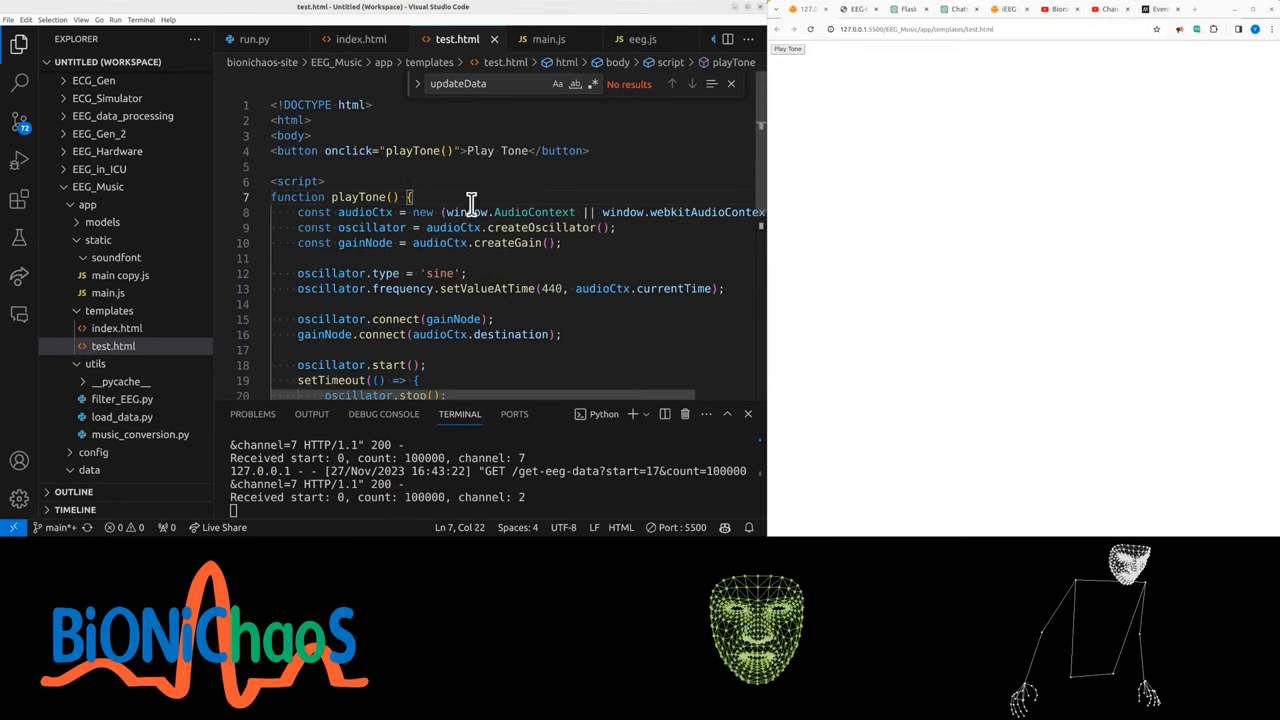
pyautogui.moveTo(397, 288); pyautogui.dragTo(575, 288)
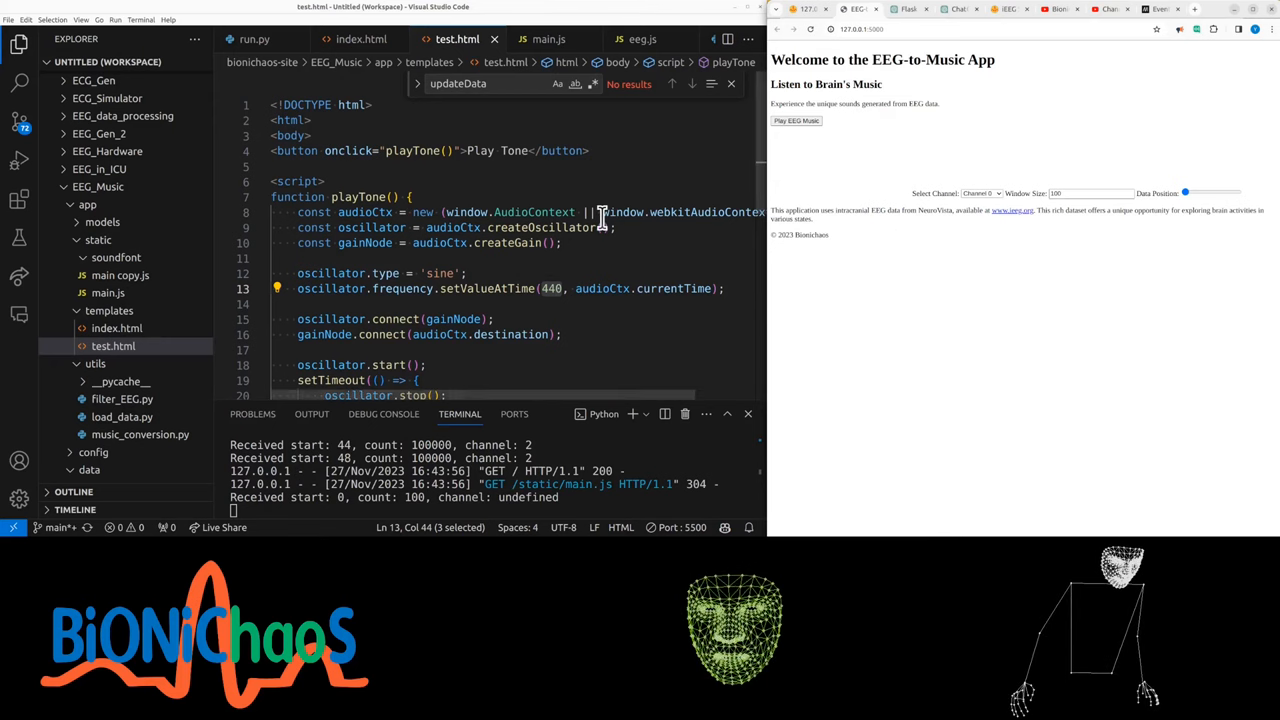
# Switch to eeg.js and scrub the BioniChaos spectrogram through the channel 7 EEG recording.
pyautogui.click(641, 39)
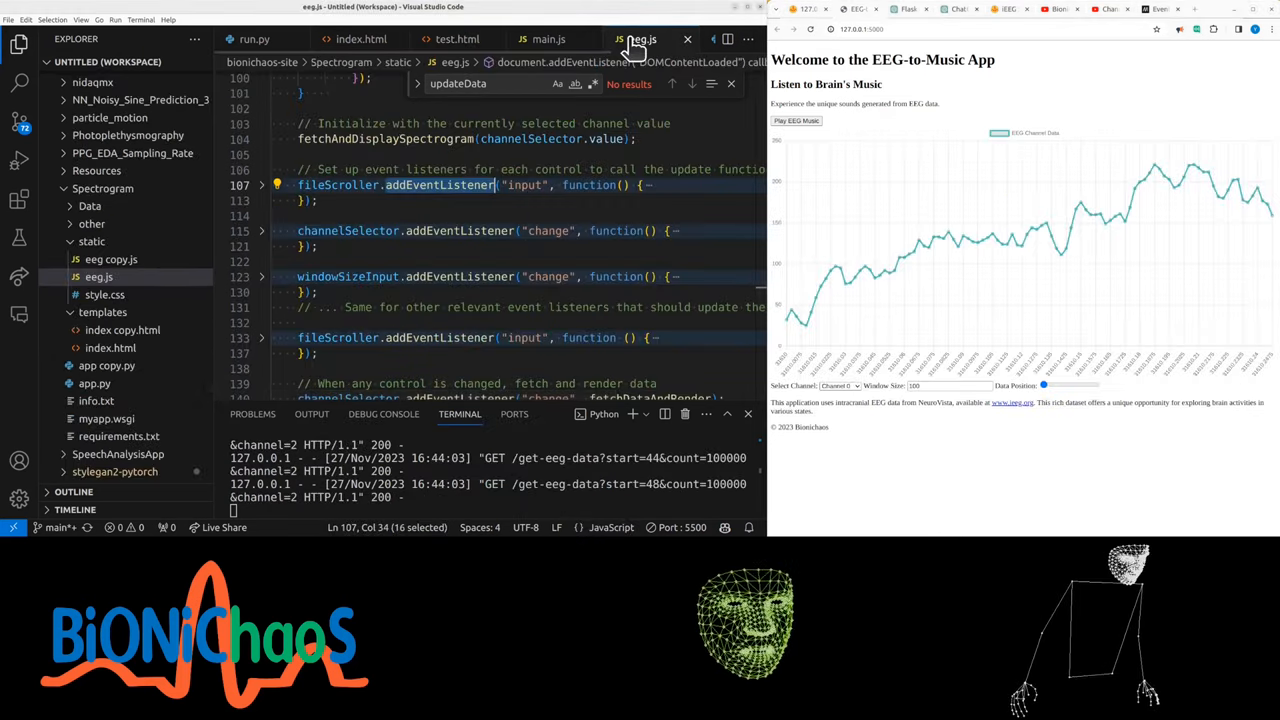
pyautogui.moveTo(104, 294)
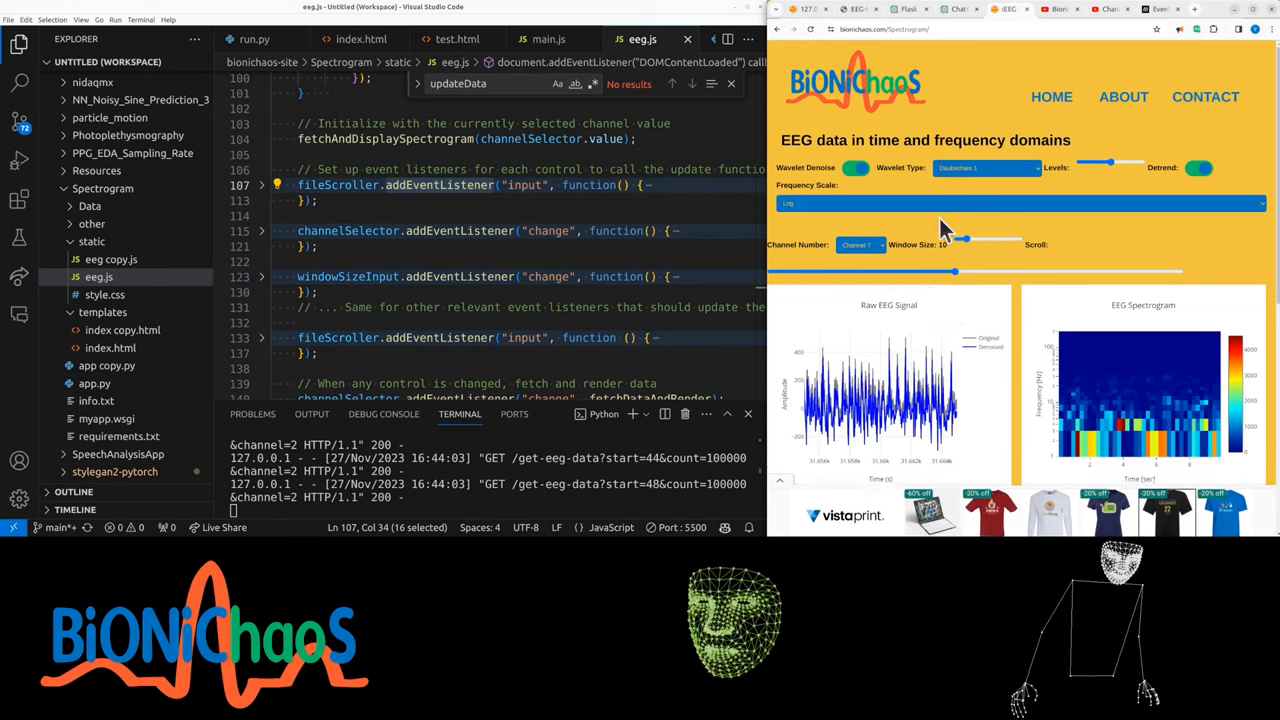
pyautogui.moveTo(955, 271); pyautogui.dragTo(1030, 271)
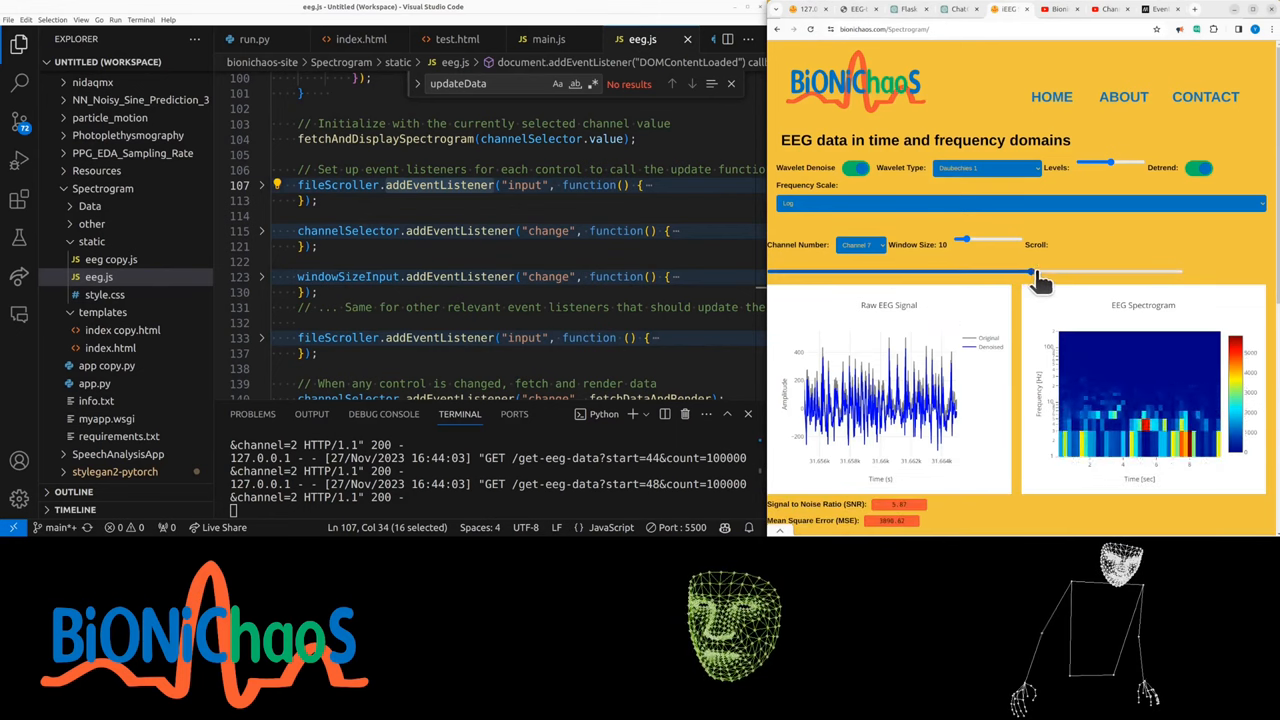
pyautogui.moveTo(1027, 272); pyautogui.dragTo(868, 272)
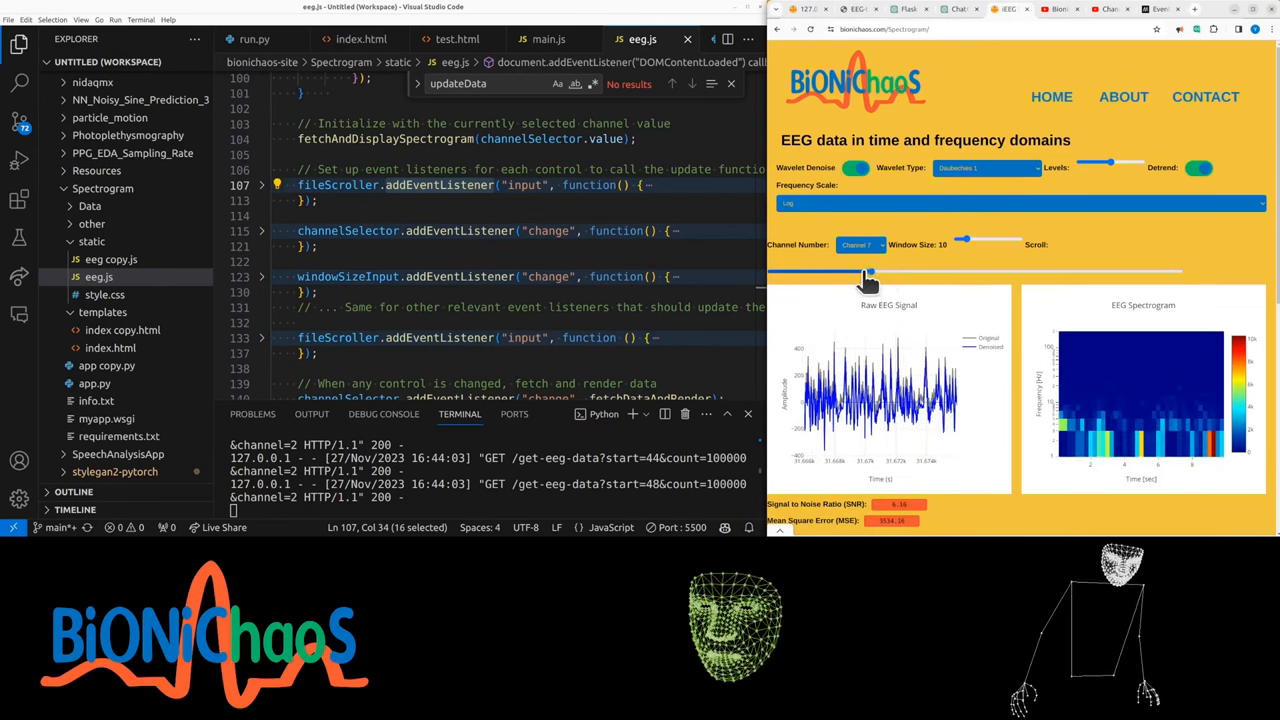
pyautogui.moveTo(868, 272); pyautogui.dragTo(1113, 272)
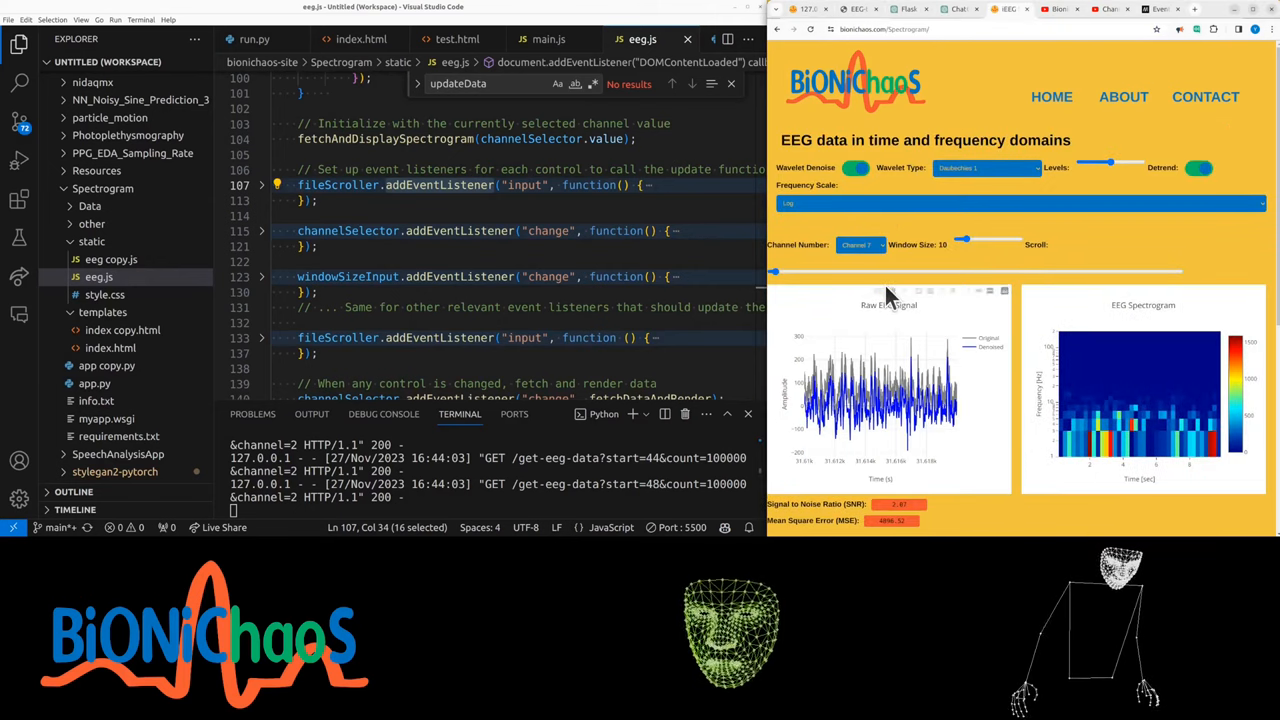
pyautogui.moveTo(773, 272); pyautogui.dragTo(940, 272)
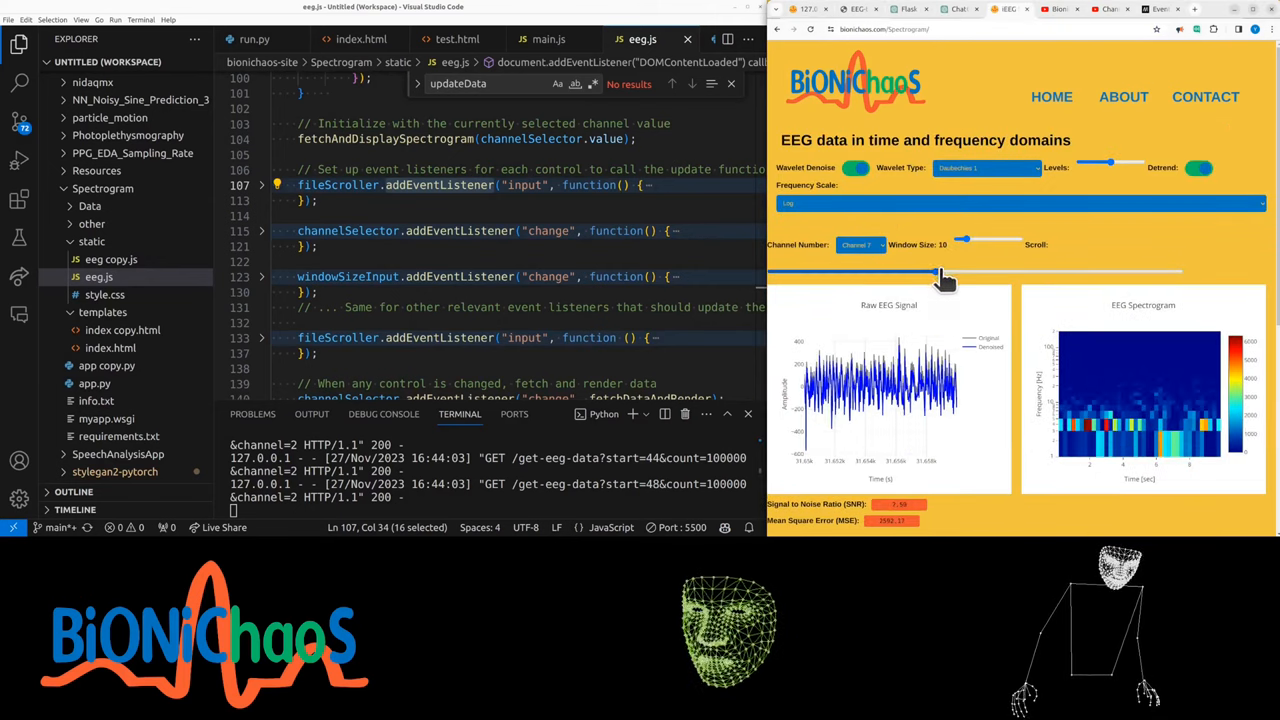
pyautogui.moveTo(937, 272); pyautogui.dragTo(980, 272)
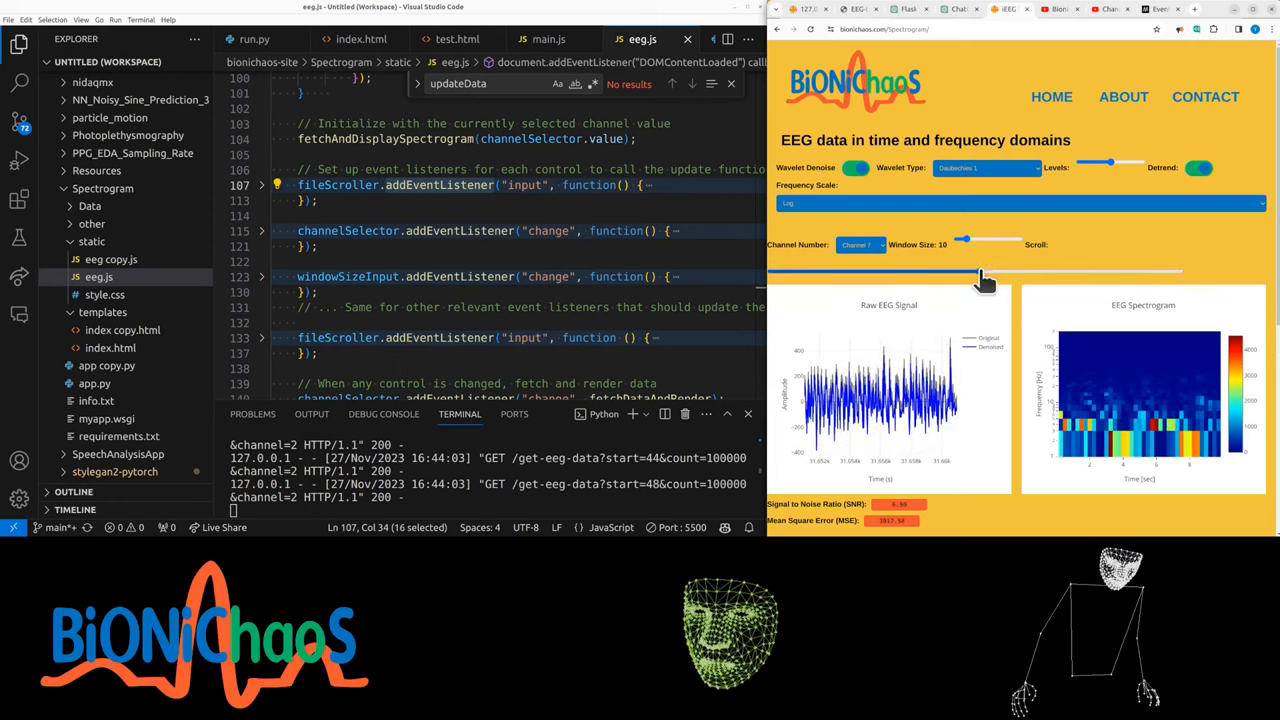
pyautogui.moveTo(980, 271); pyautogui.dragTo(1020, 271)
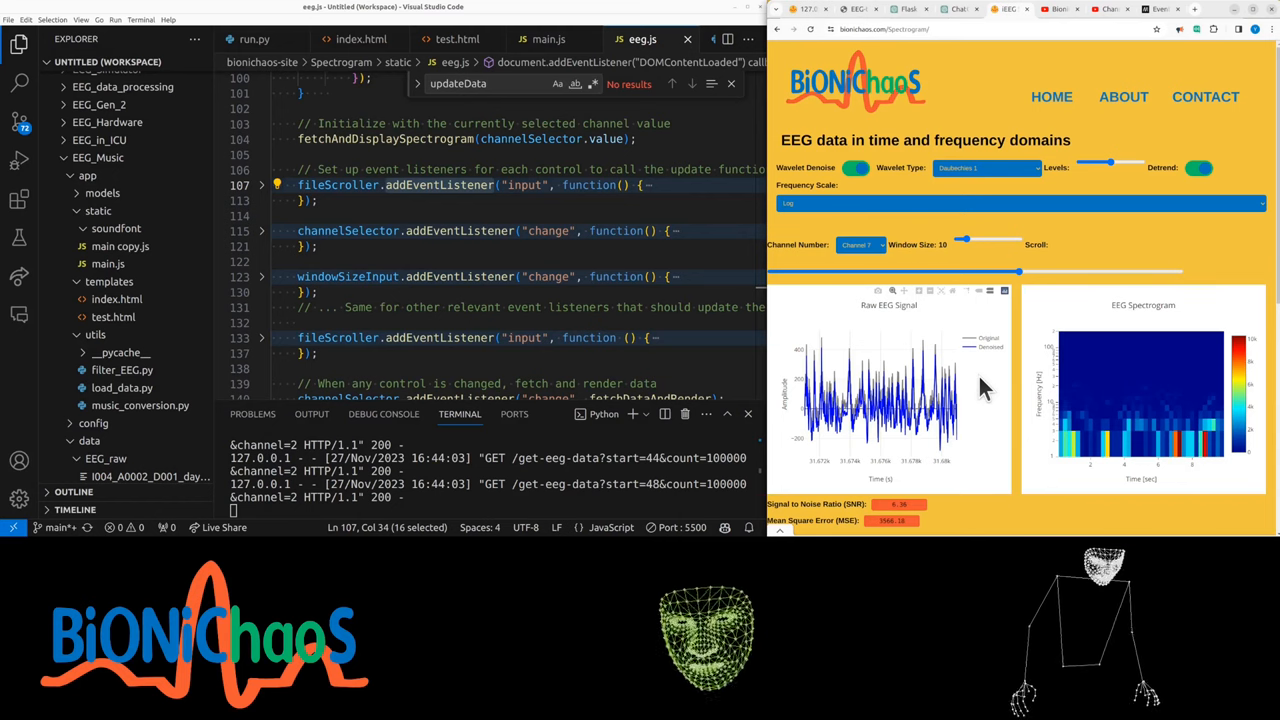
pyautogui.scroll(-3)
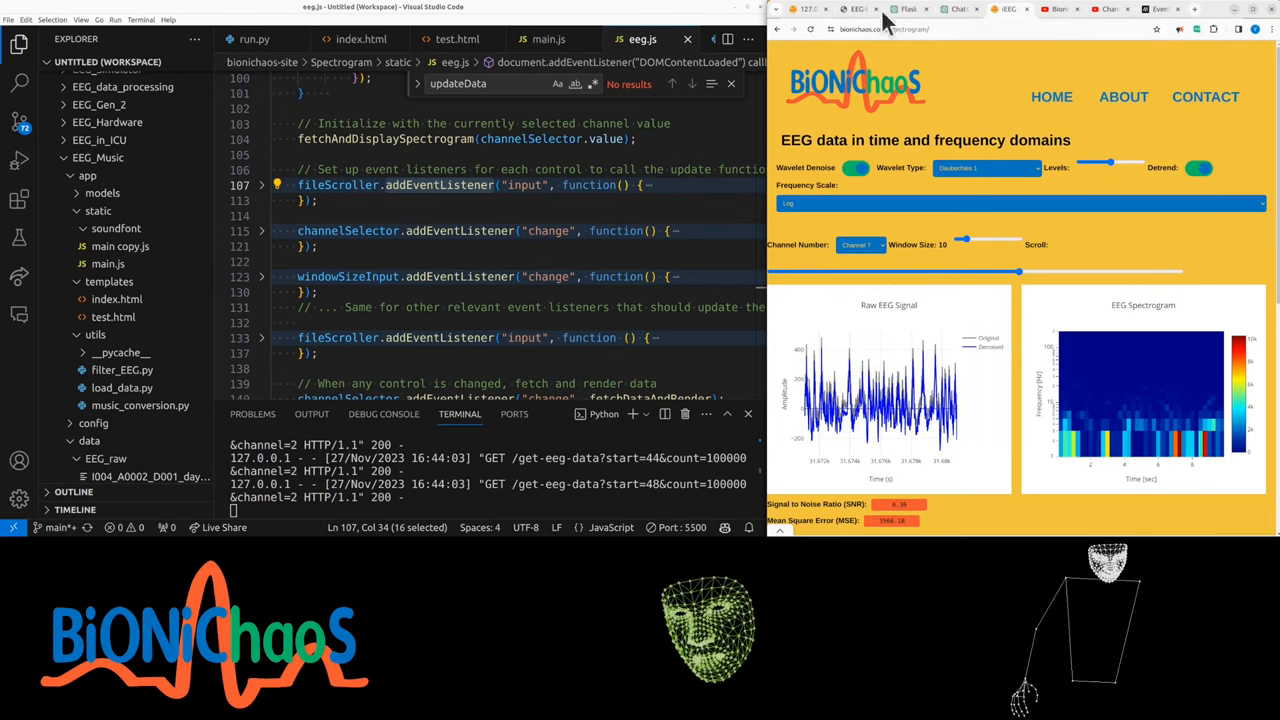
pyautogui.moveTo(855, 9)
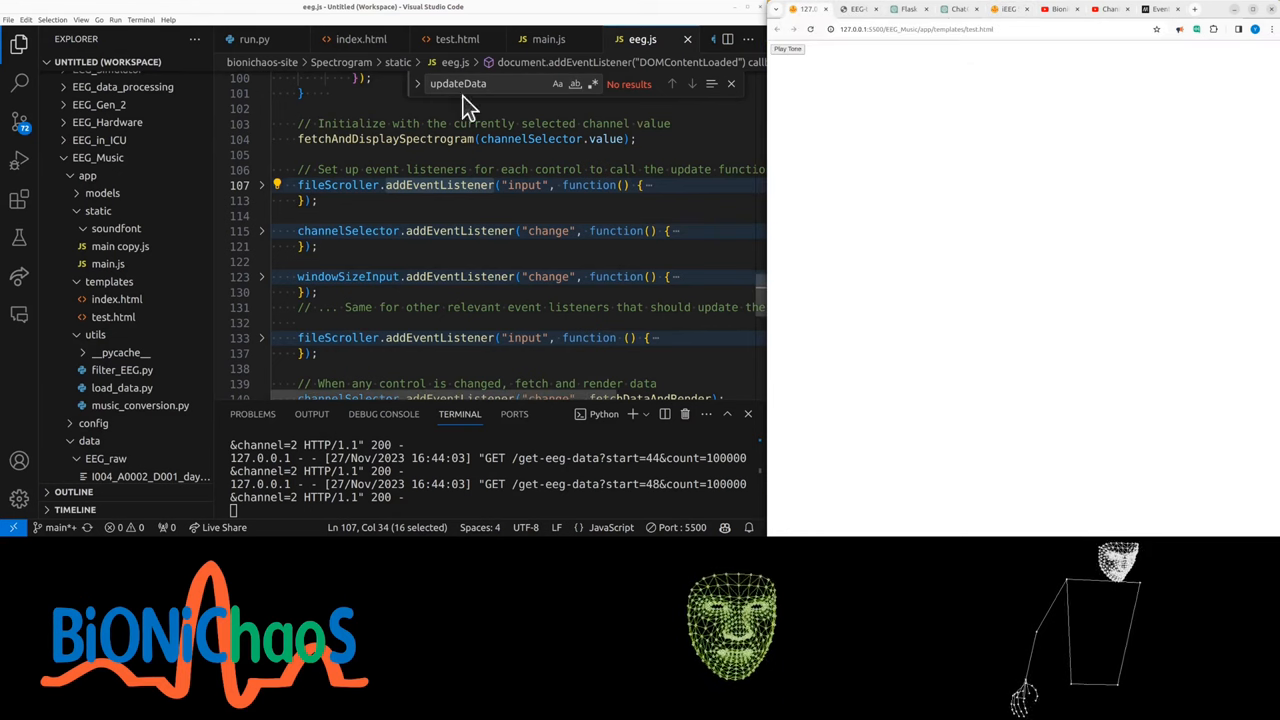
# Go to test.html, then open index.html and scroll to its script includes.
pyautogui.click(456, 39)
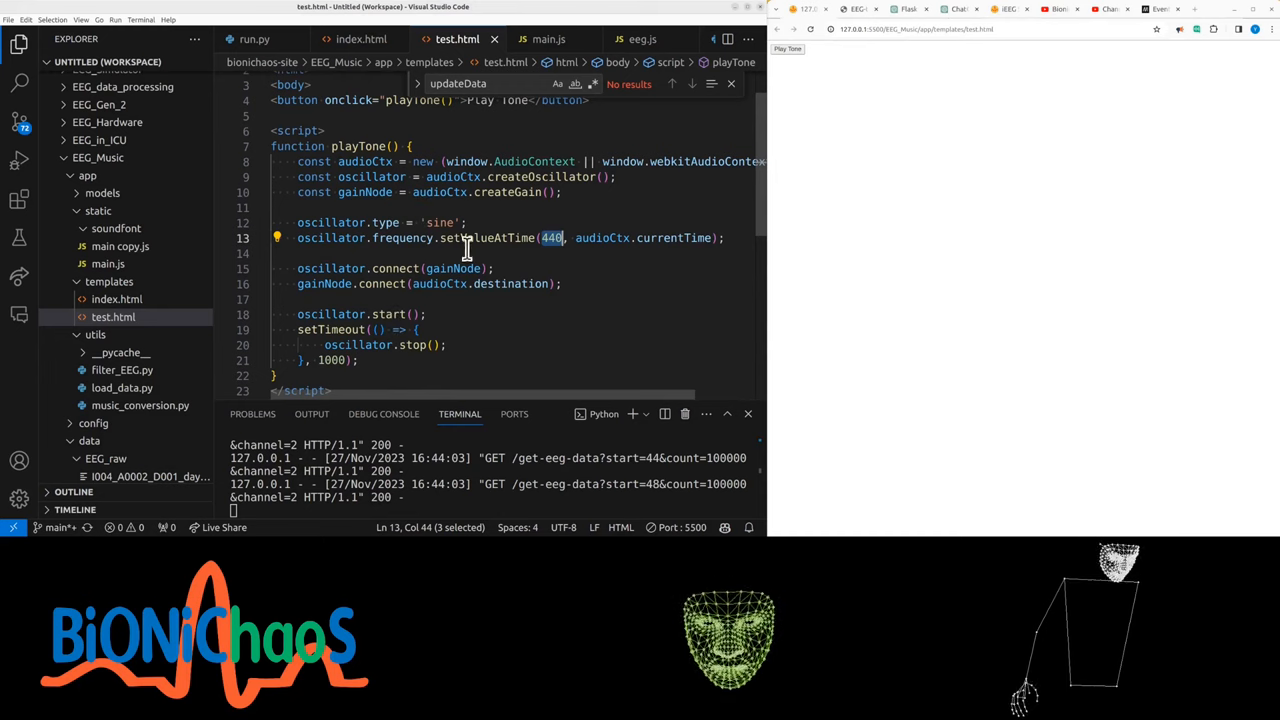
pyautogui.moveTo(515, 283)
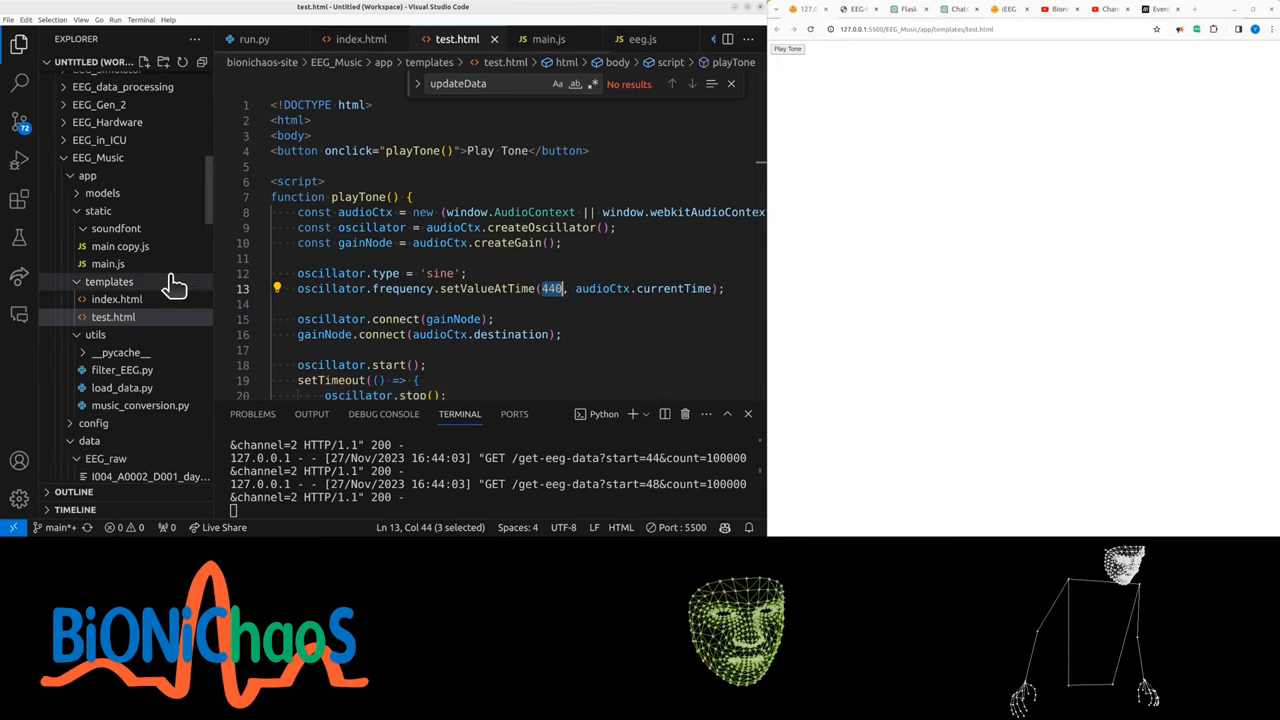
pyautogui.click(117, 298)
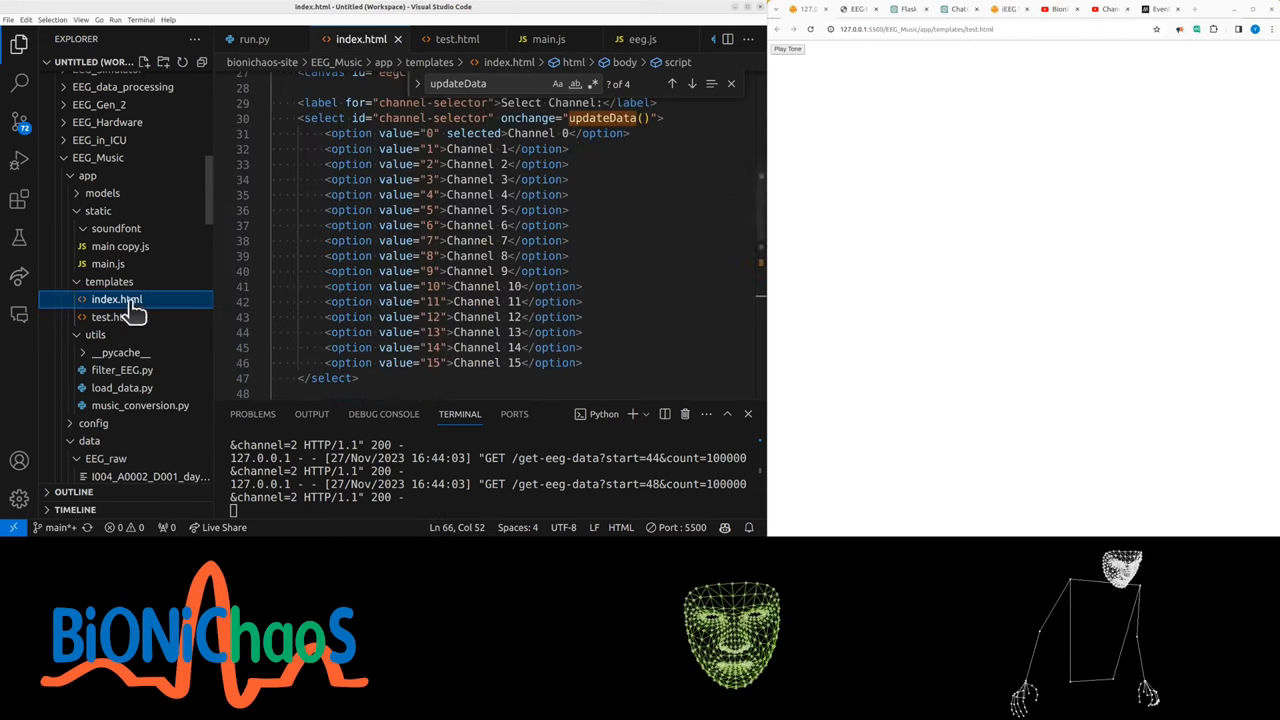
pyautogui.scroll(-3)
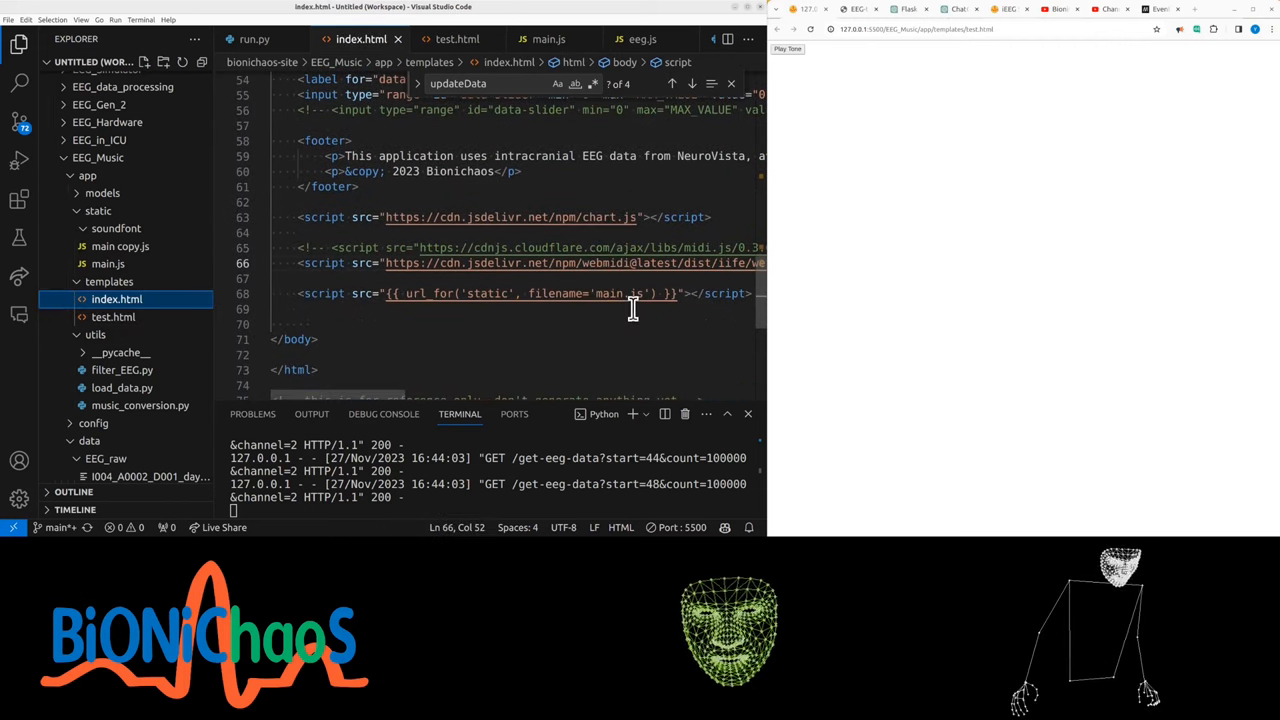
pyautogui.doubleClick(607, 293)
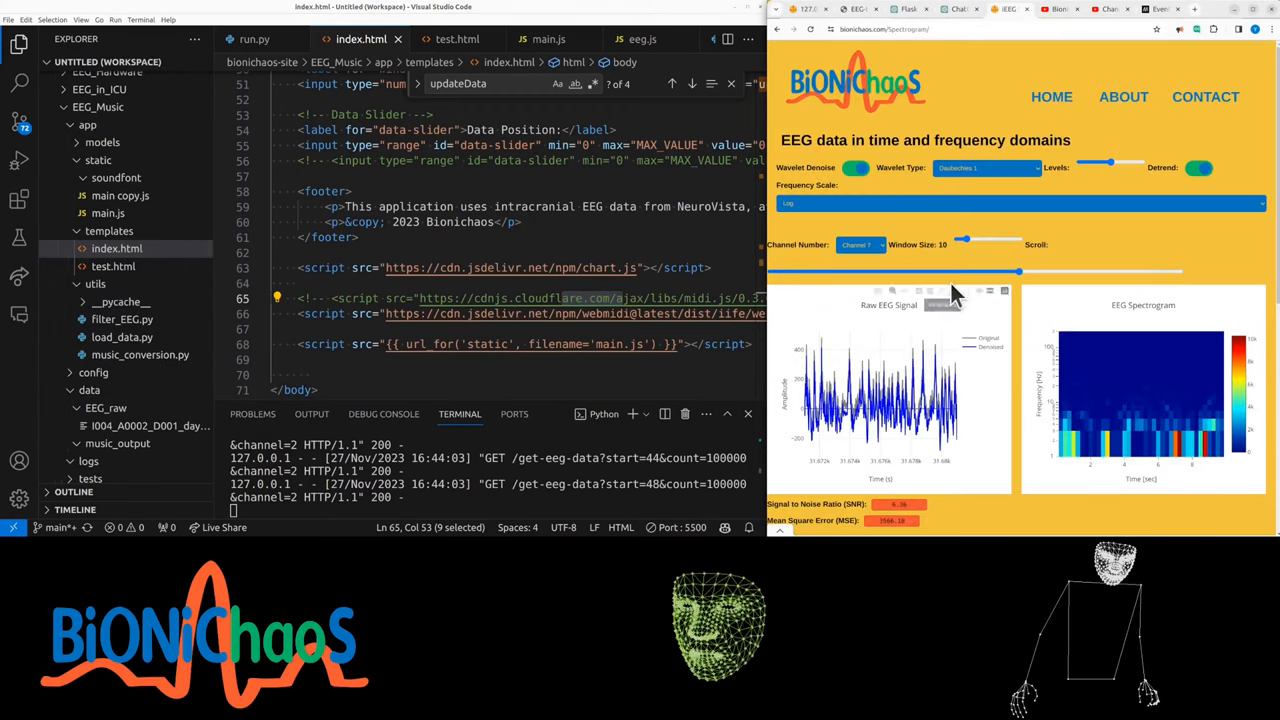
# Scrub the spectrogram Scroll slider back and forth through the EEG recording.
pyautogui.moveTo(1018, 271); pyautogui.dragTo(890, 271)
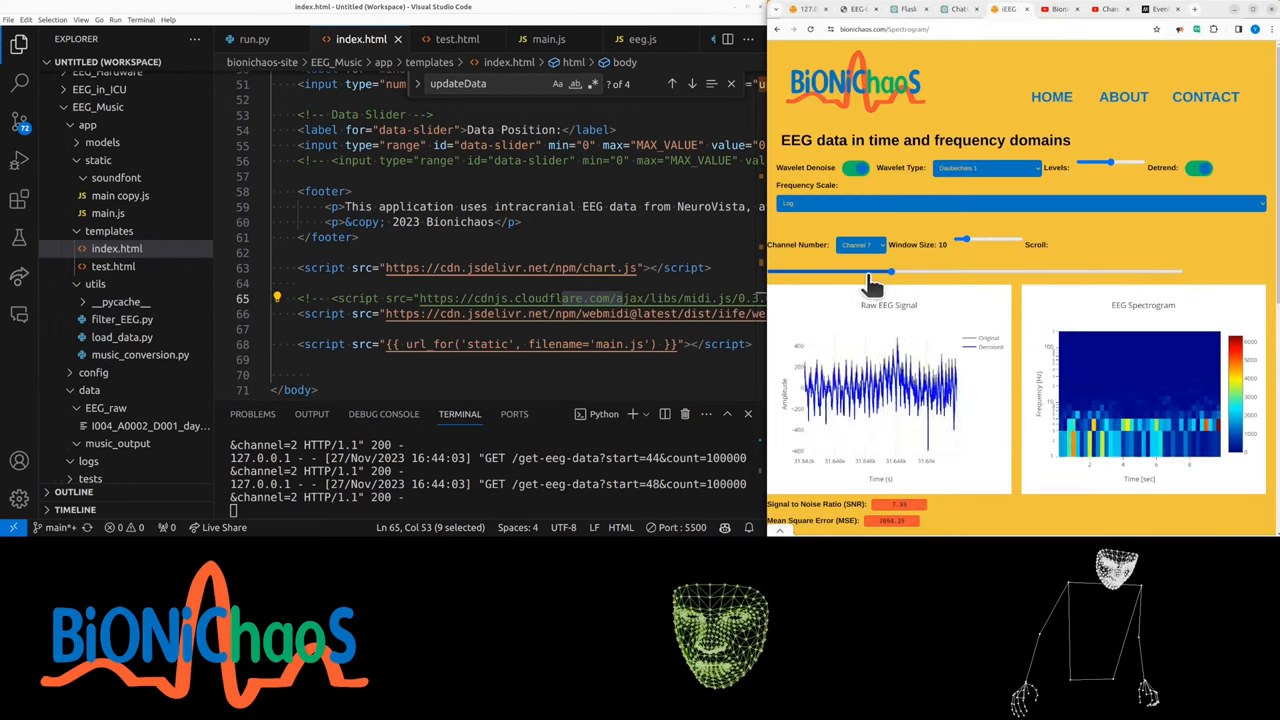
pyautogui.moveTo(890, 271); pyautogui.dragTo(872, 271)
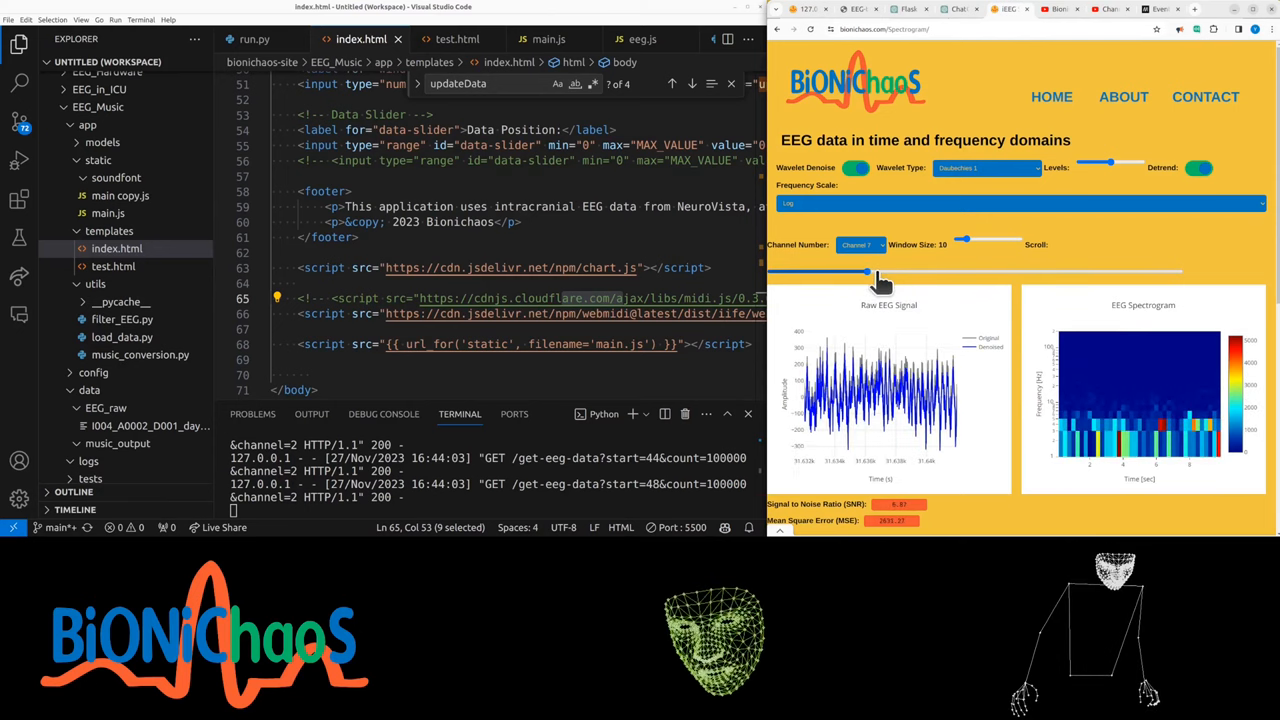
pyautogui.moveTo(865, 272); pyautogui.dragTo(885, 272)
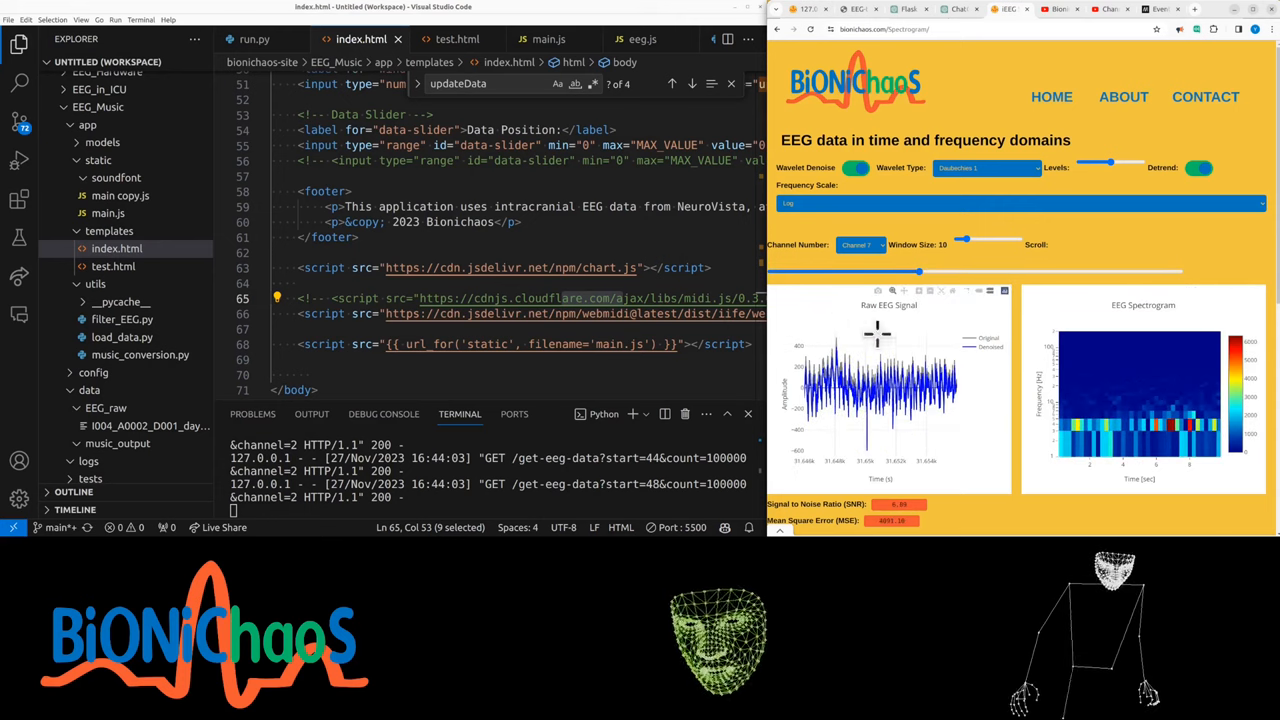
pyautogui.moveTo(920, 271); pyautogui.dragTo(1030, 271)
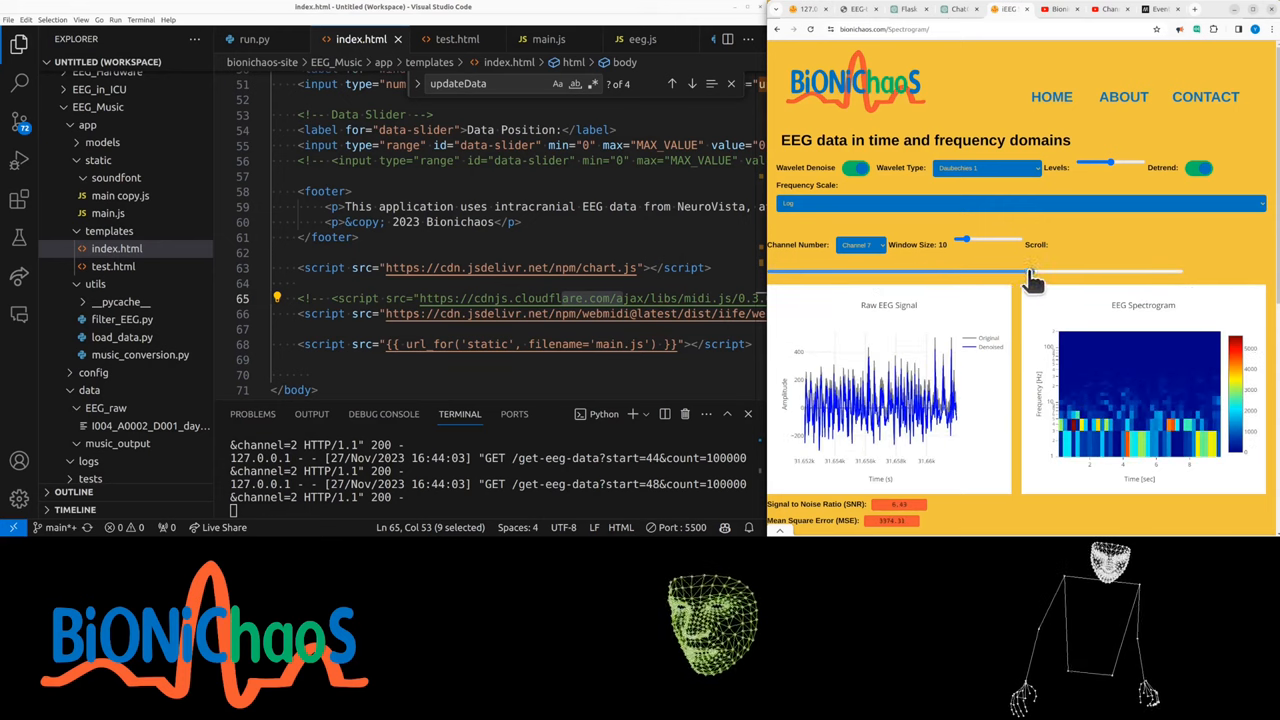
pyautogui.moveTo(1030, 272); pyautogui.dragTo(1045, 272)
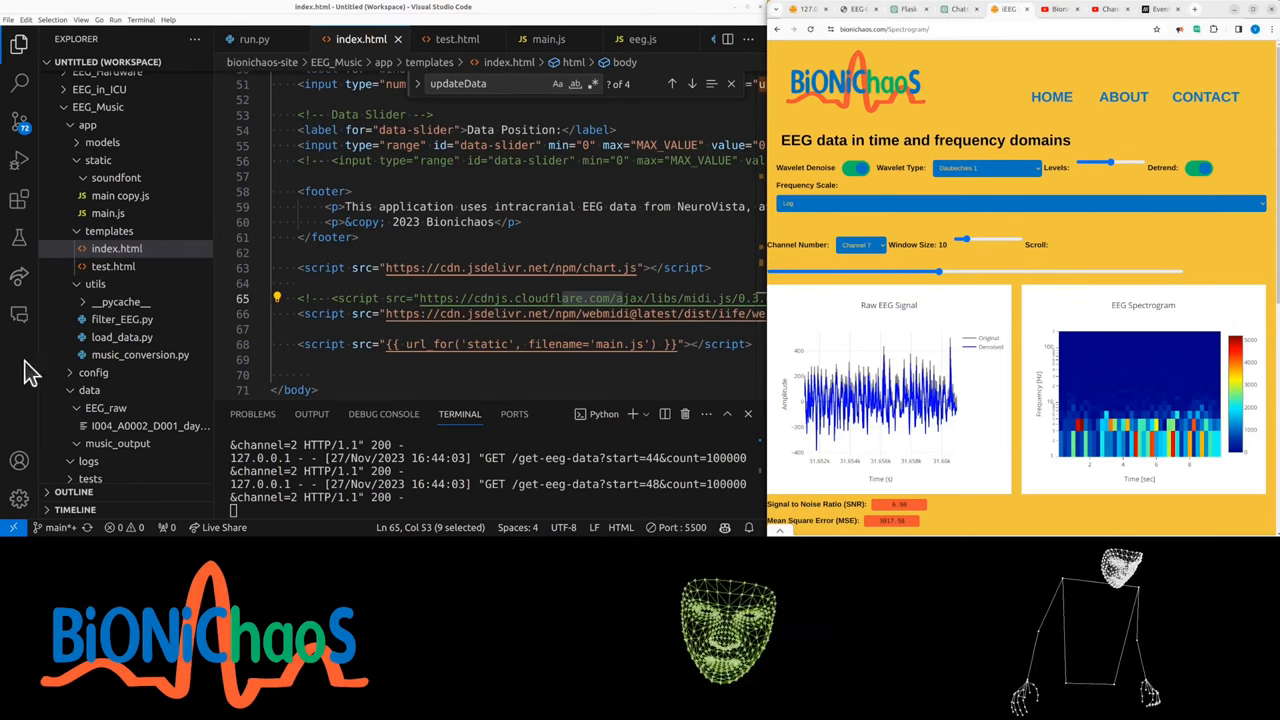
# Scrub further, then drag the analysis Window Size slider toward 58.
pyautogui.moveTo(938, 271); pyautogui.dragTo(1015, 271)
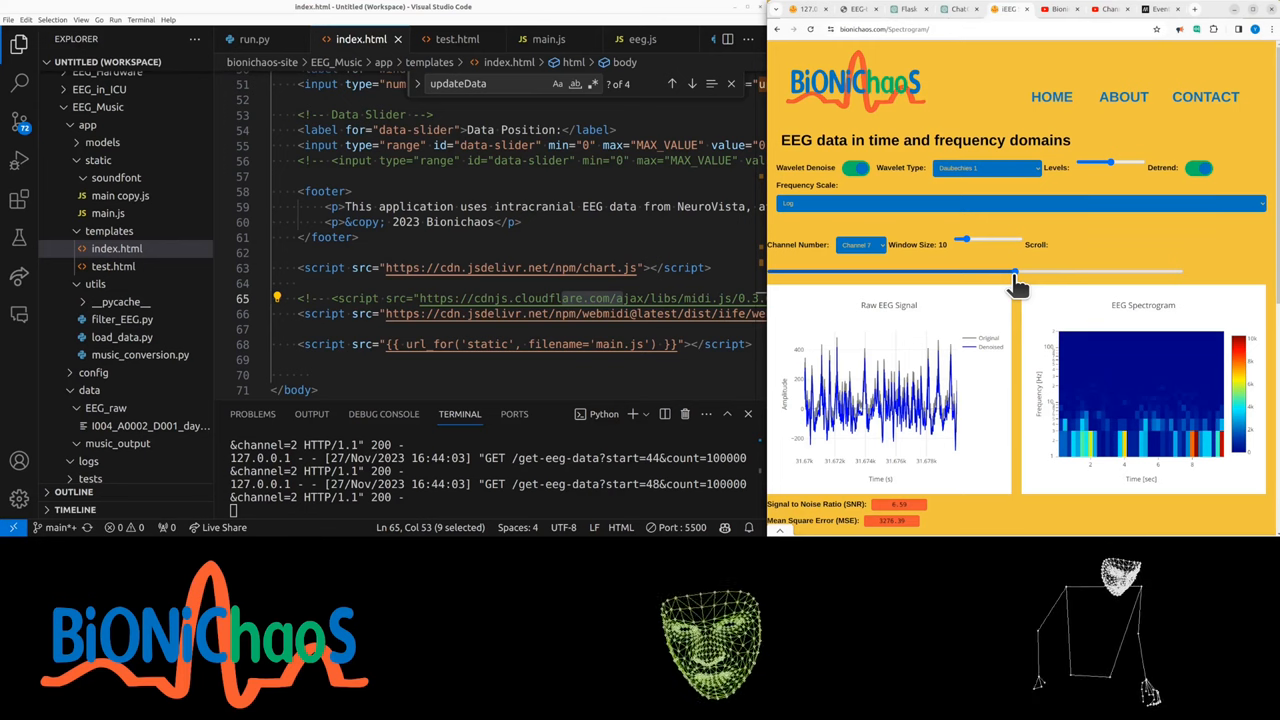
pyautogui.moveTo(1015, 272); pyautogui.dragTo(1000, 272)
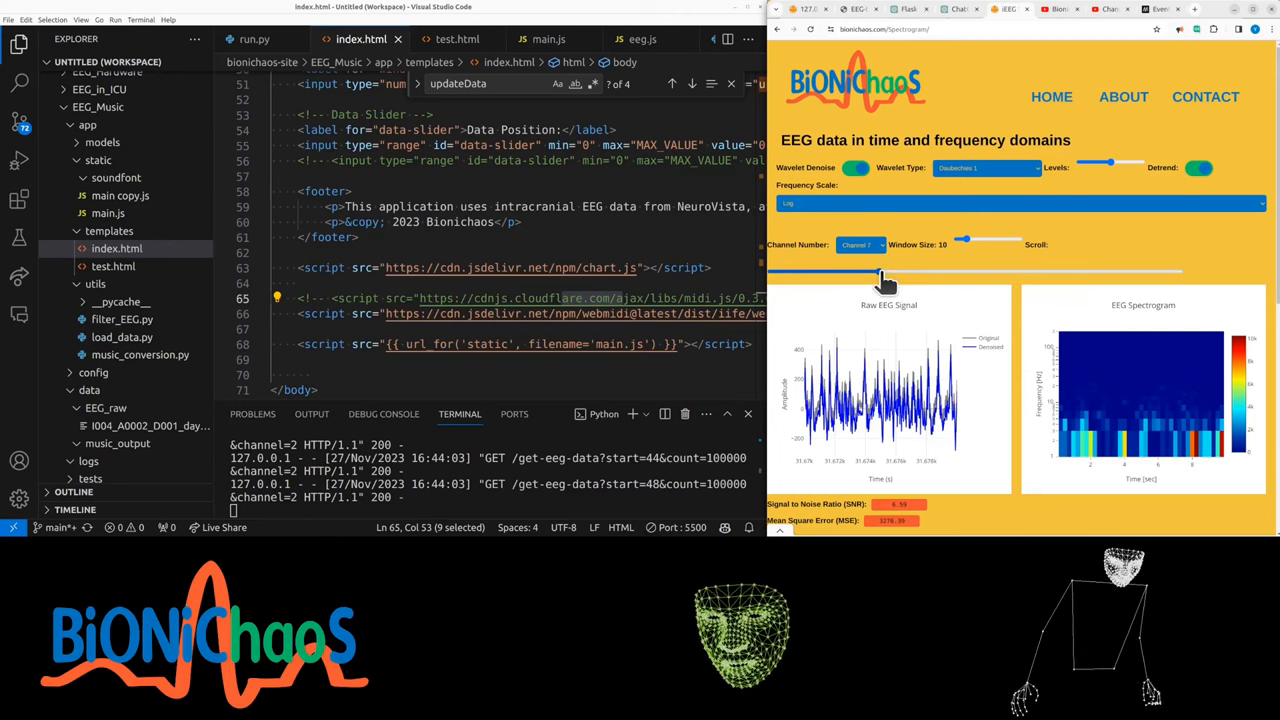
pyautogui.moveTo(880, 272); pyautogui.dragTo(920, 272)
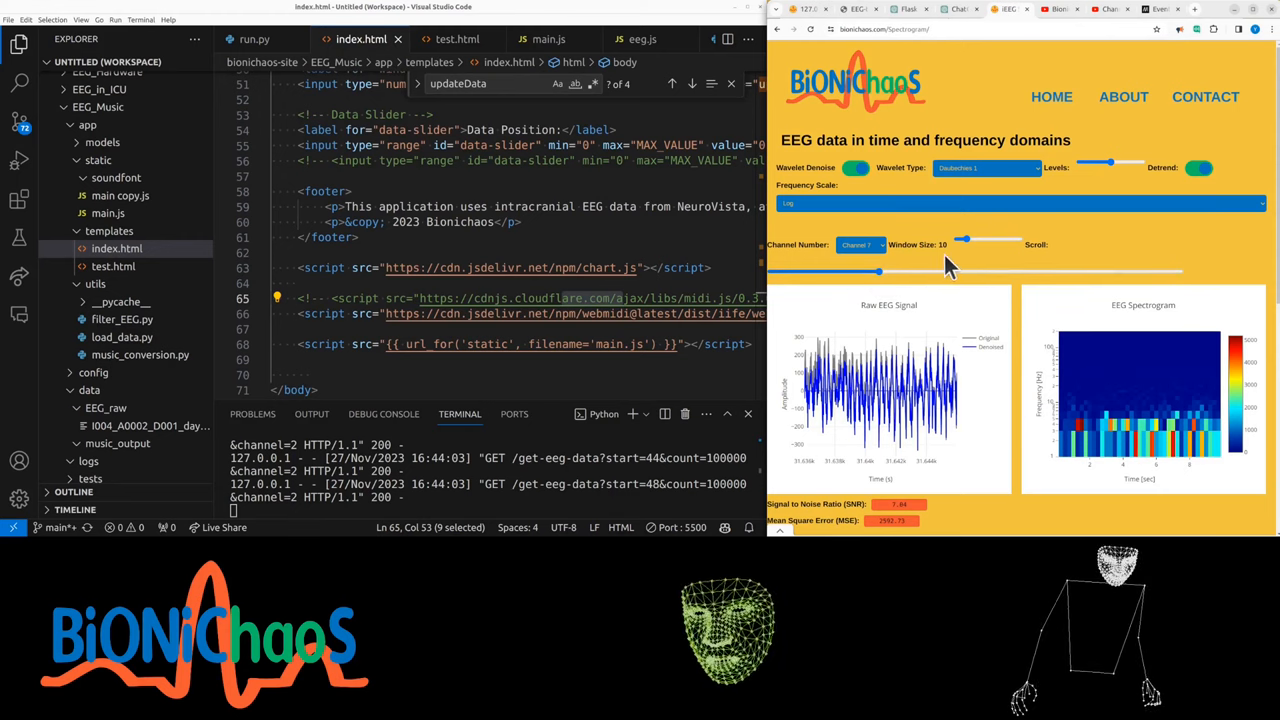
pyautogui.moveTo(962, 240); pyautogui.dragTo(993, 240)
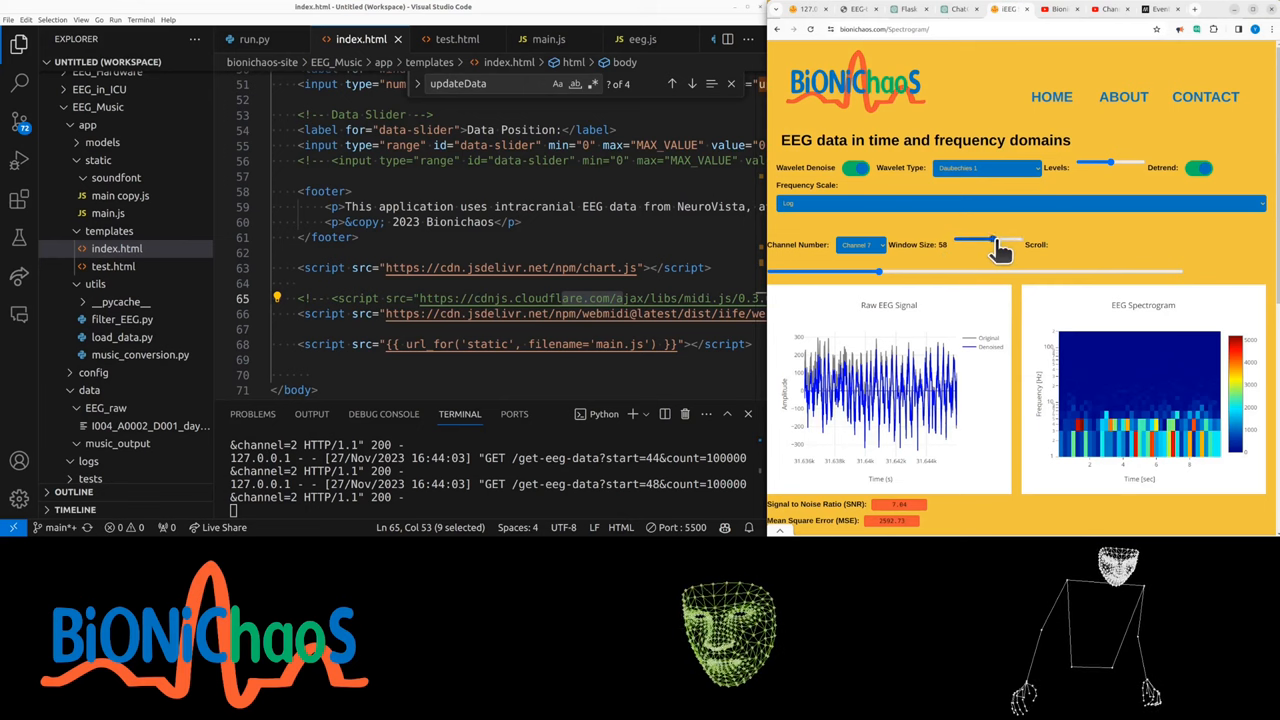
pyautogui.moveTo(995, 244); pyautogui.dragTo(965, 244)
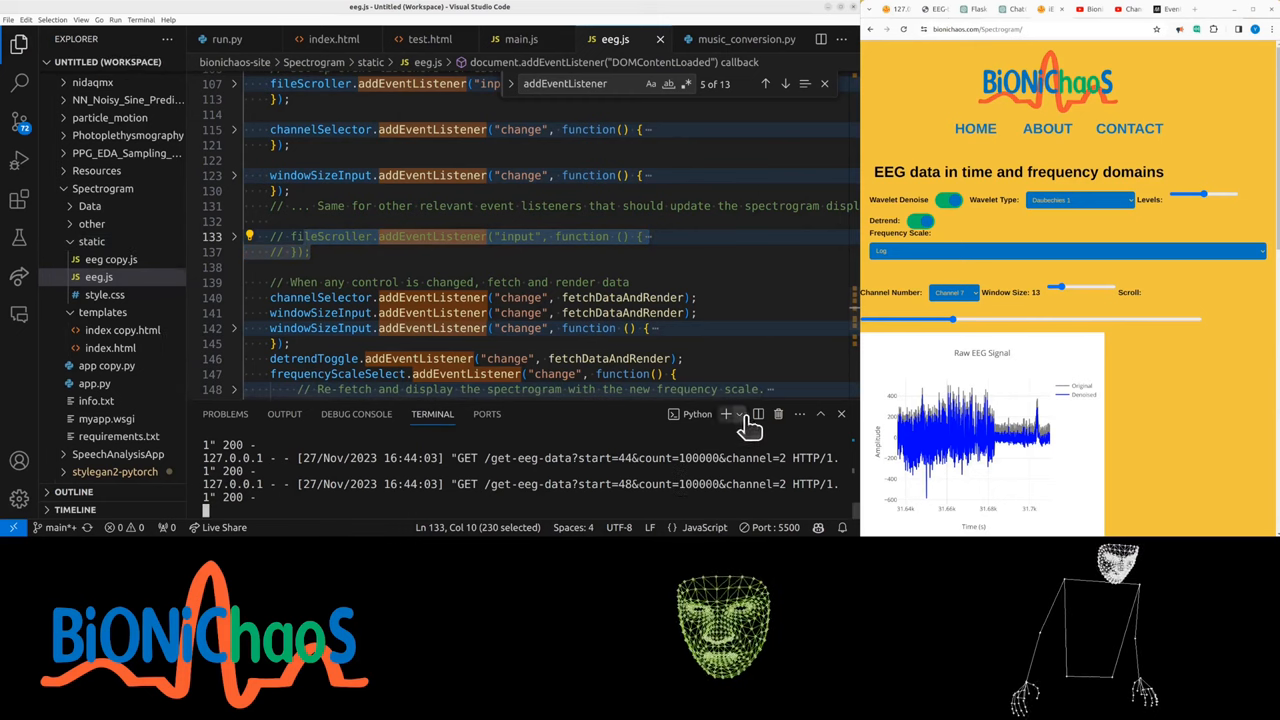
# Open app.py and scrub the localhost:5000 spectrogram app's Scroll slider back and forth.
pyautogui.click(713, 39)
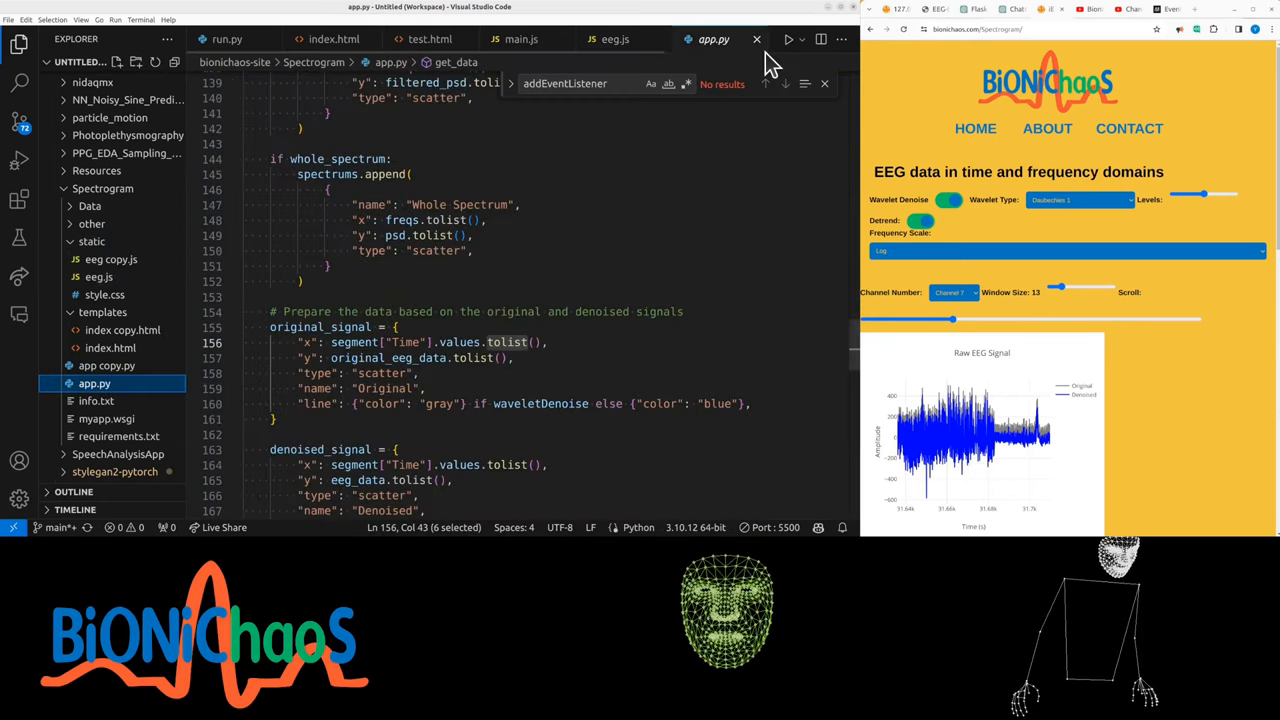
pyautogui.click(788, 39)
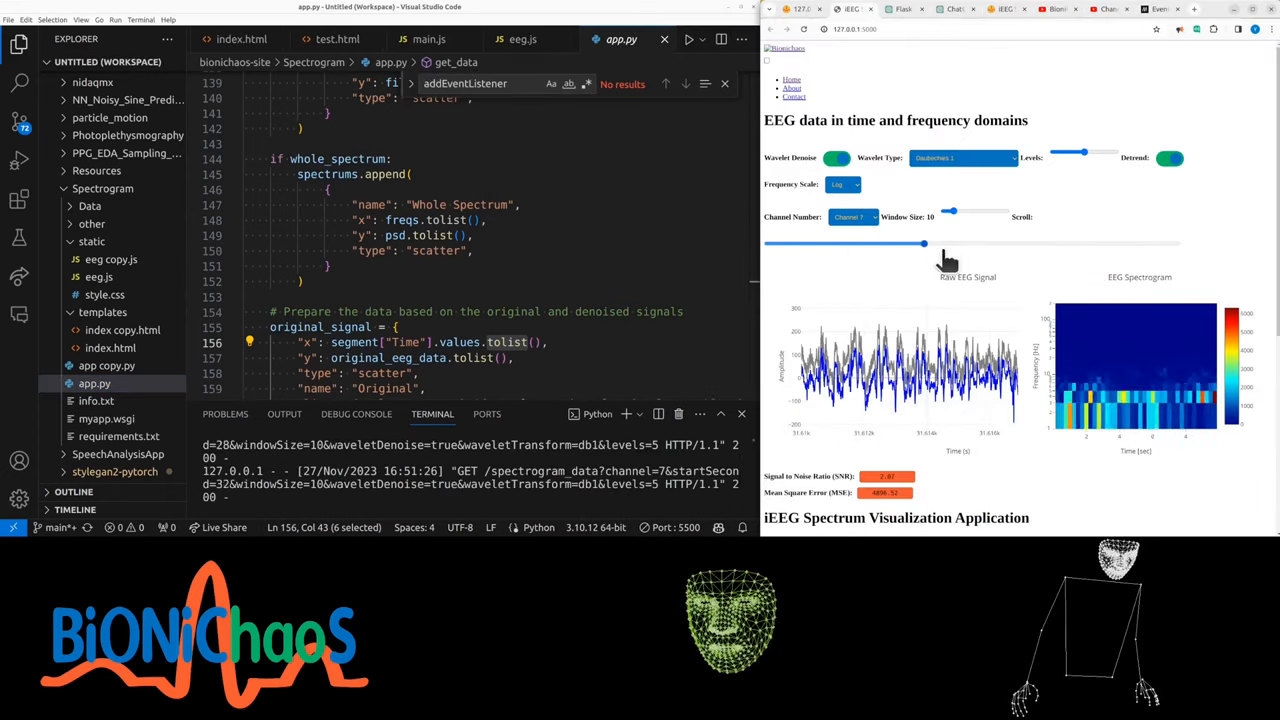
pyautogui.moveTo(924, 243); pyautogui.dragTo(963, 243)
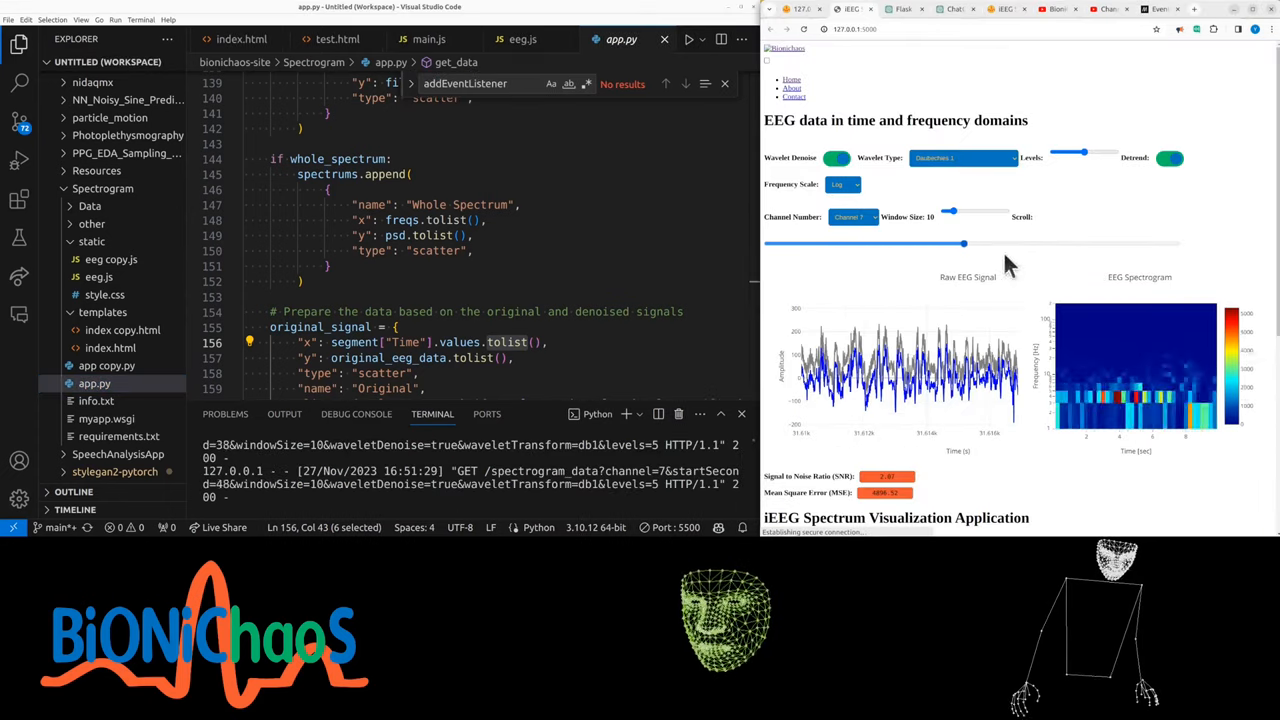
pyautogui.moveTo(963, 243); pyautogui.dragTo(910, 243)
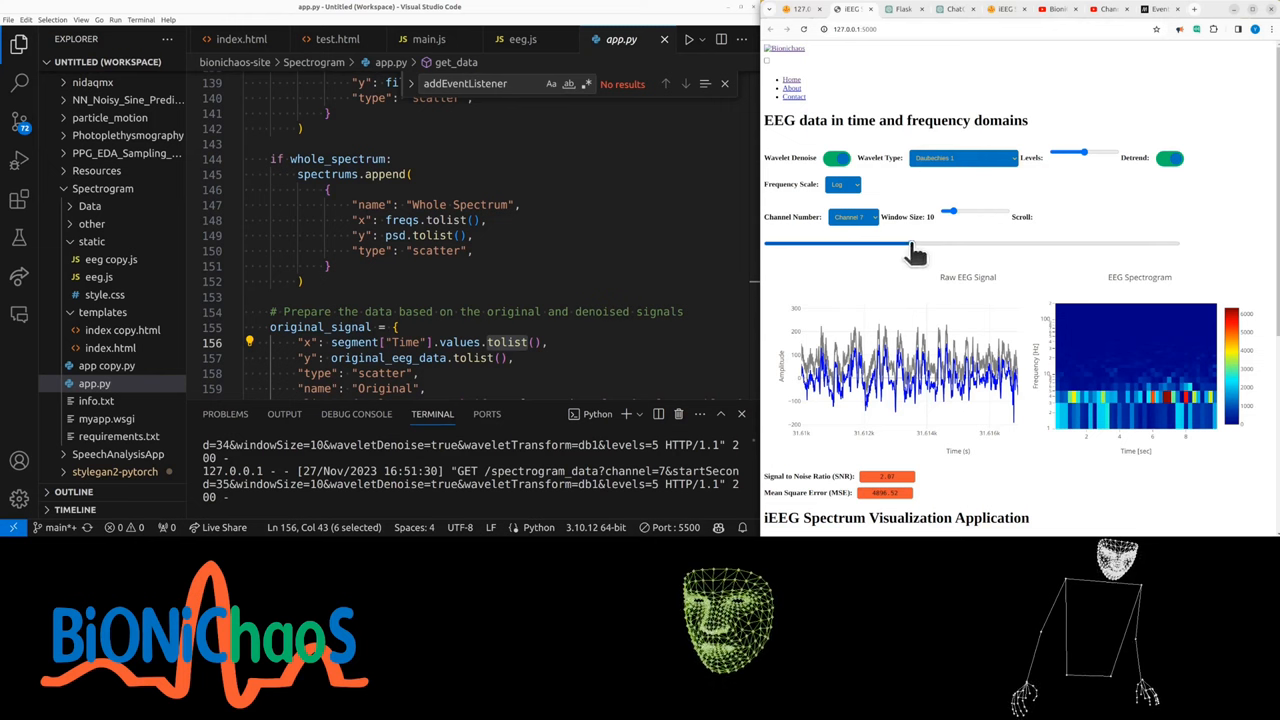
pyautogui.moveTo(910, 243); pyautogui.dragTo(845, 243)
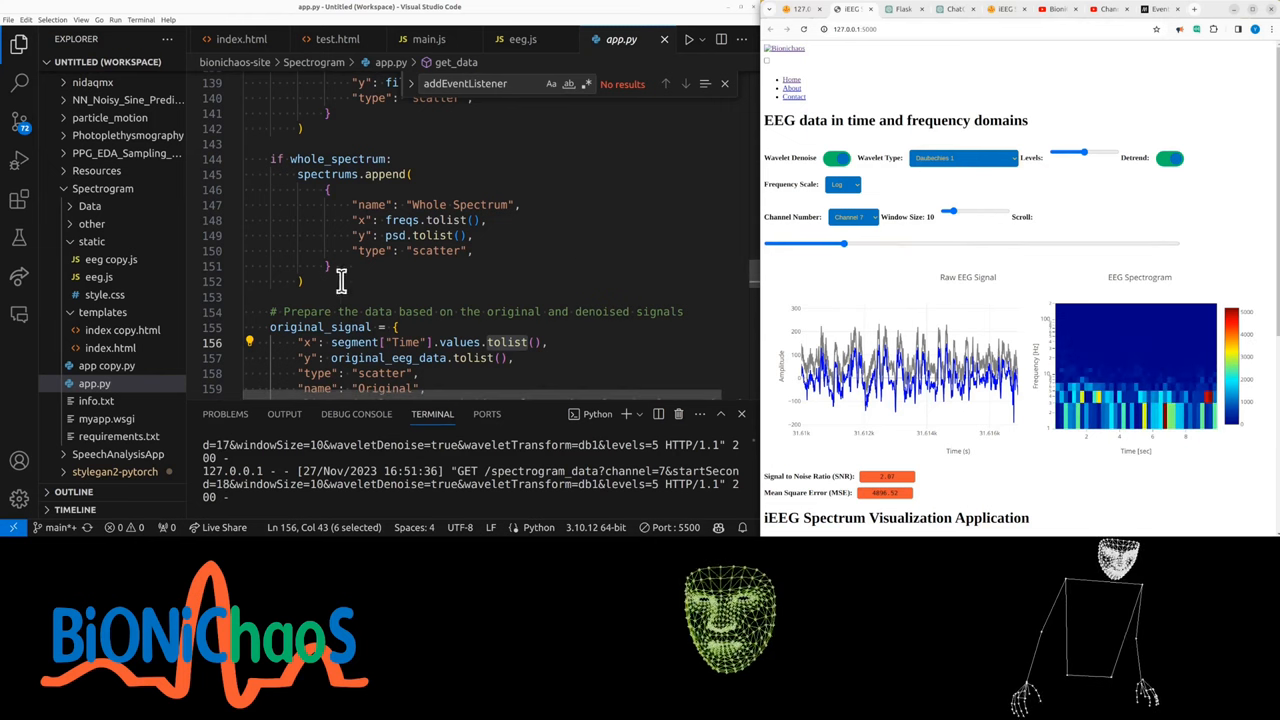
pyautogui.scroll(-3)
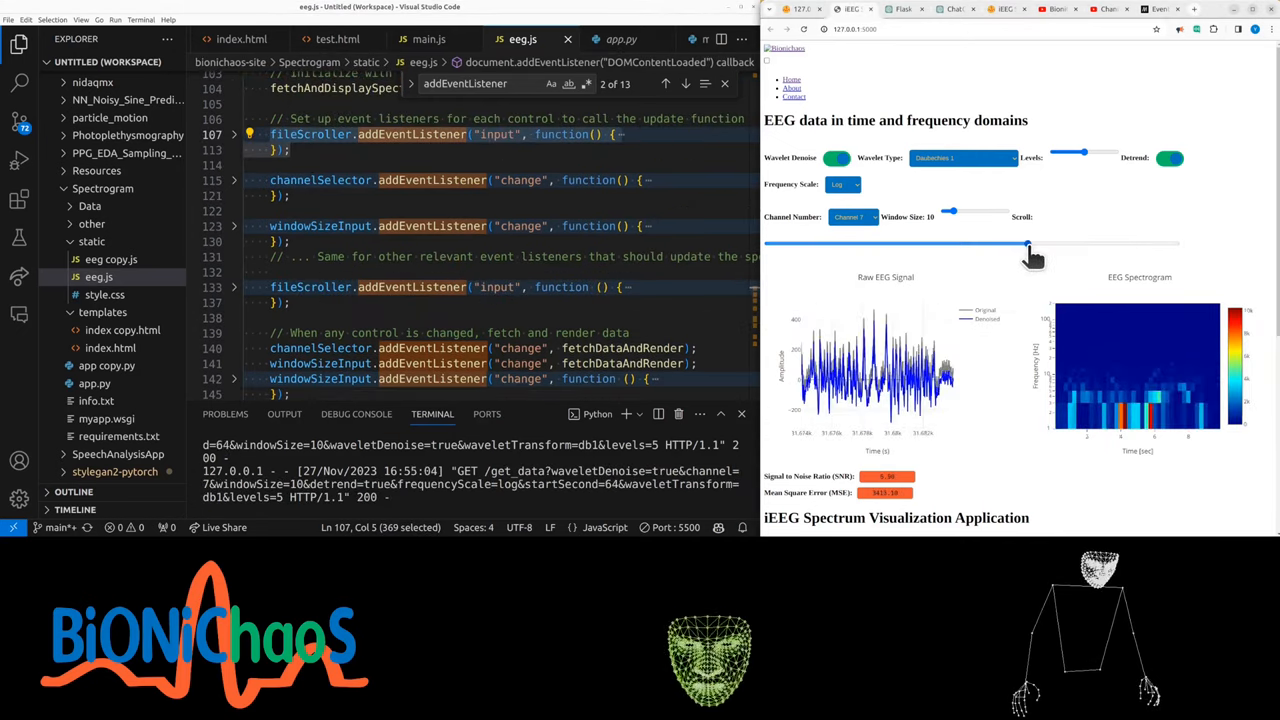
pyautogui.moveTo(1030, 243); pyautogui.dragTo(1044, 243)
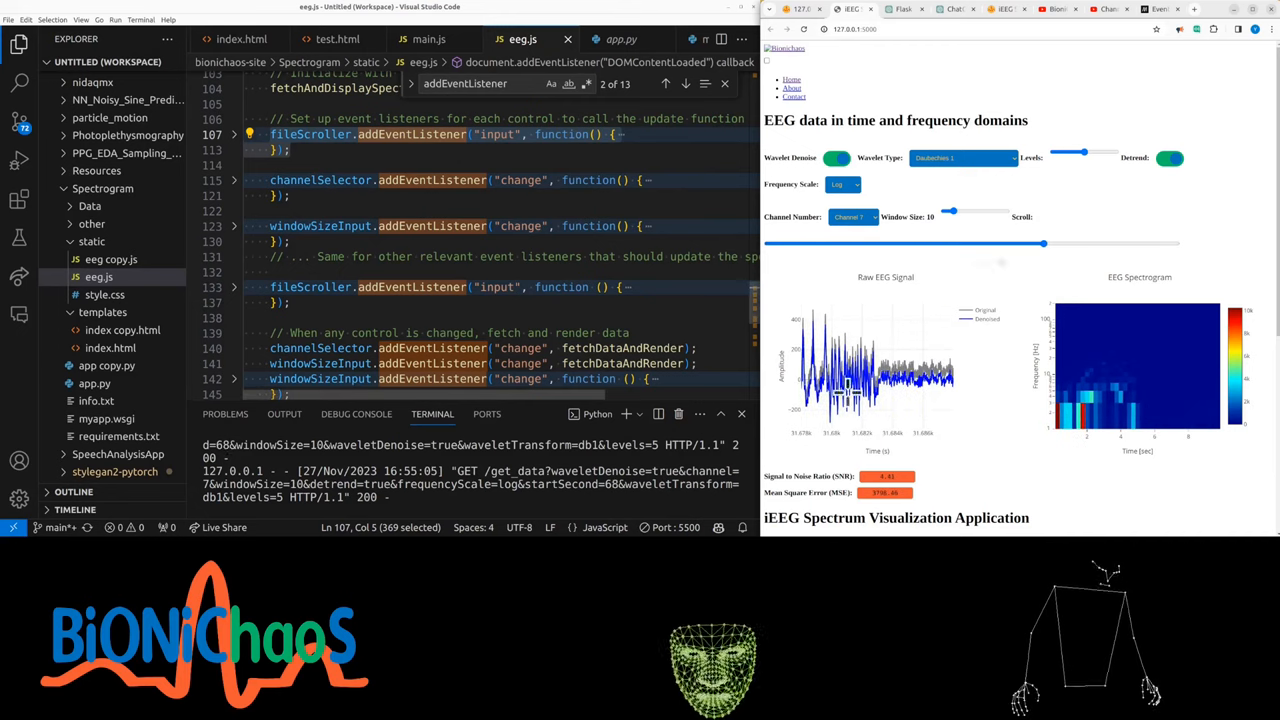
pyautogui.moveTo(1044, 243); pyautogui.dragTo(860, 243)
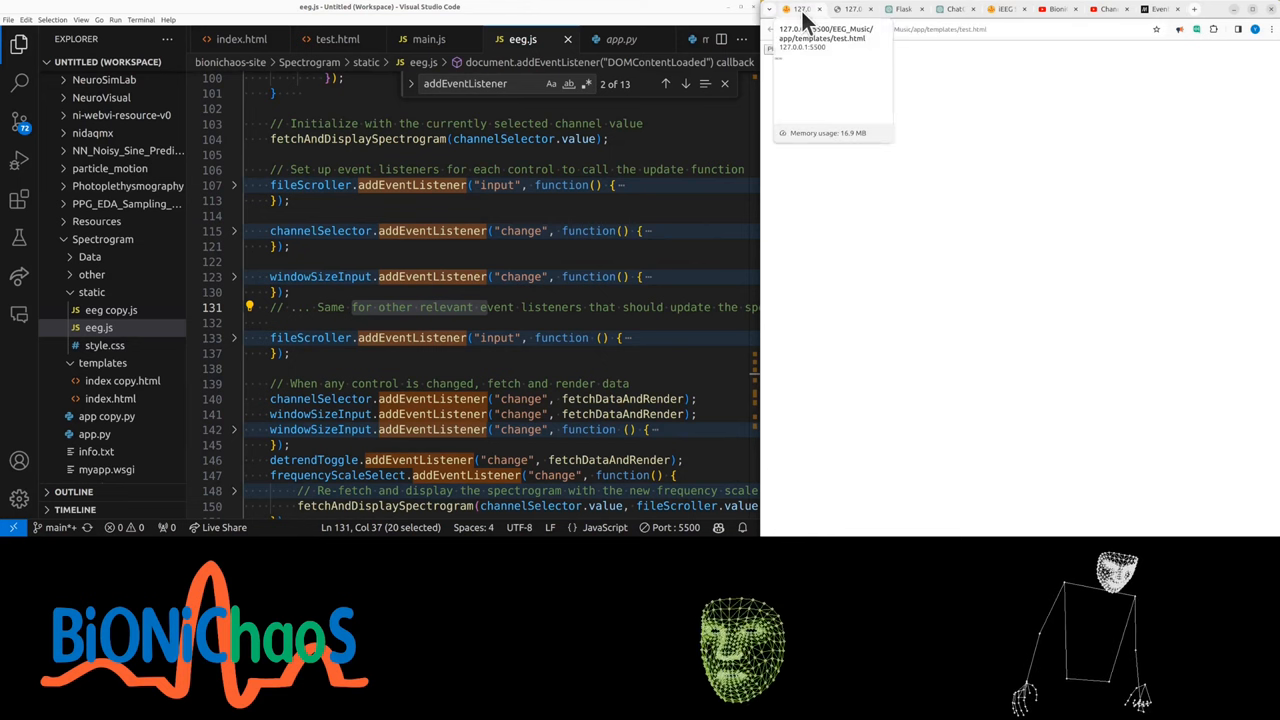
# Scroll through the Bionichaos home page's project tiles, then move to ChatGPT.
pyautogui.click(428, 39)
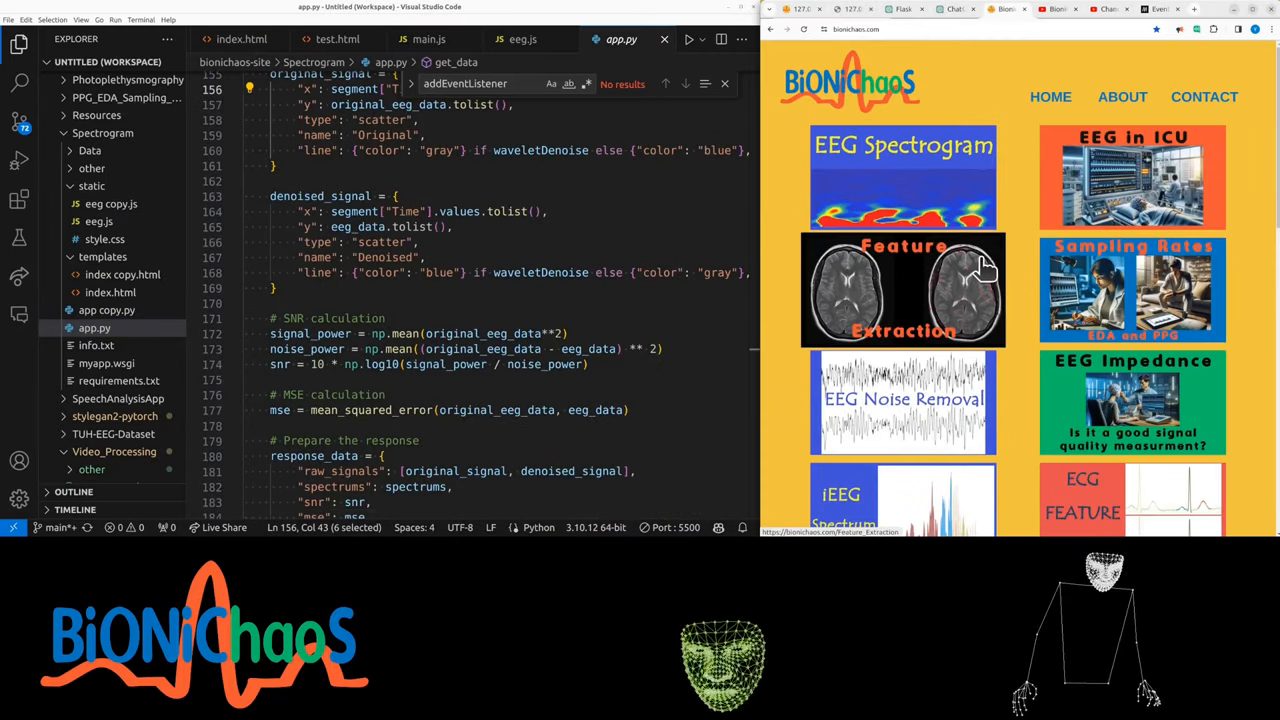
pyautogui.scroll(-3)
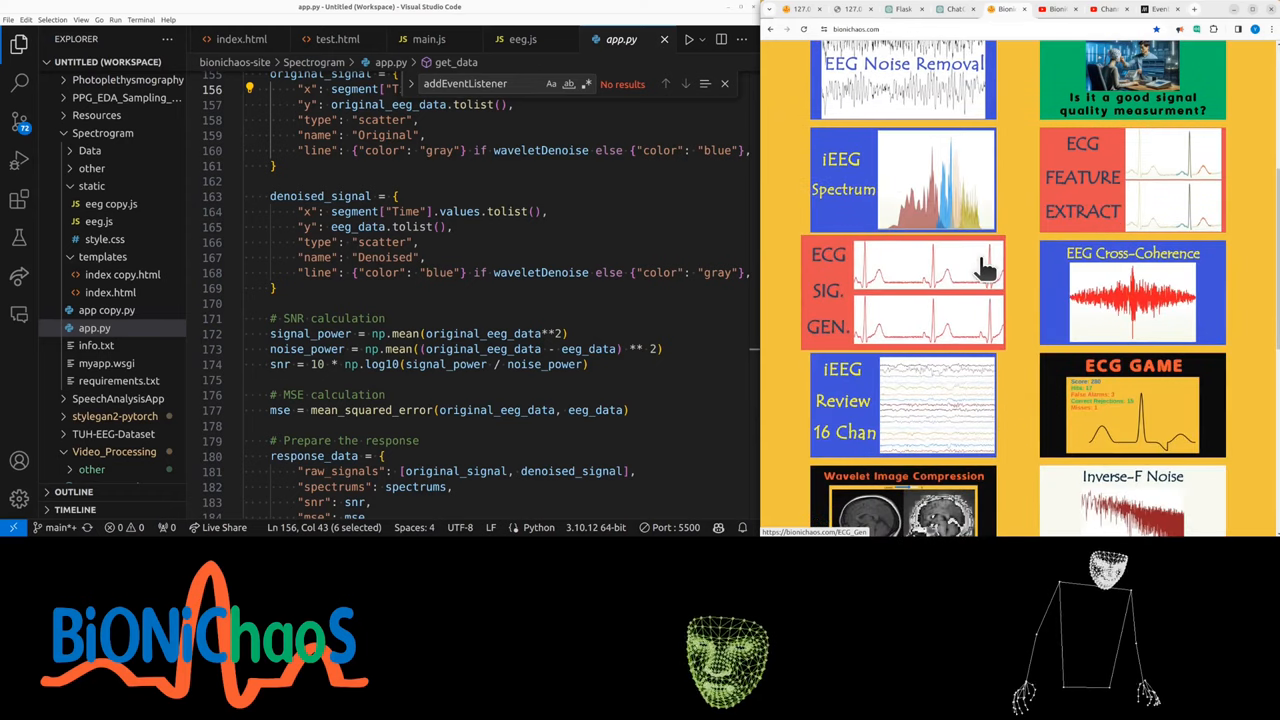
pyautogui.scroll(-3)
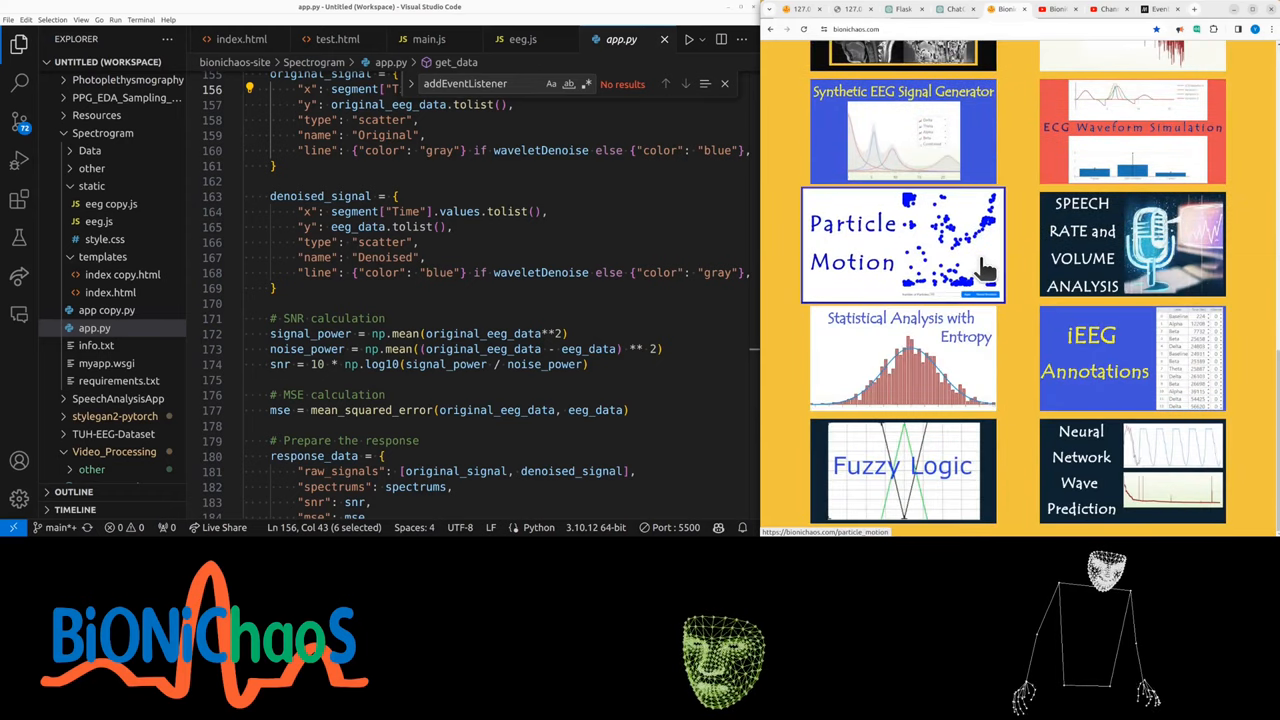
pyautogui.click(953, 9)
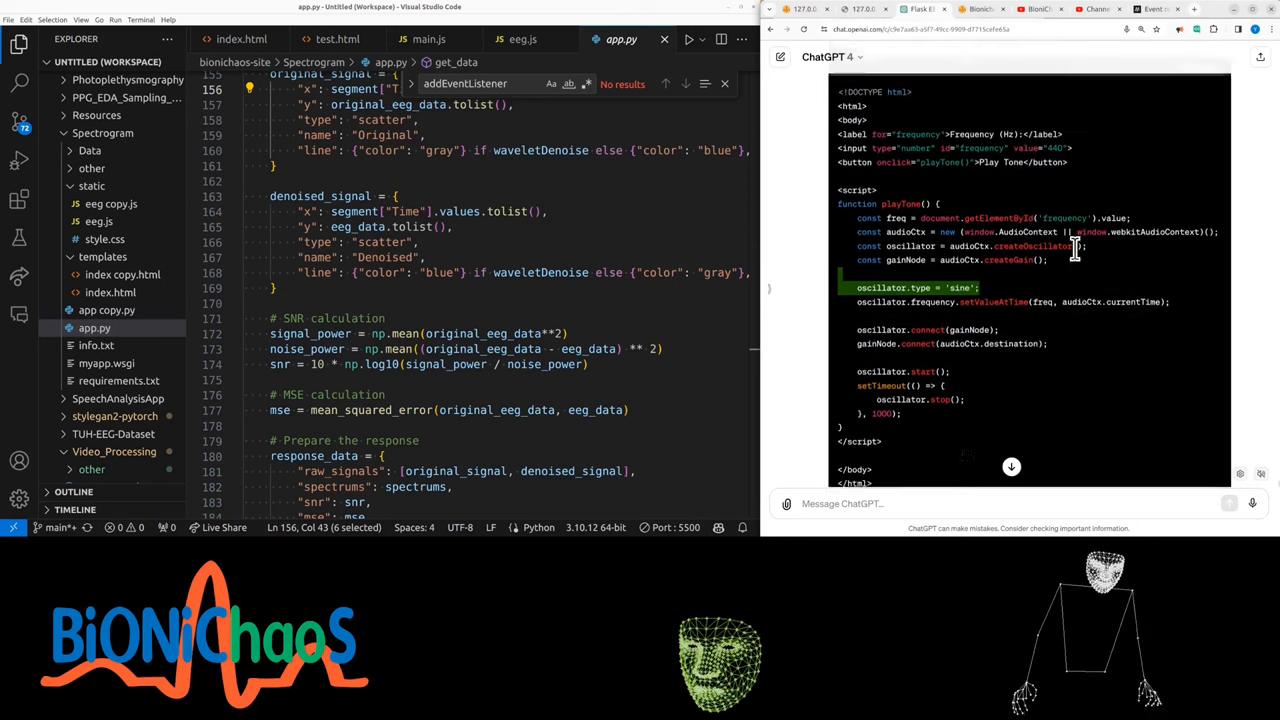
# Raise the localhost test page's sine-tone frequency slider to 880 Hz.
pyautogui.scroll(-3)
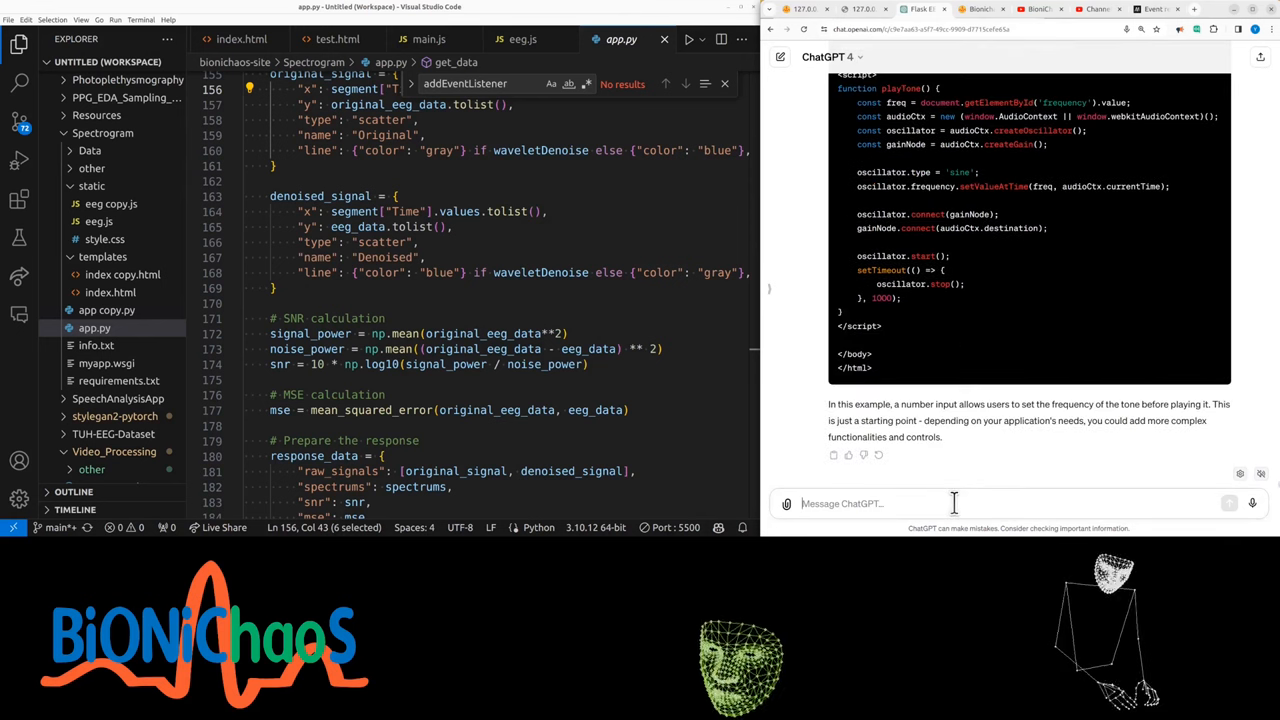
pyautogui.write('can')
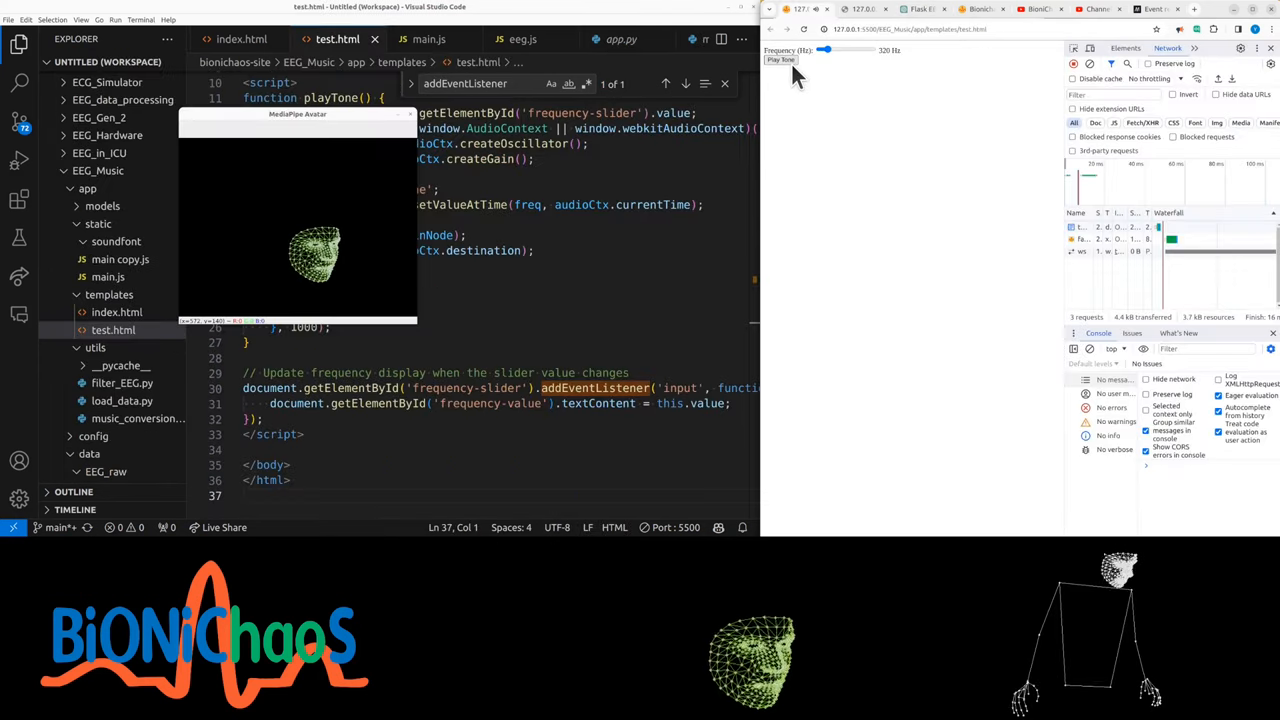
pyautogui.moveTo(822, 49); pyautogui.dragTo(835, 49)
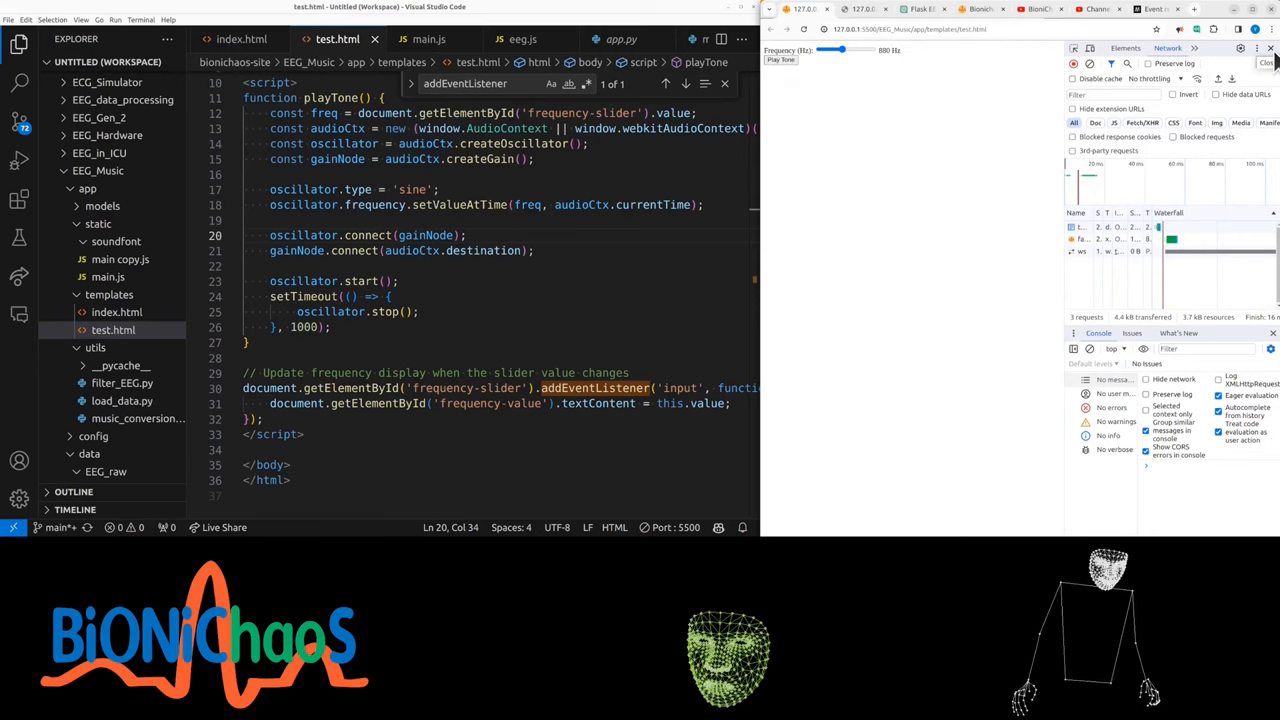
pyautogui.click(862, 9)
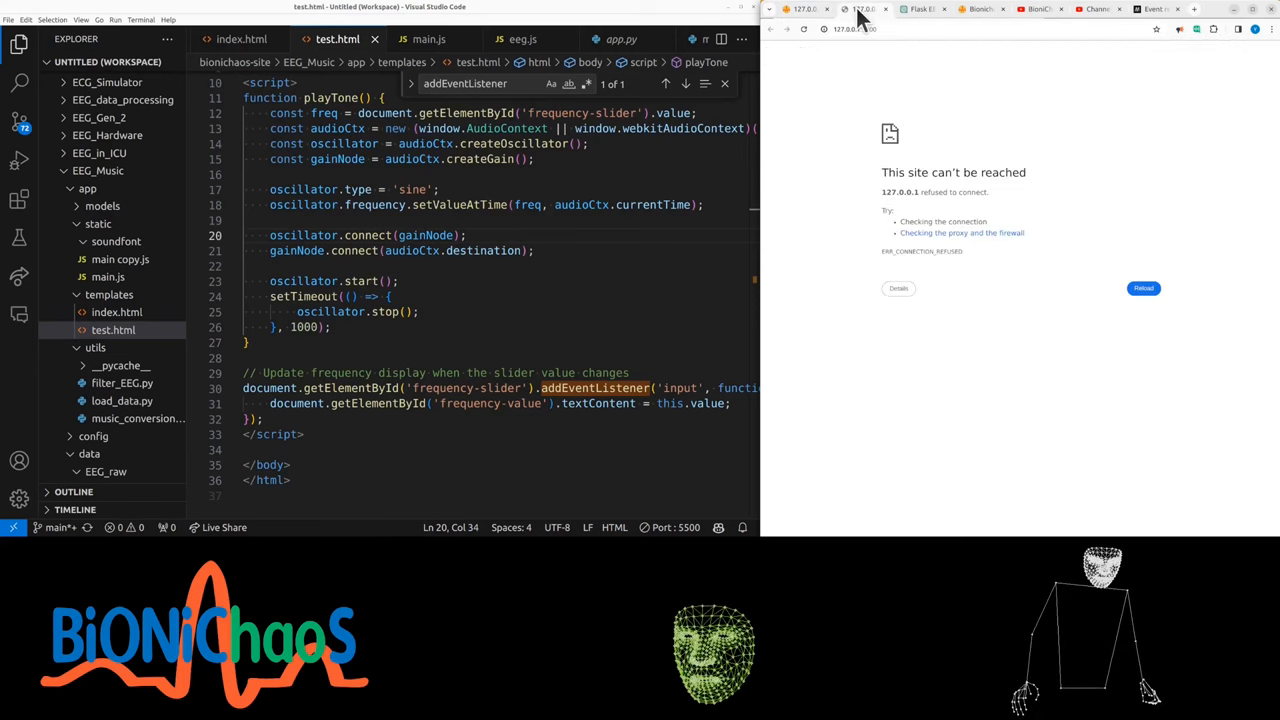
# Send ChatGPT the request to keep the tone playing as the slider changes frequency.
pyautogui.click(228, 39)
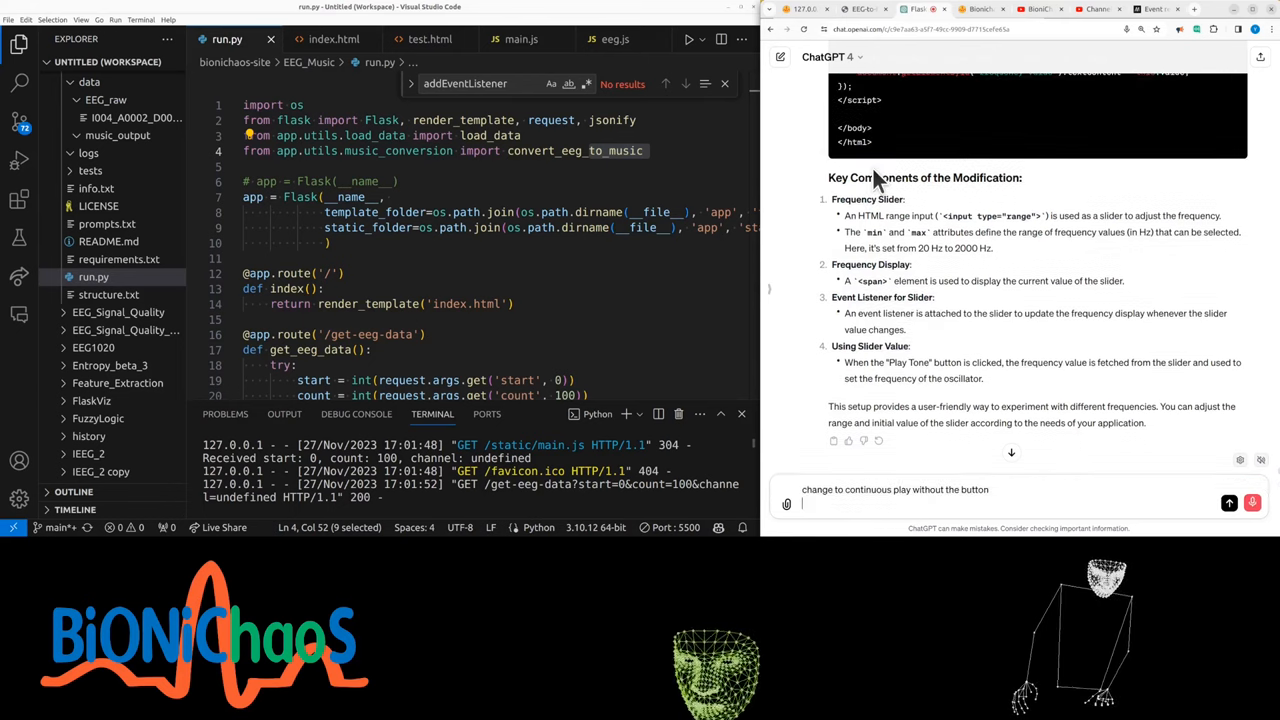
pyautogui.write('so essentially the')
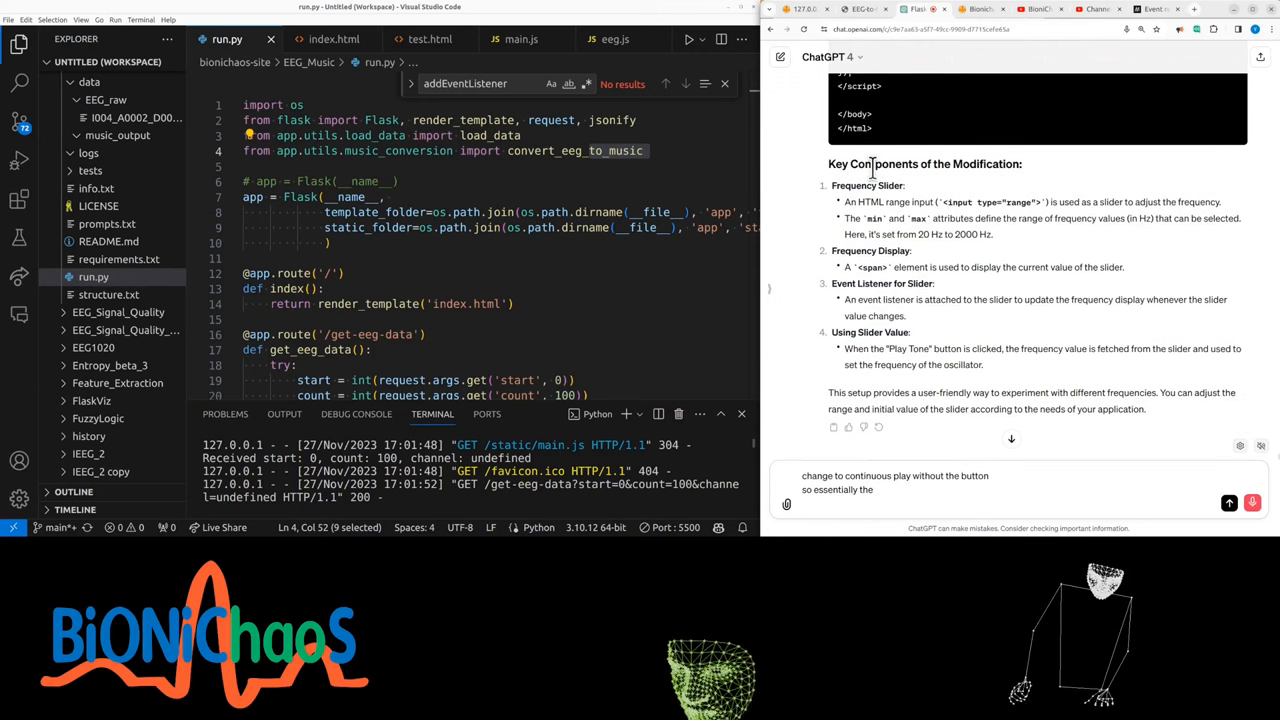
pyautogui.write('frequency to change')
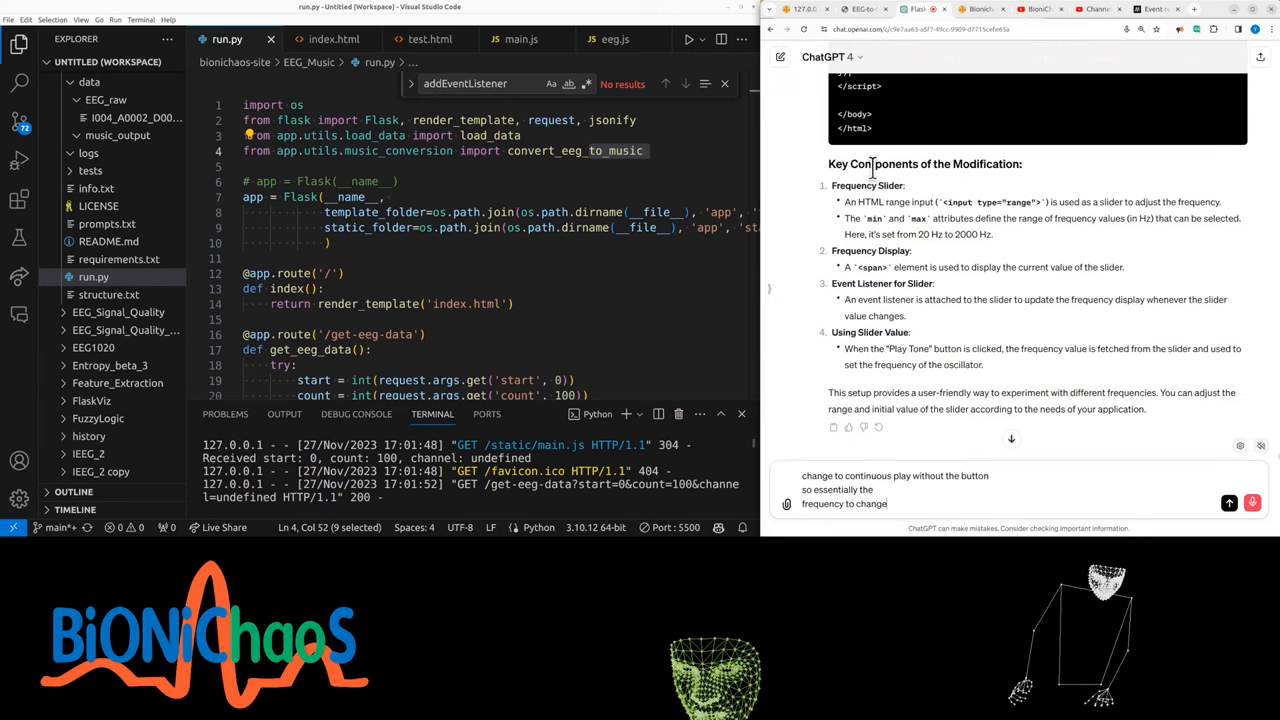
pyautogui.write('when the slider is changing')
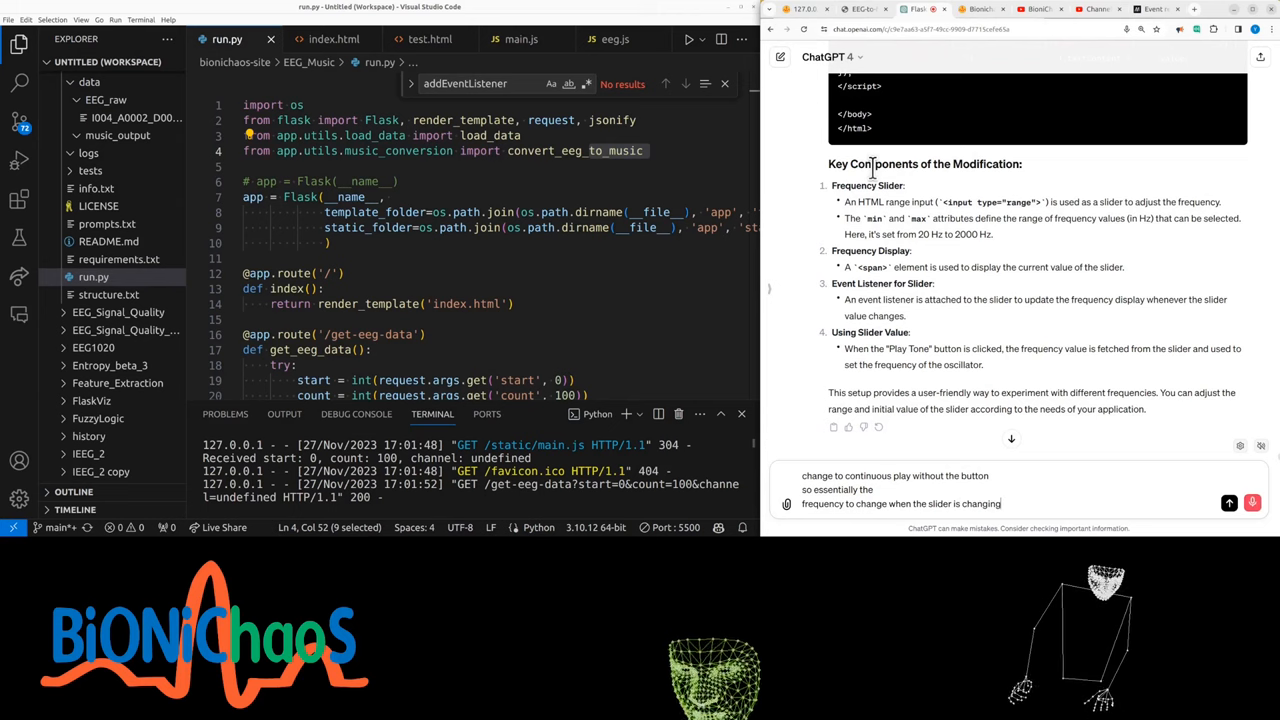
pyautogui.click(1229, 503)
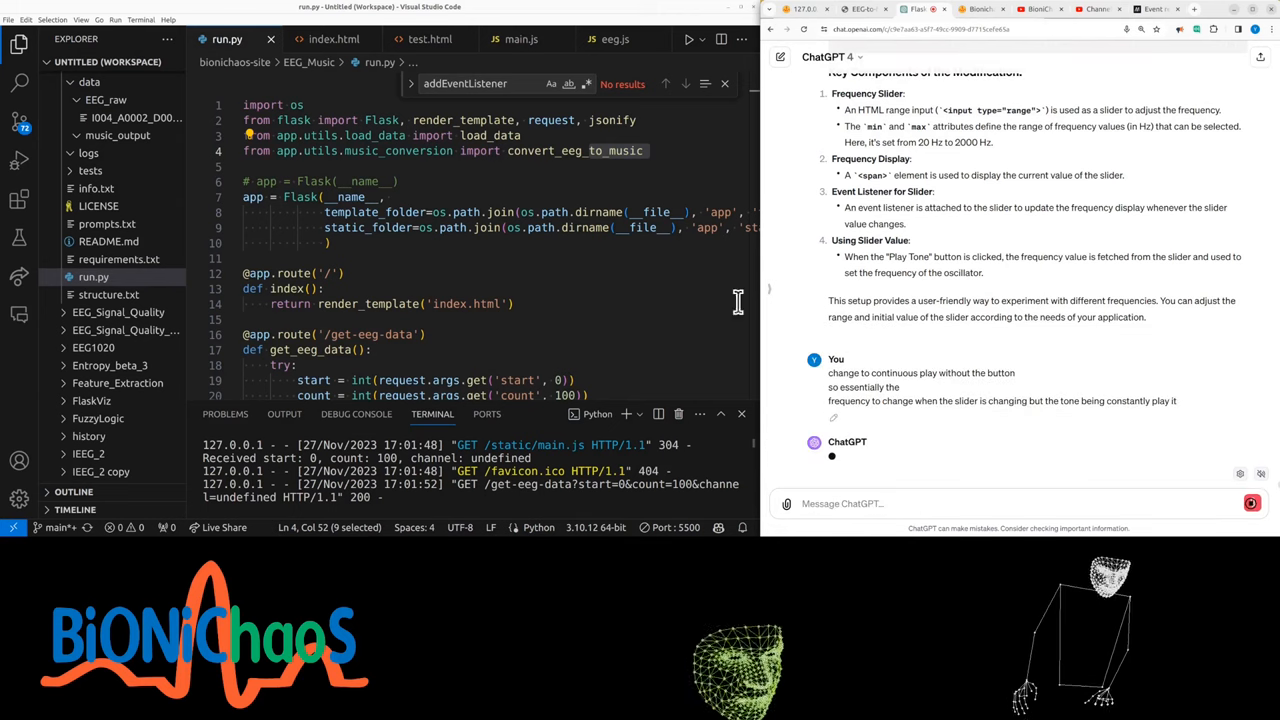
pyautogui.click(805, 9)
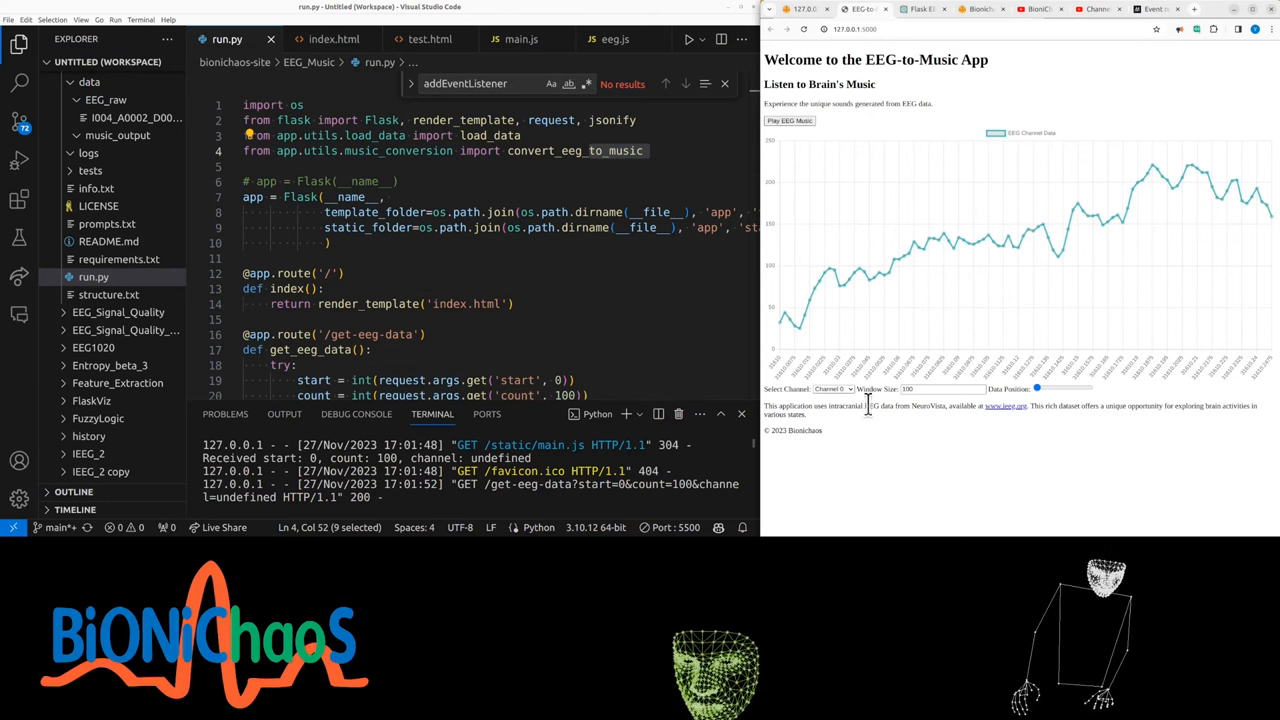
pyautogui.click(862, 9)
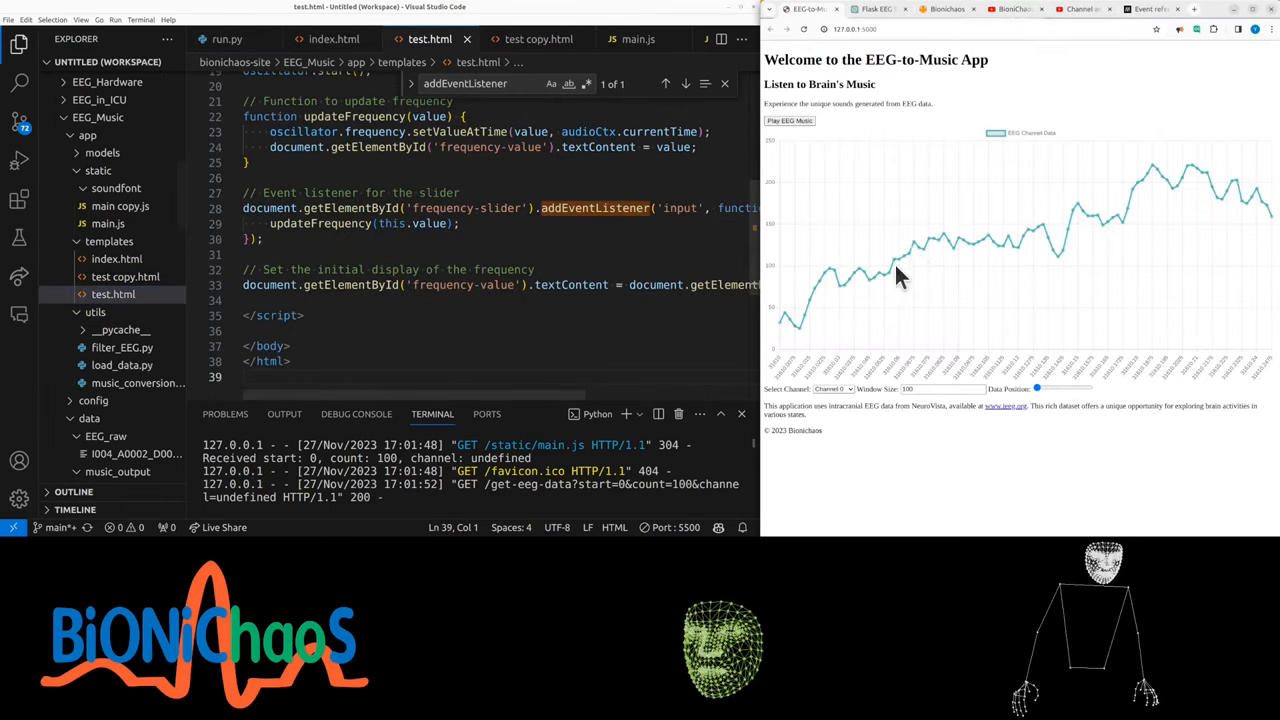
pyautogui.moveTo(875, 160)
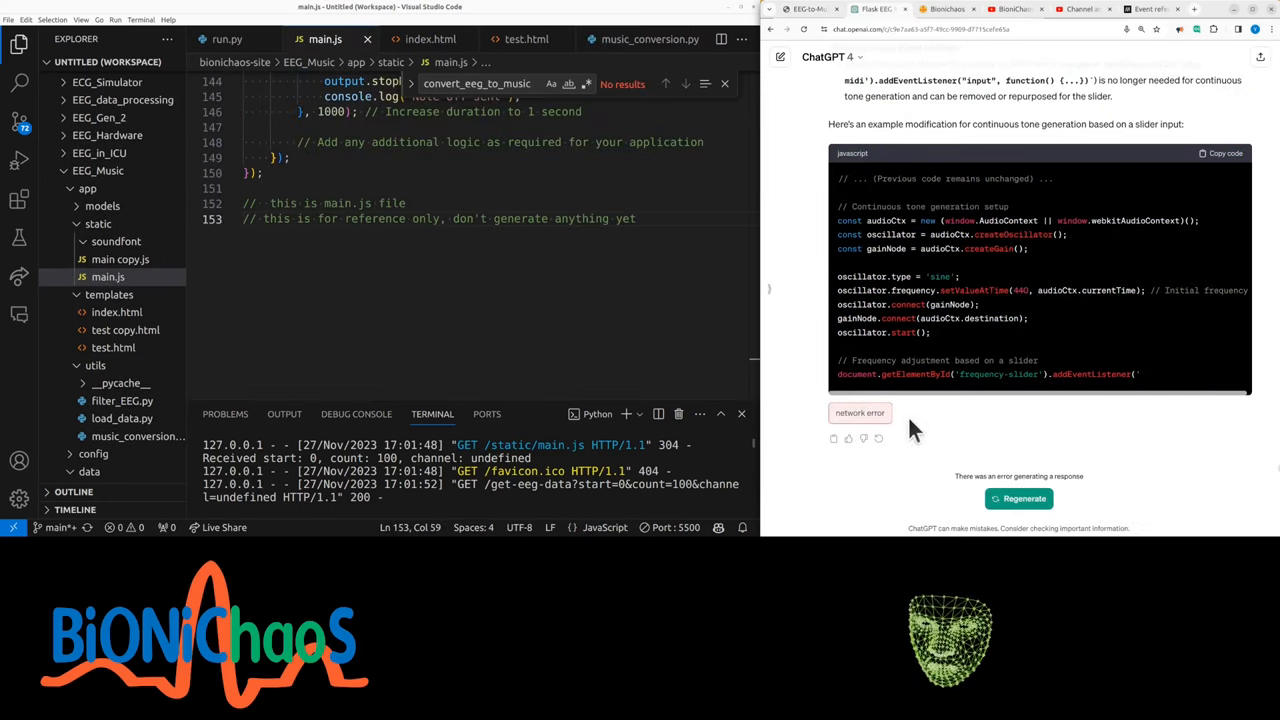
pyautogui.moveTo(975, 460)
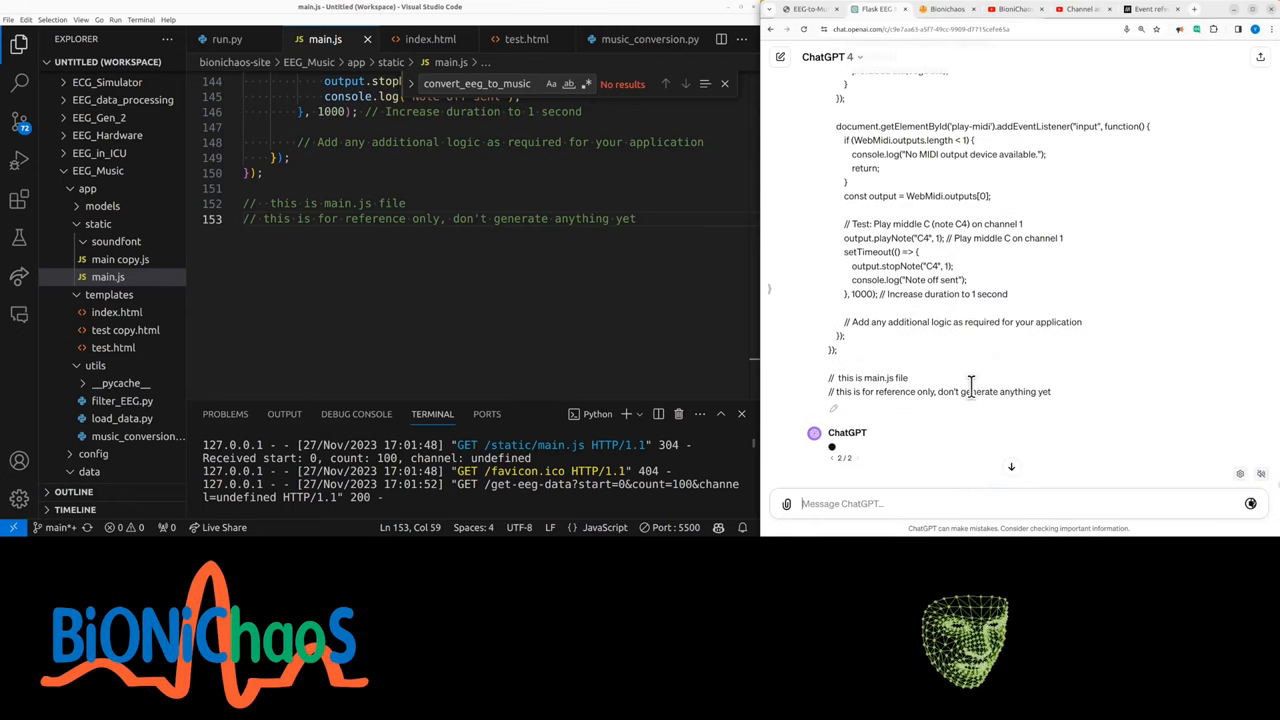
# Regenerate ChatGPT's answer on continuous slider- or EEG-driven tone generation.
pyautogui.click(526, 39)
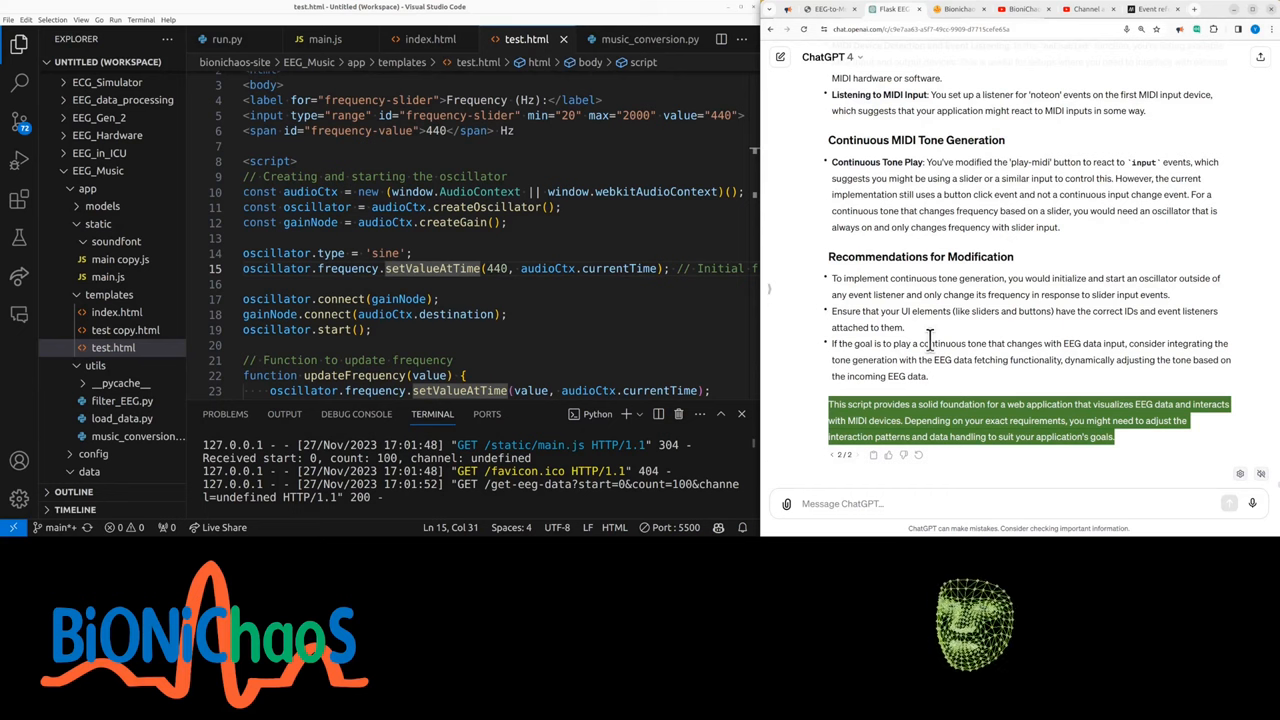
# Regenerate ChatGPT's answer and review the slider-driven continuous tone example.
pyautogui.click(875, 503)
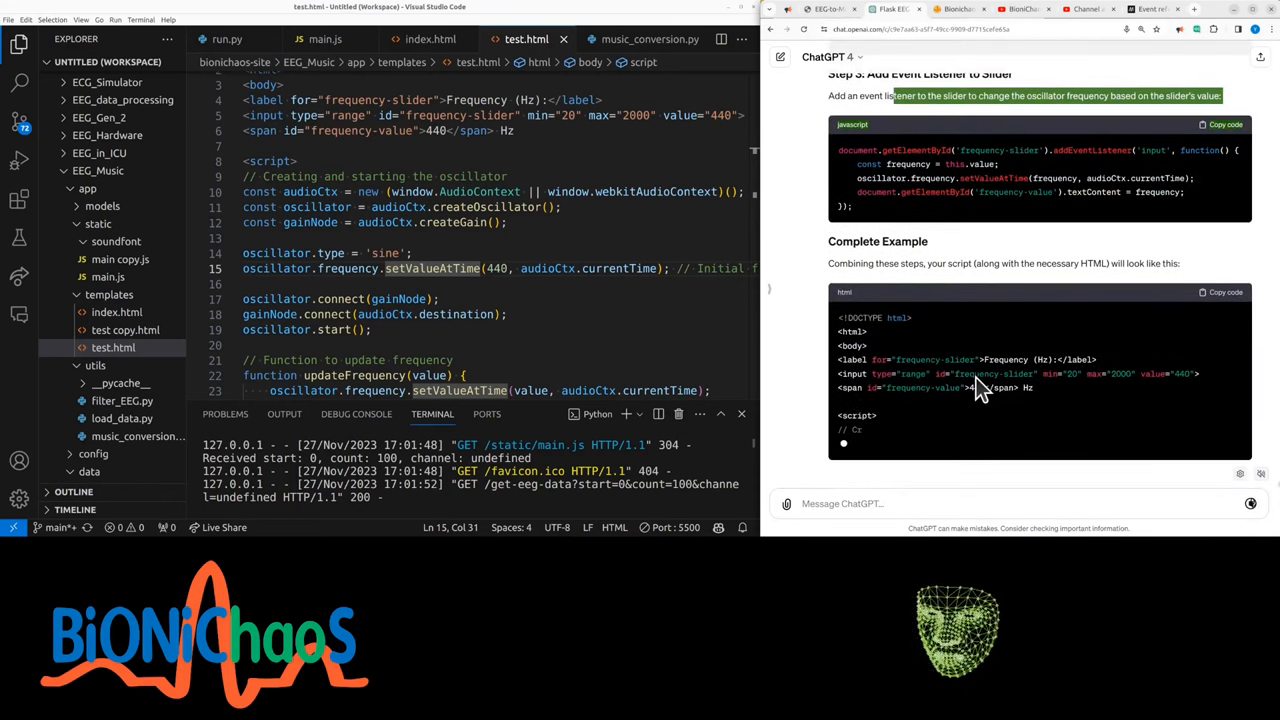
pyautogui.scroll(-3)
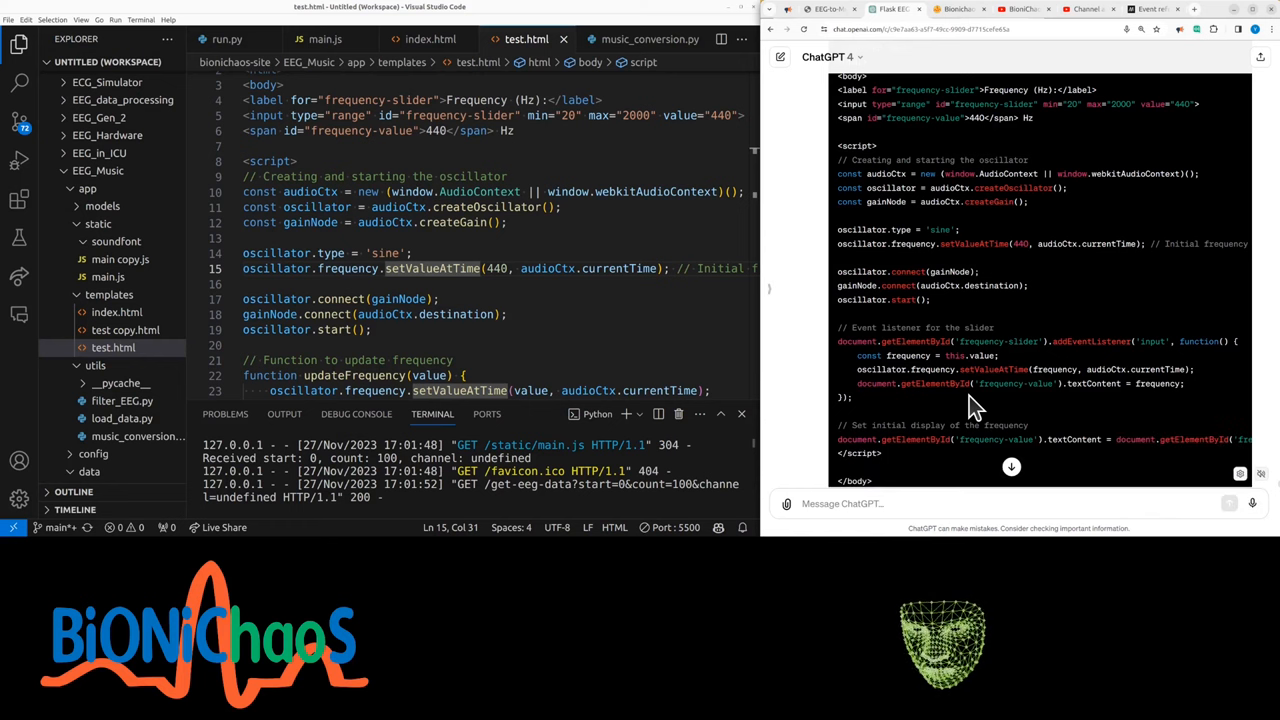
pyautogui.scroll(-3)
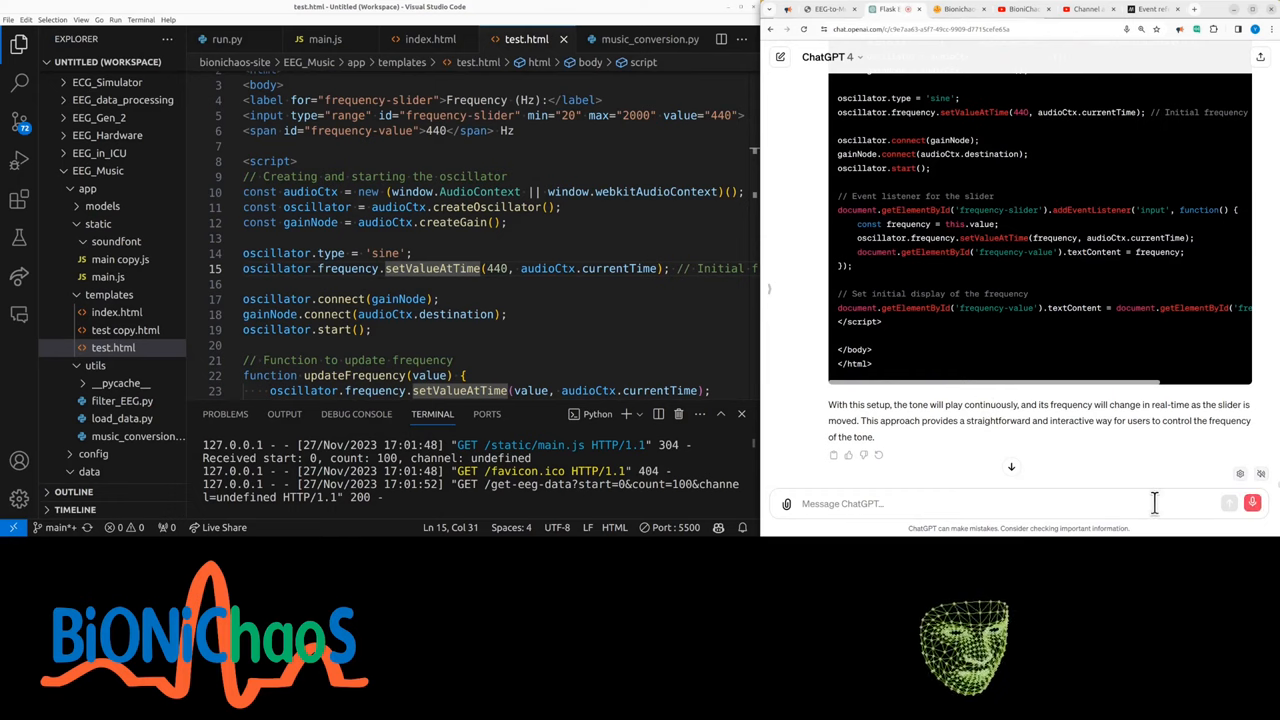
# Ask ChatGPT 'is there a slider' about automatic frequency changes, then read the EEG-driven example code.
pyautogui.write('is there a slider or the frequency is actually changing')
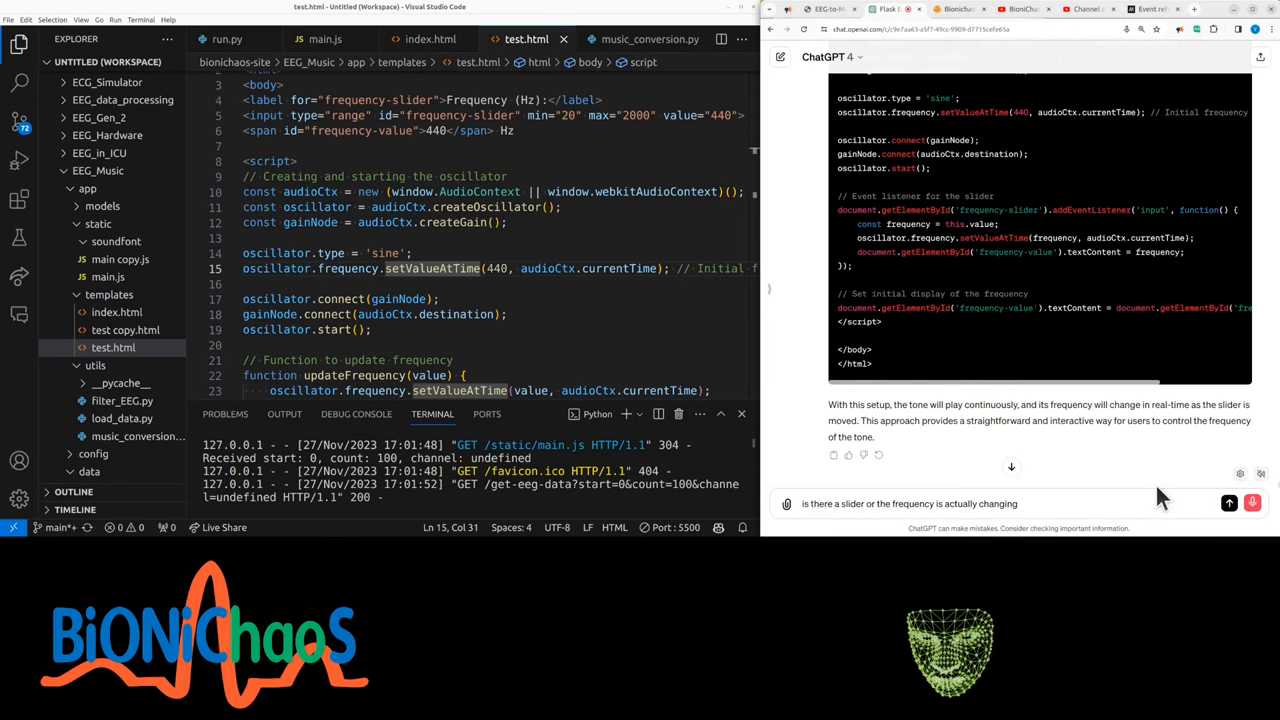
pyautogui.click(1230, 503)
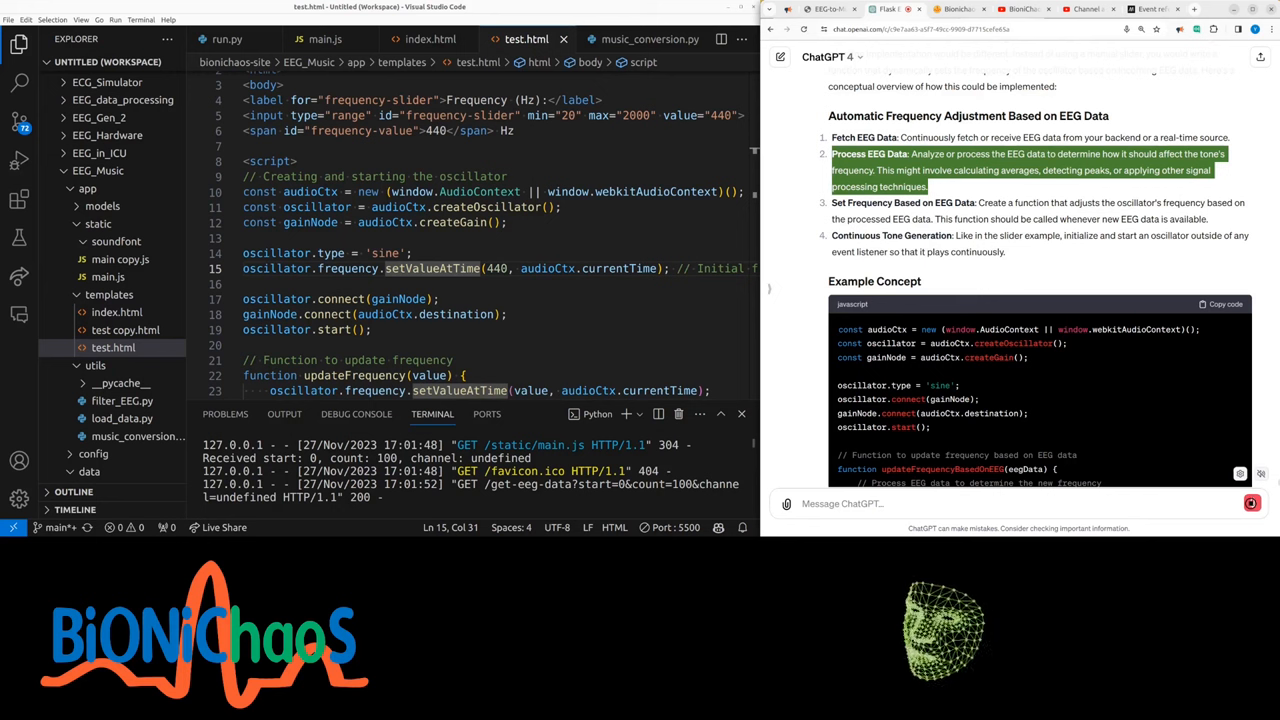
pyautogui.scroll(-3)
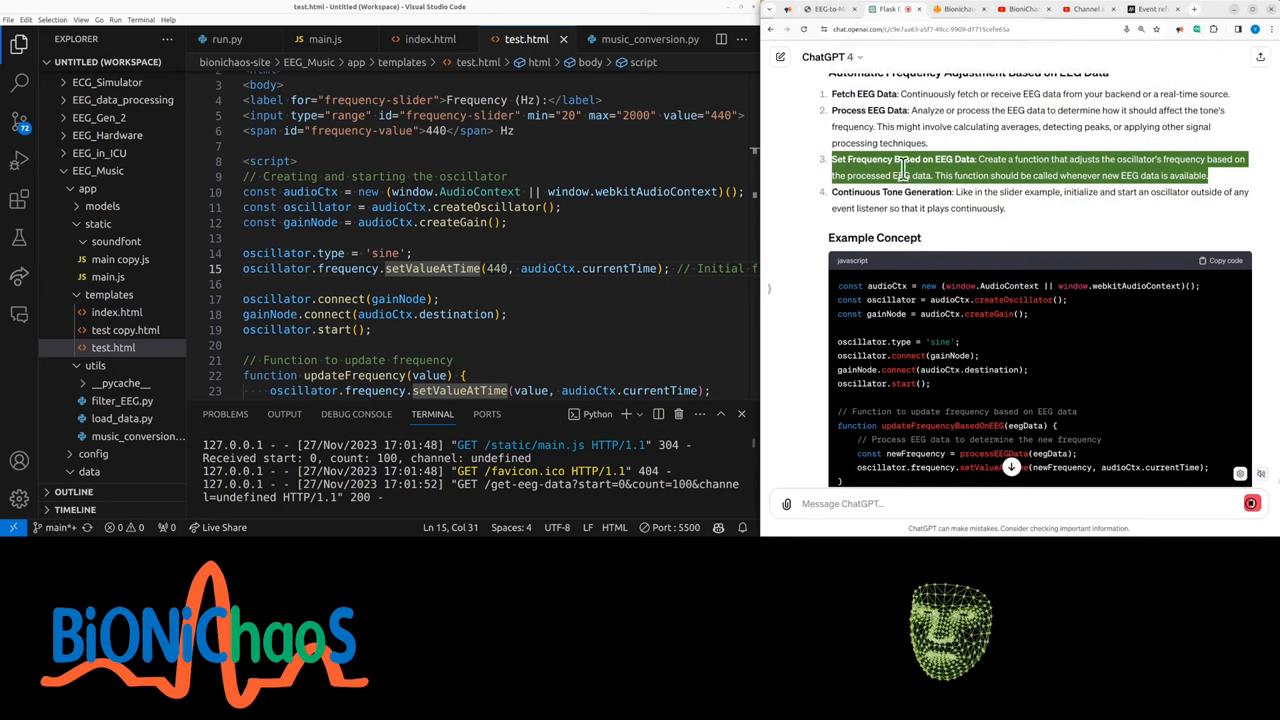
pyautogui.scroll(-3)
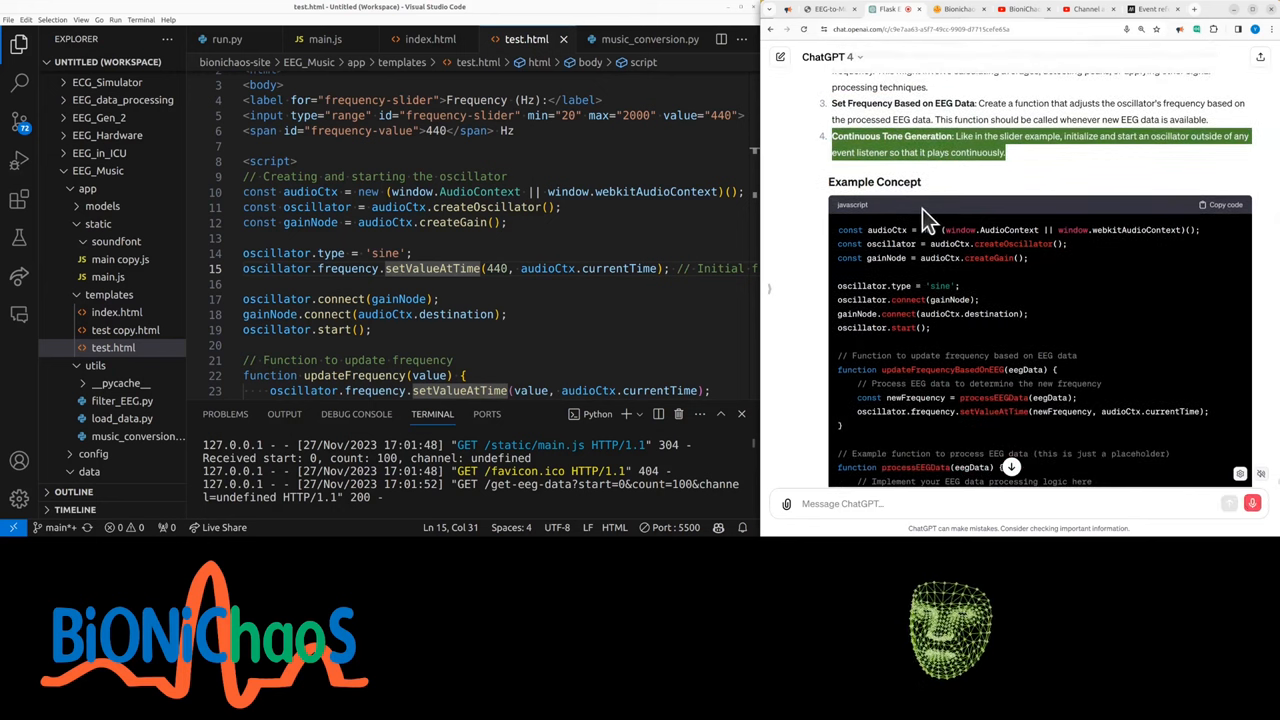
pyautogui.scroll(-3)
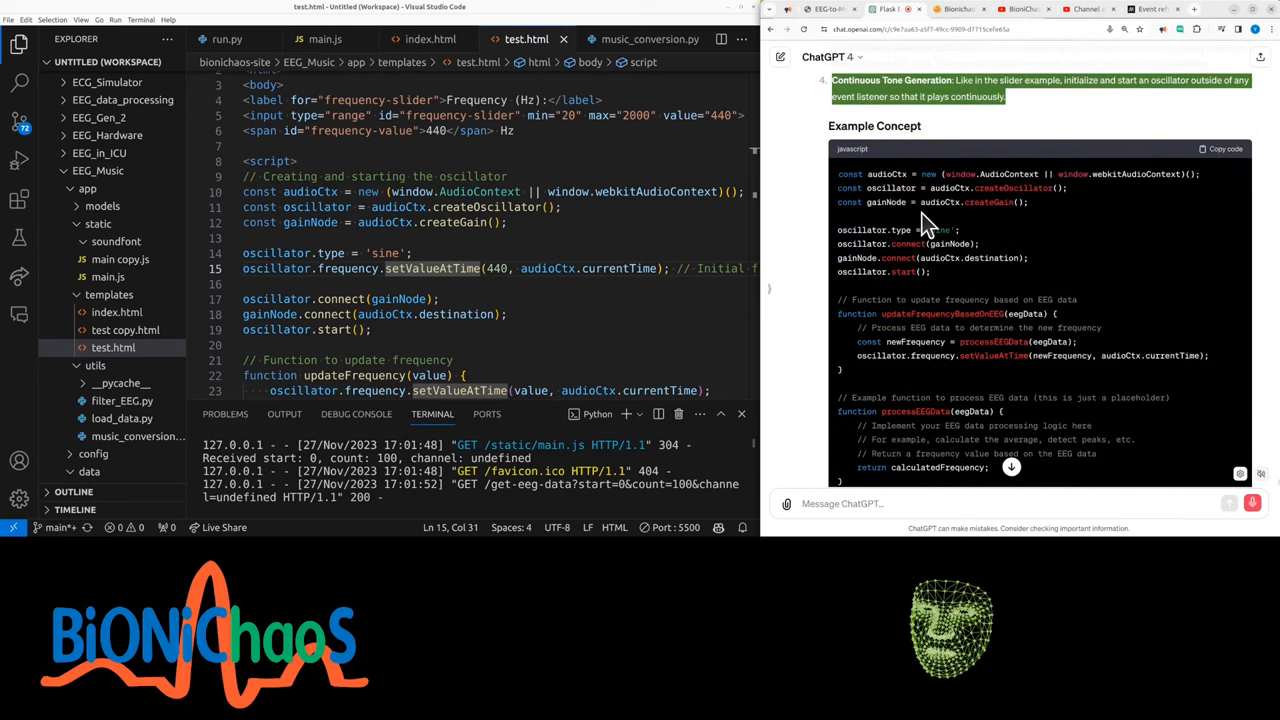
pyautogui.scroll(-3)
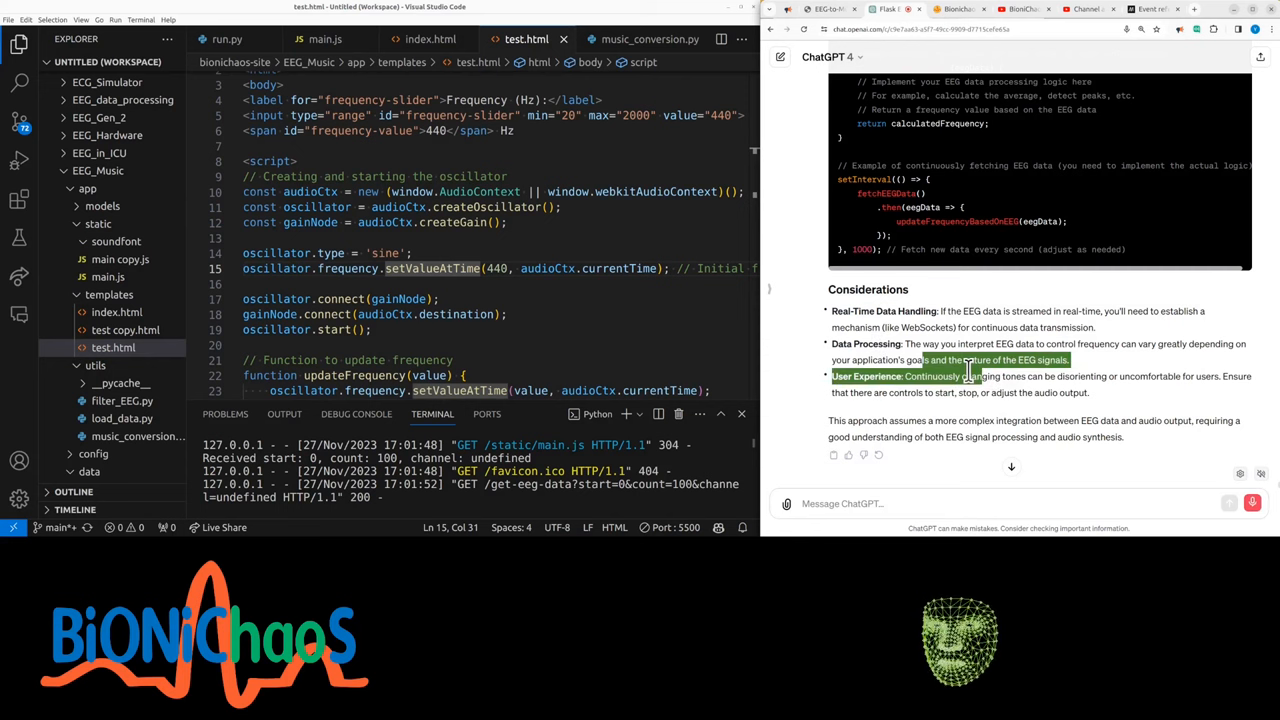
pyautogui.moveTo(1004, 456)
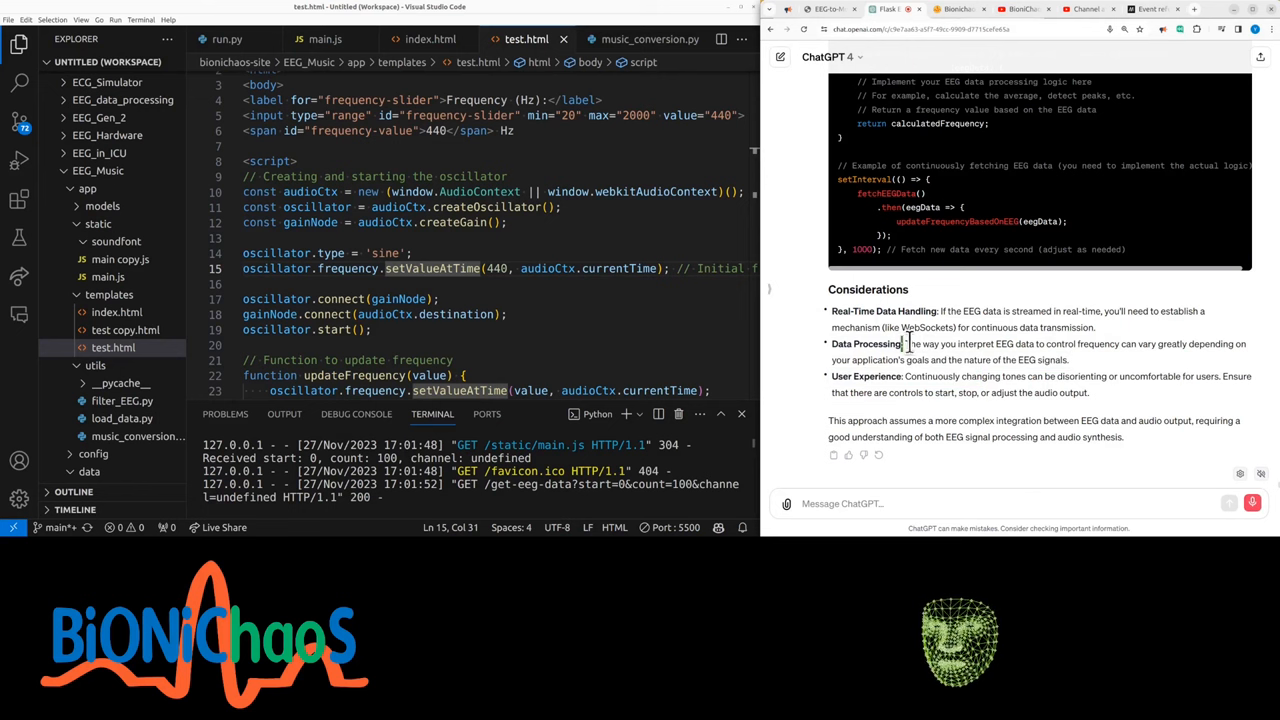
pyautogui.doubleClick(913, 344)
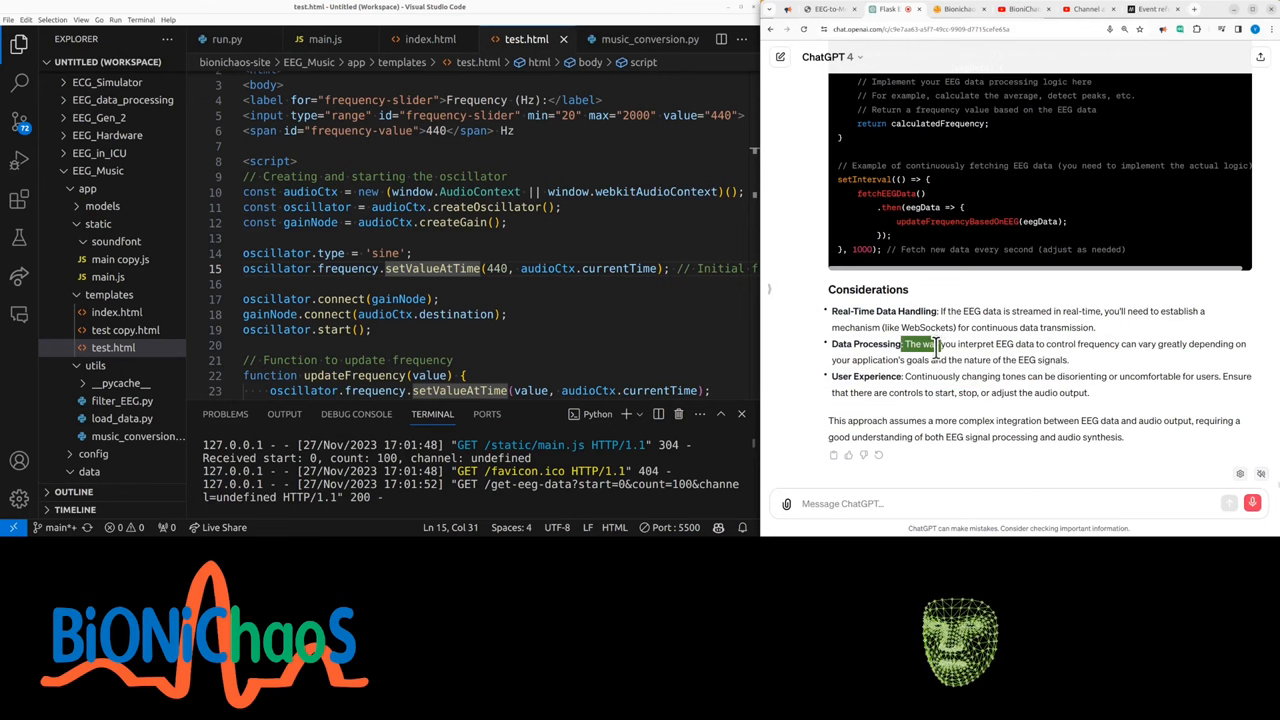
pyautogui.click(325, 39)
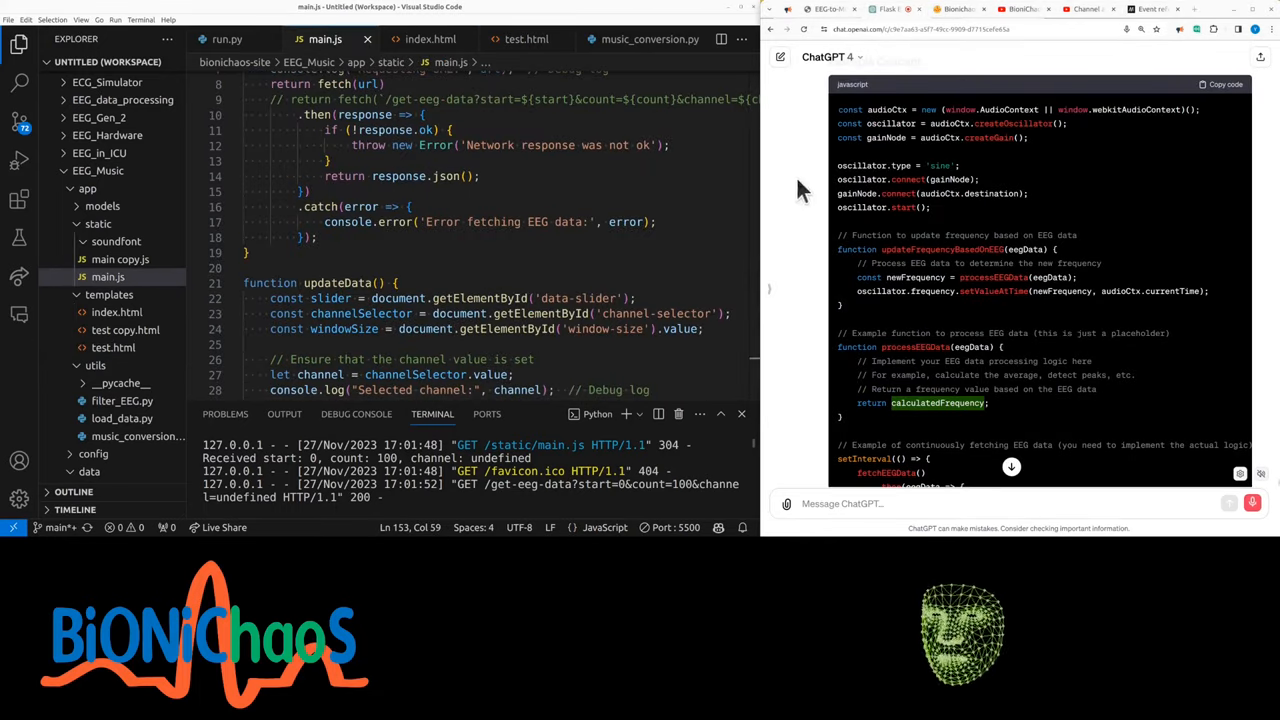
pyautogui.click(800, 9)
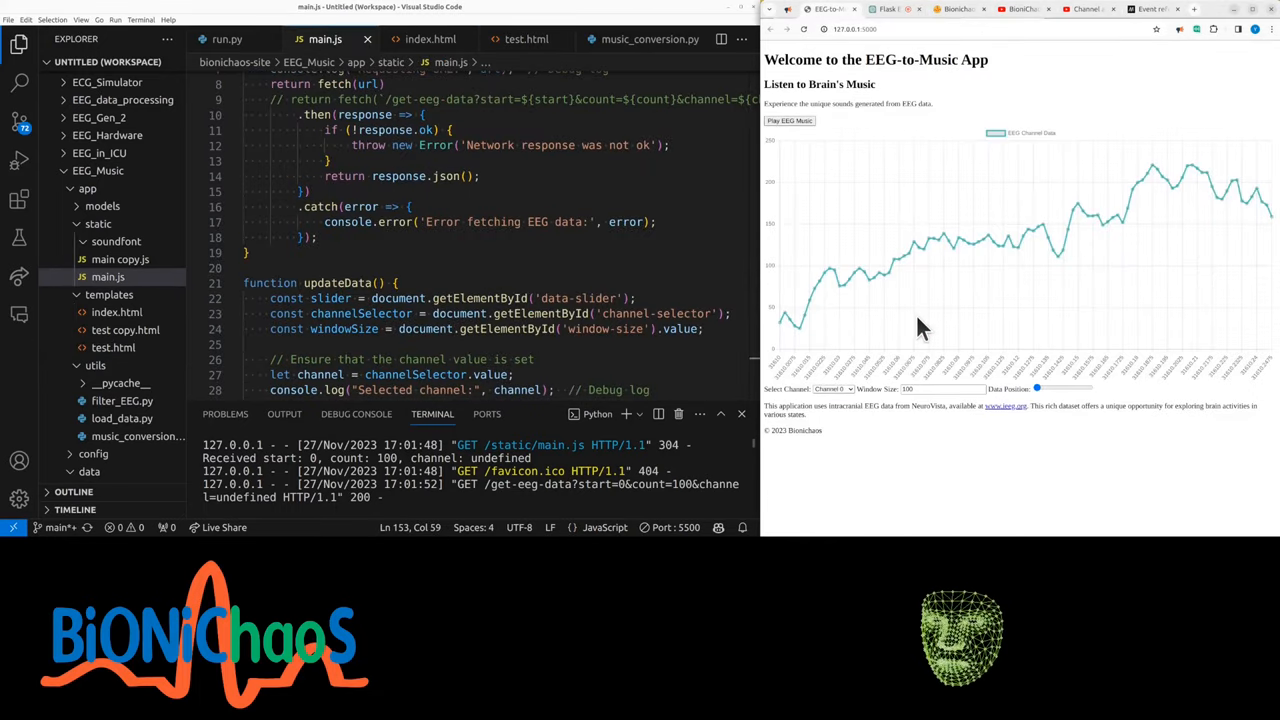
pyautogui.moveTo(1045, 405)
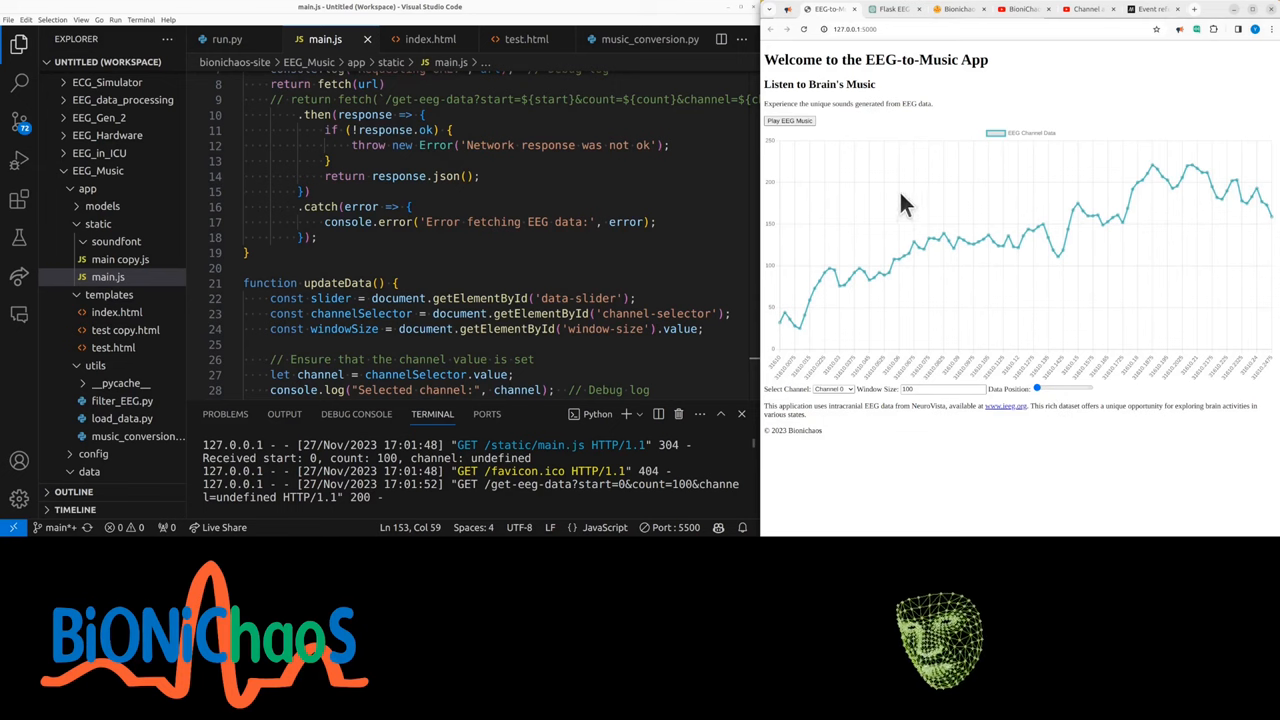
pyautogui.moveTo(805, 305)
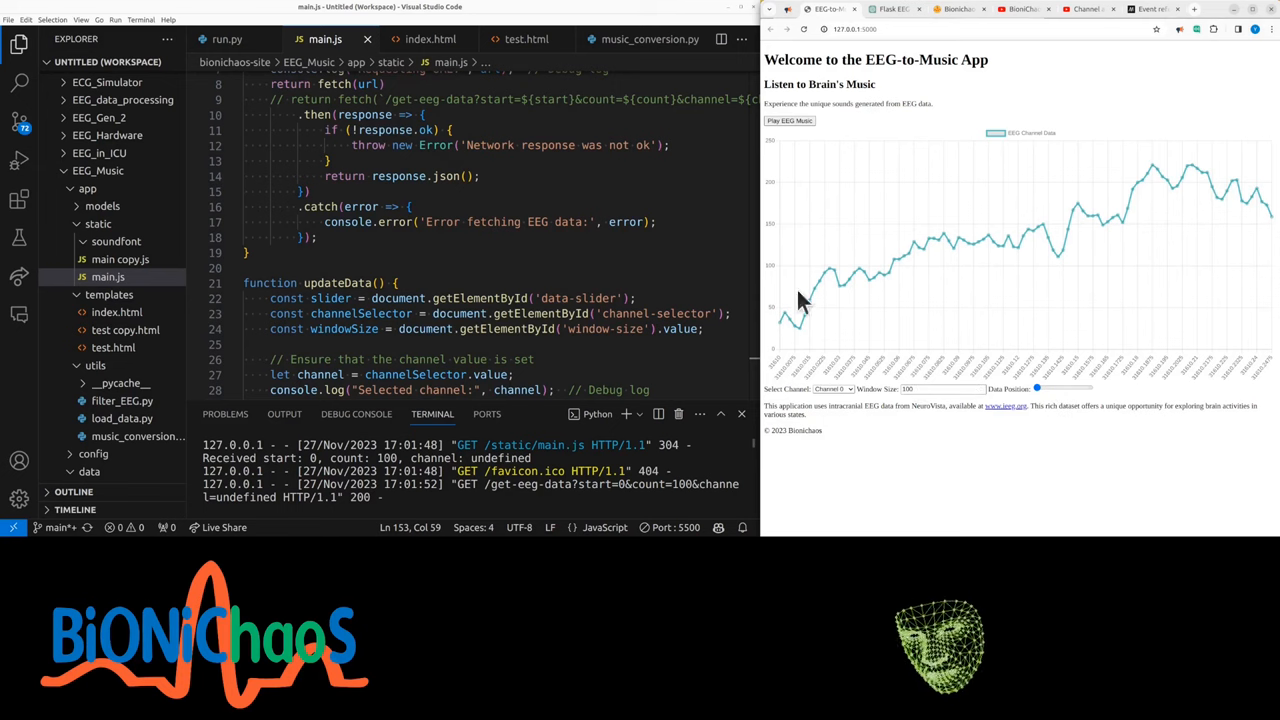
pyautogui.moveTo(1005, 290)
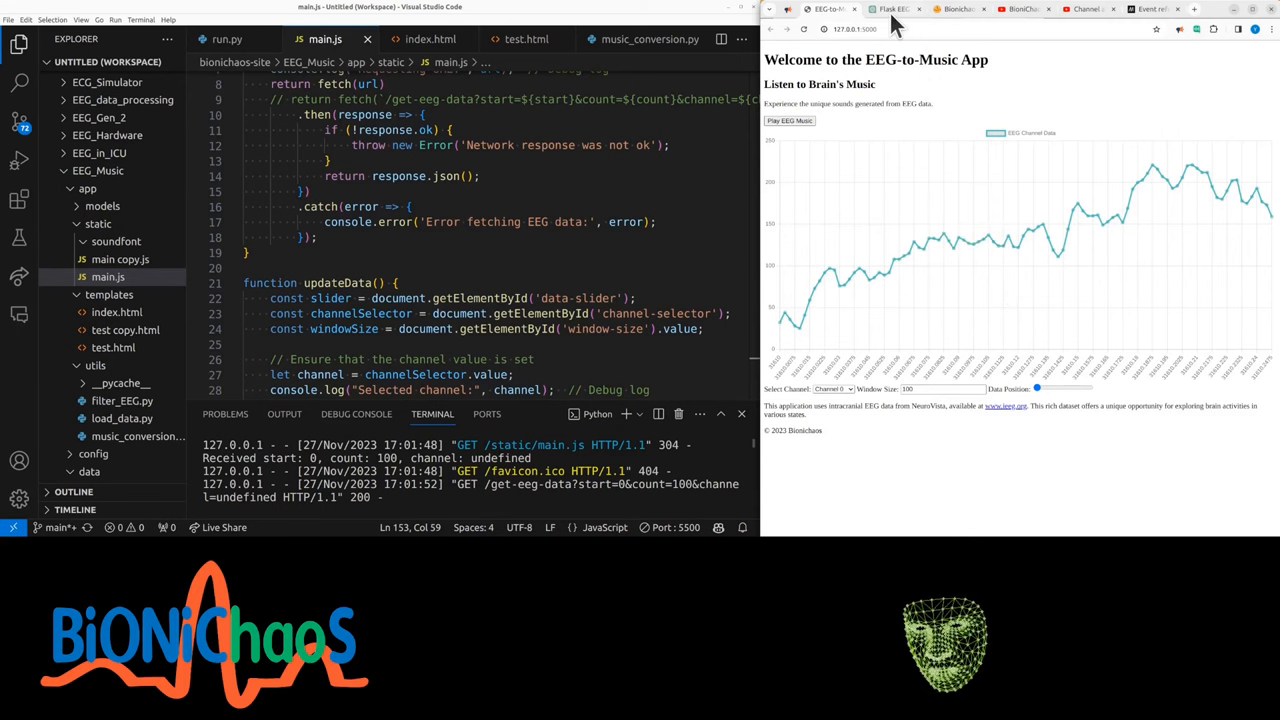
pyautogui.click(895, 9)
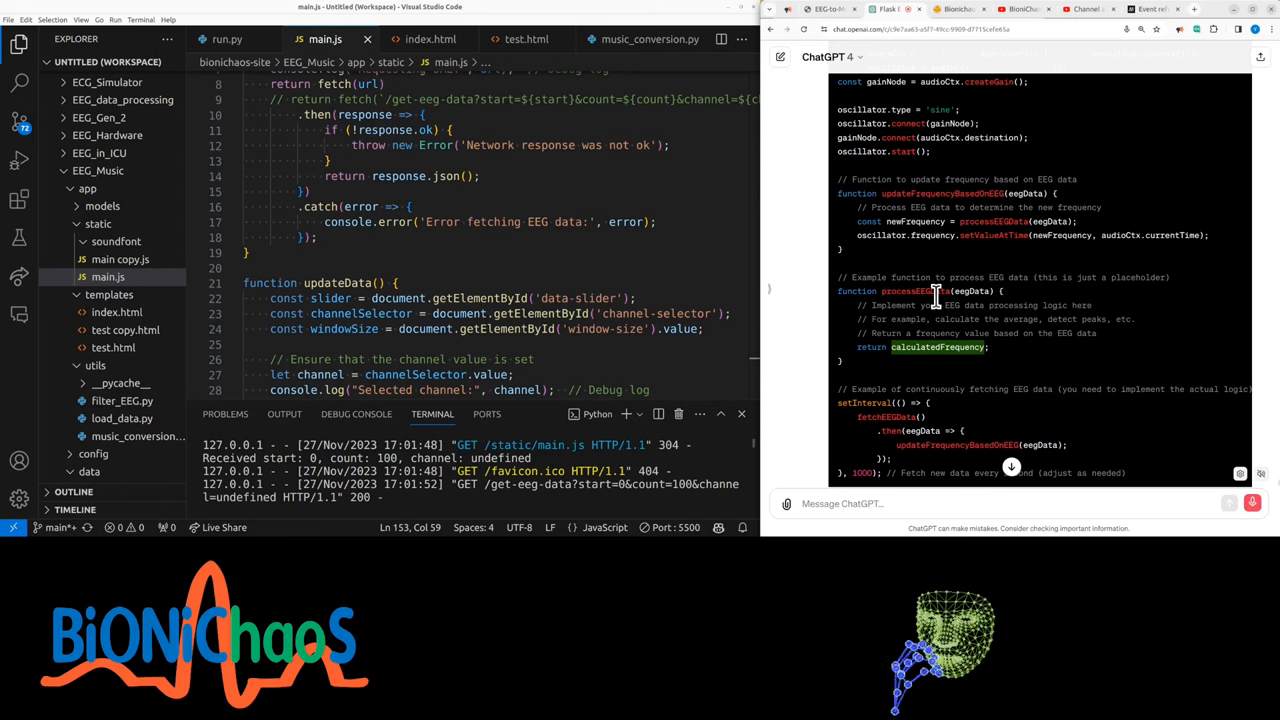